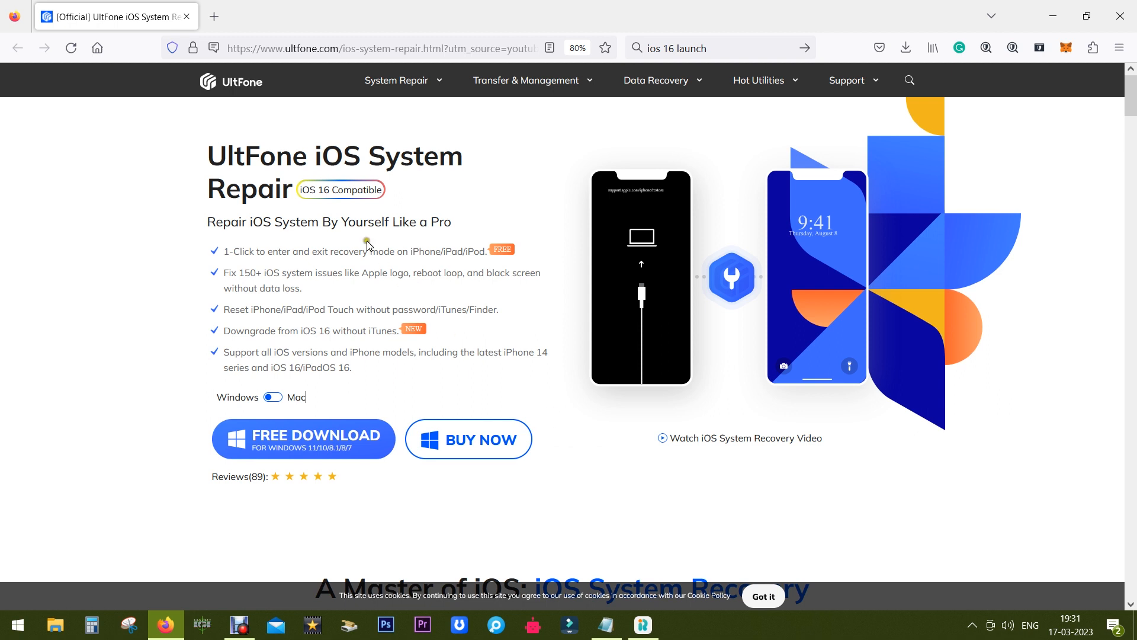
# Highlight feature text on the page, including the 150 figure and the recovery mode feature
pyautogui.doubleClick(339, 156)
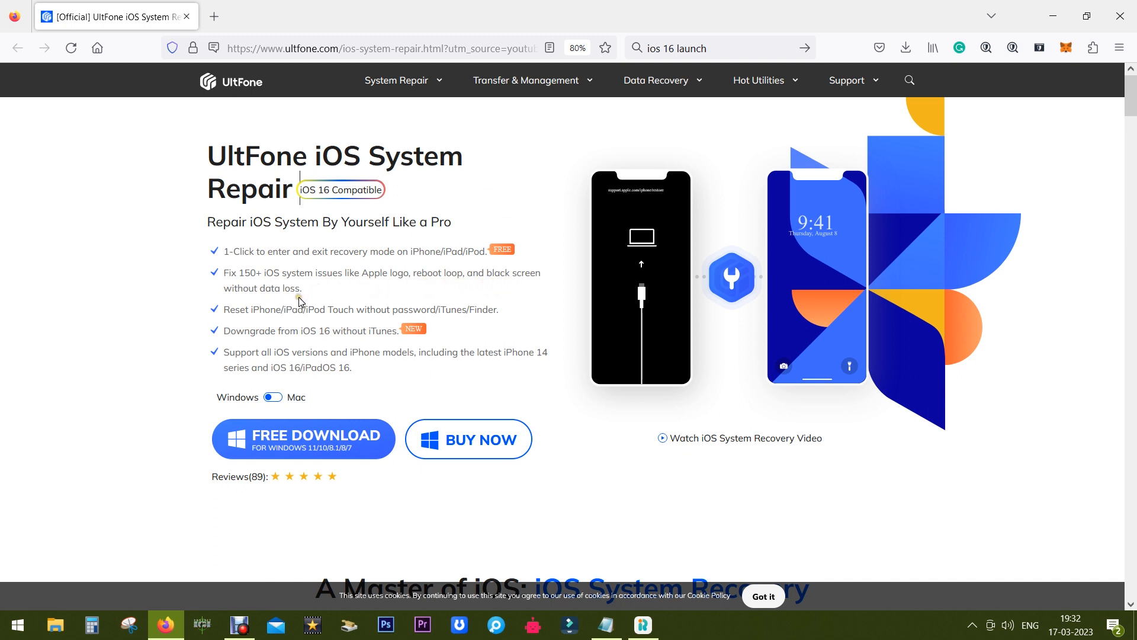
pyautogui.doubleClick(250, 156)
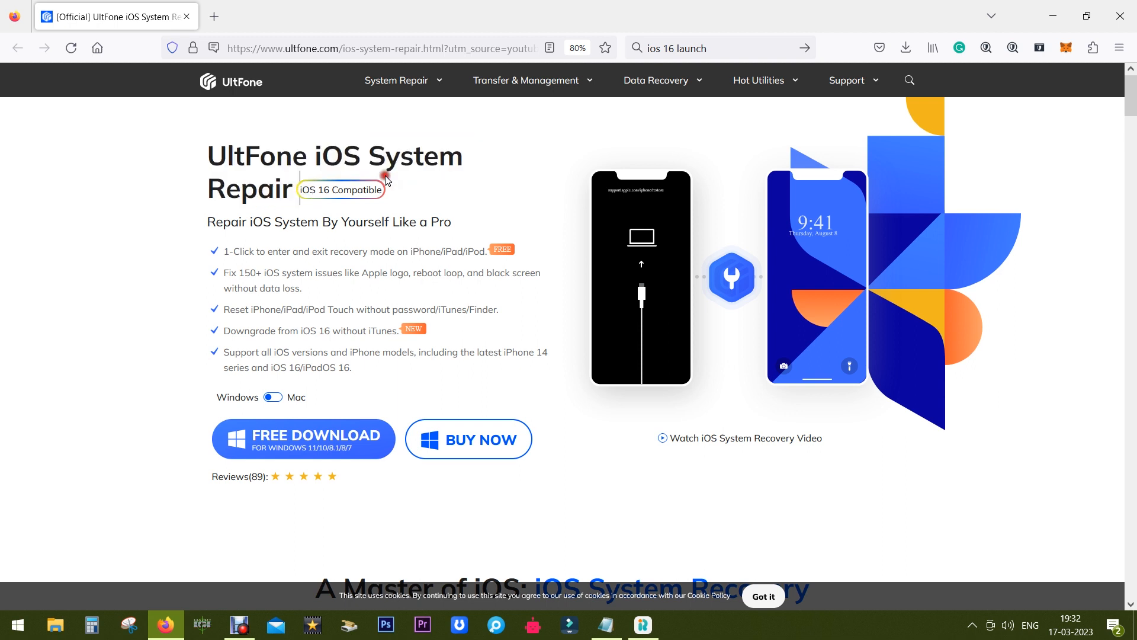
pyautogui.moveTo(300, 193)
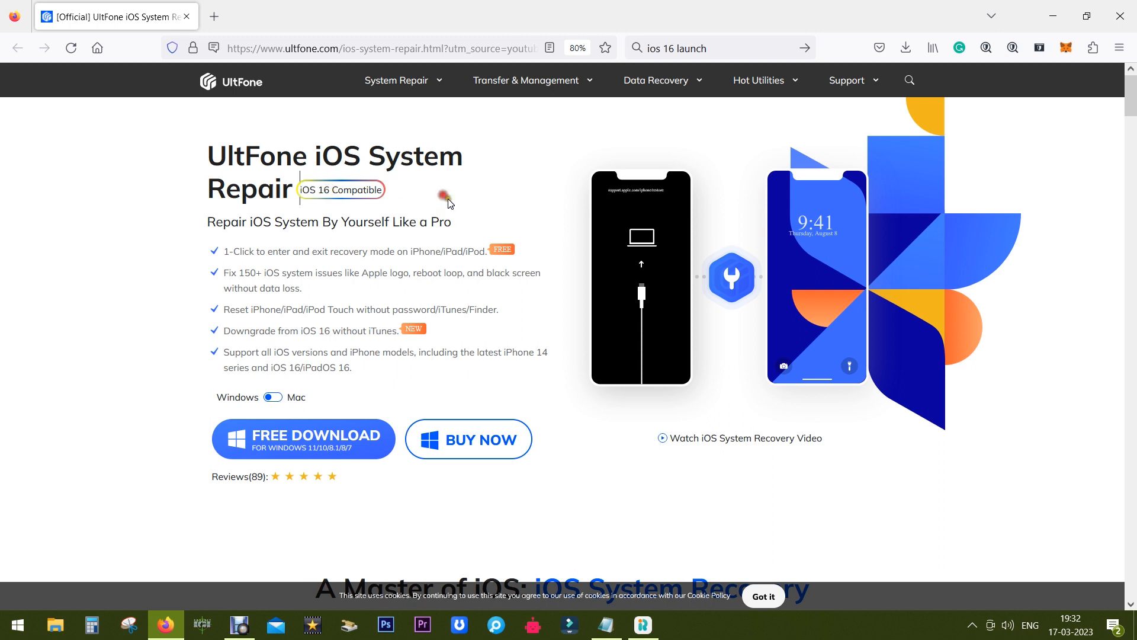
pyautogui.doubleClick(247, 273)
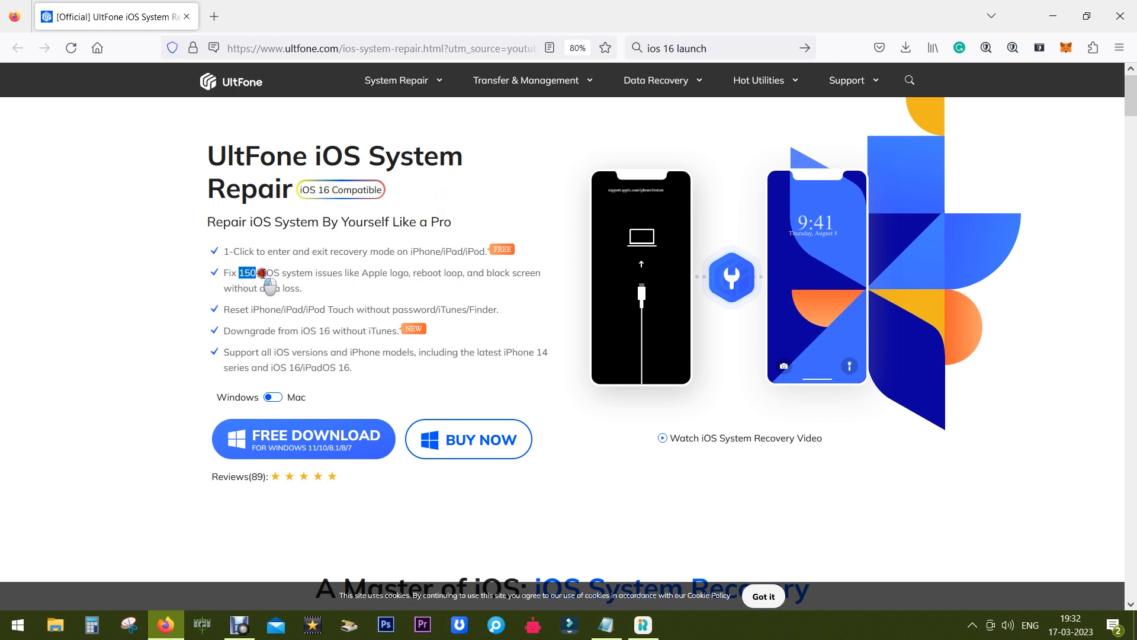
pyautogui.moveTo(262, 272); pyautogui.dragTo(403, 295)
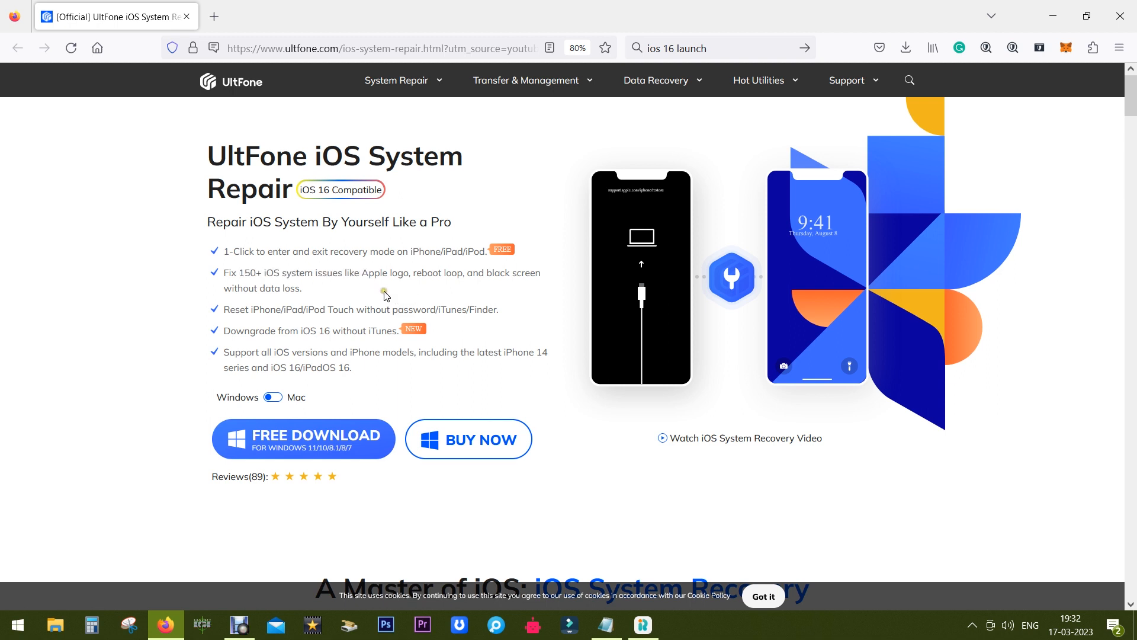
pyautogui.moveTo(377, 298)
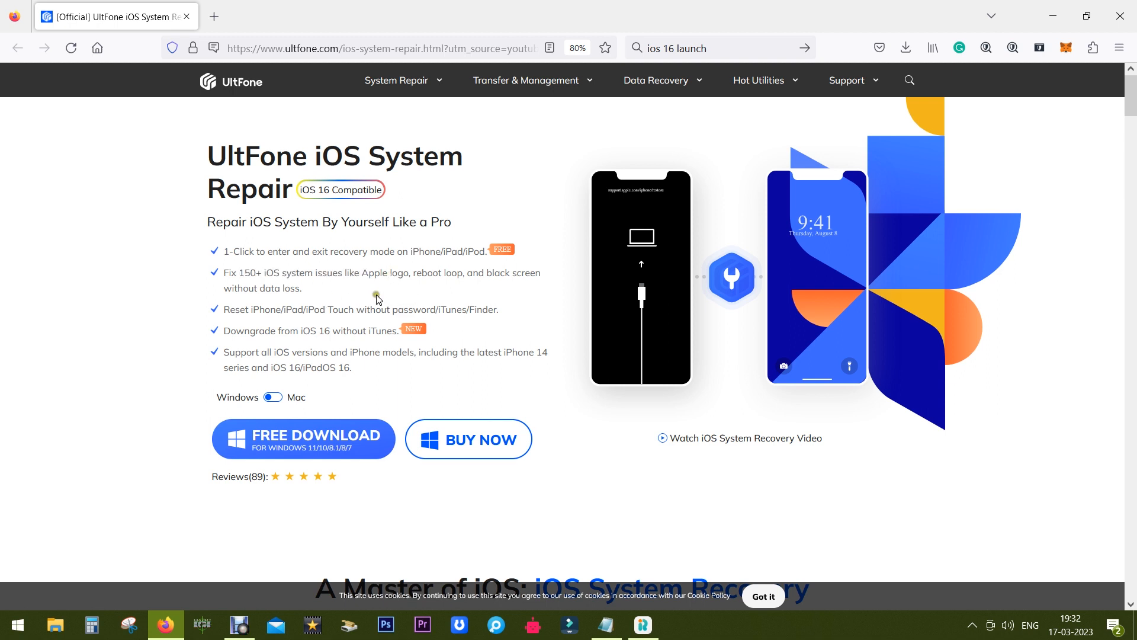
pyautogui.doubleClick(295, 310)
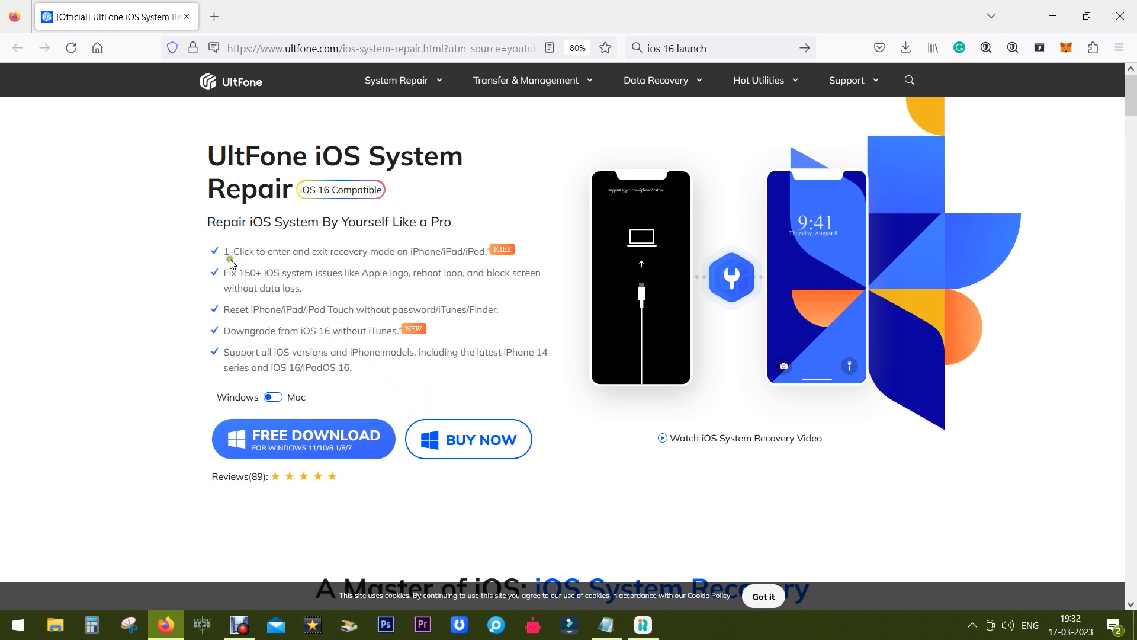
pyautogui.moveTo(223, 250); pyautogui.dragTo(427, 250)
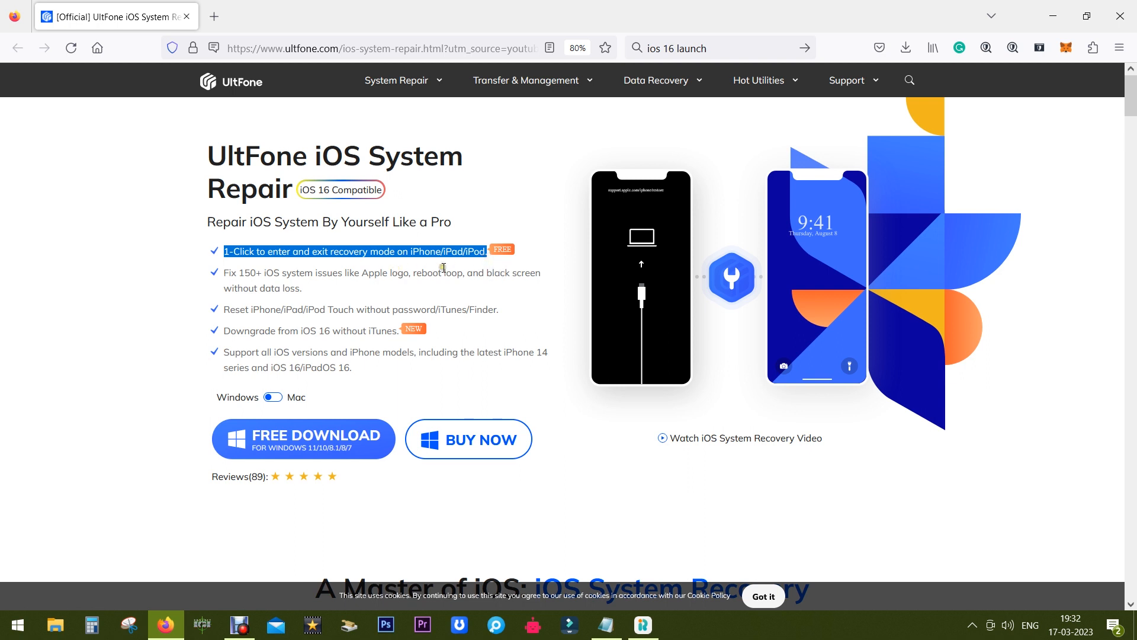
pyautogui.moveTo(352, 264)
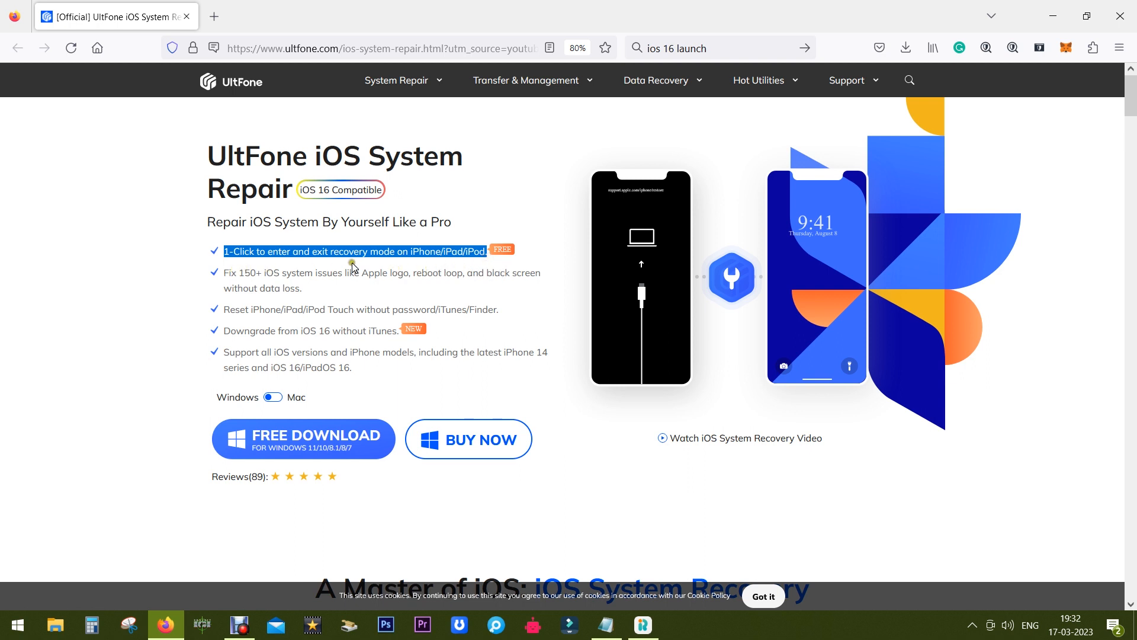
pyautogui.moveTo(357, 272)
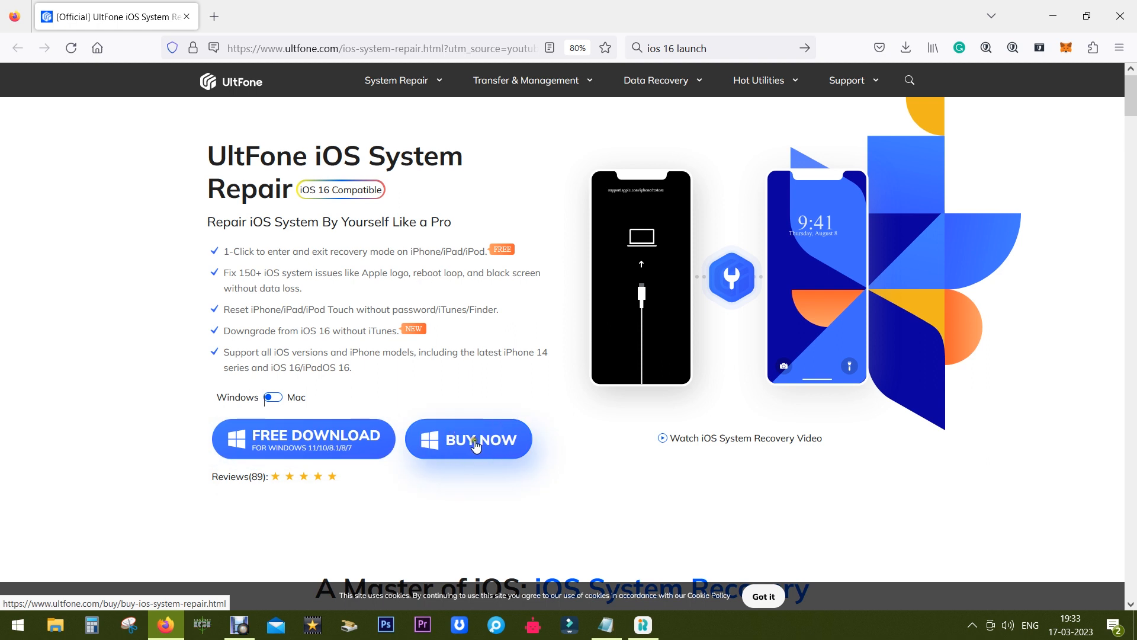
# Scroll past the scenarios grid and no-data-loss section to the iOS downgrade section
pyautogui.scroll(-3)
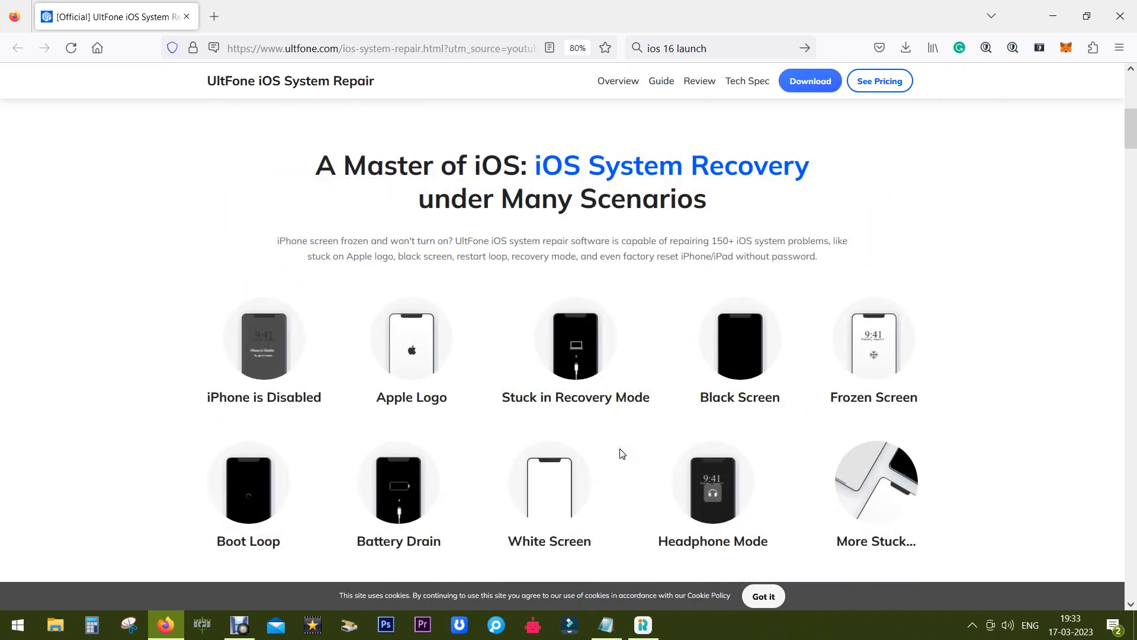
pyautogui.moveTo(442, 465)
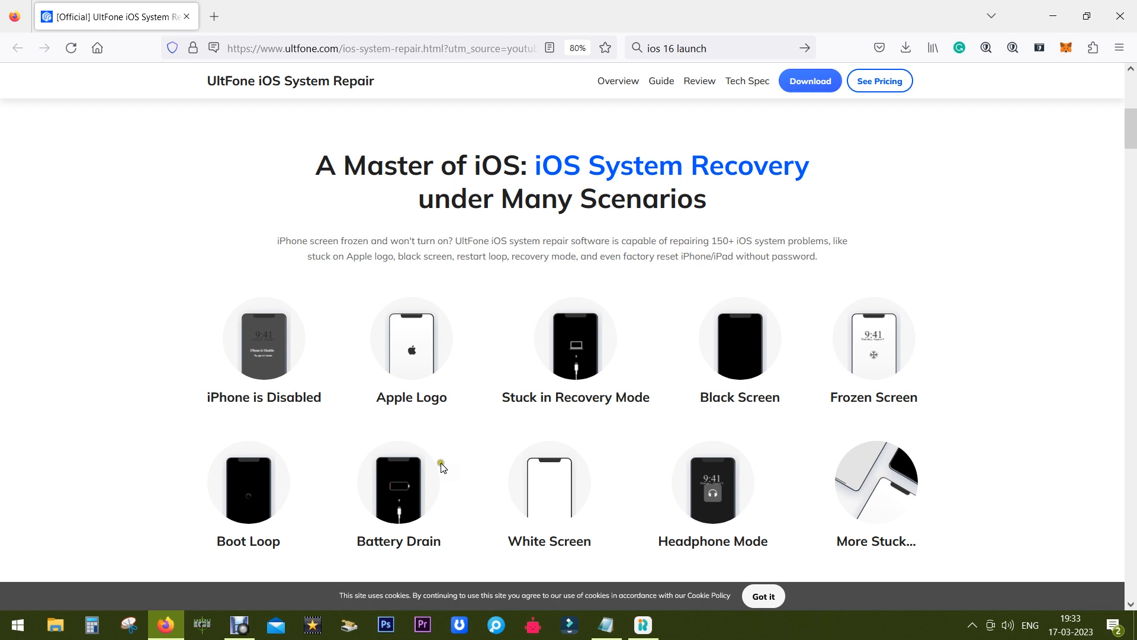
pyautogui.moveTo(719, 425)
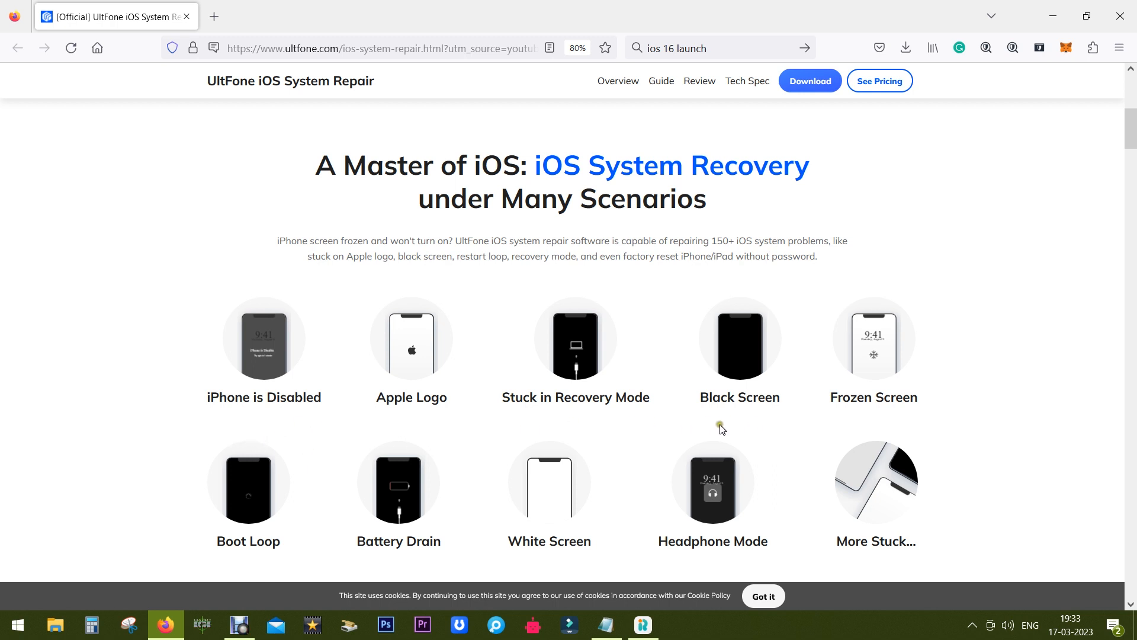
pyautogui.moveTo(433, 433)
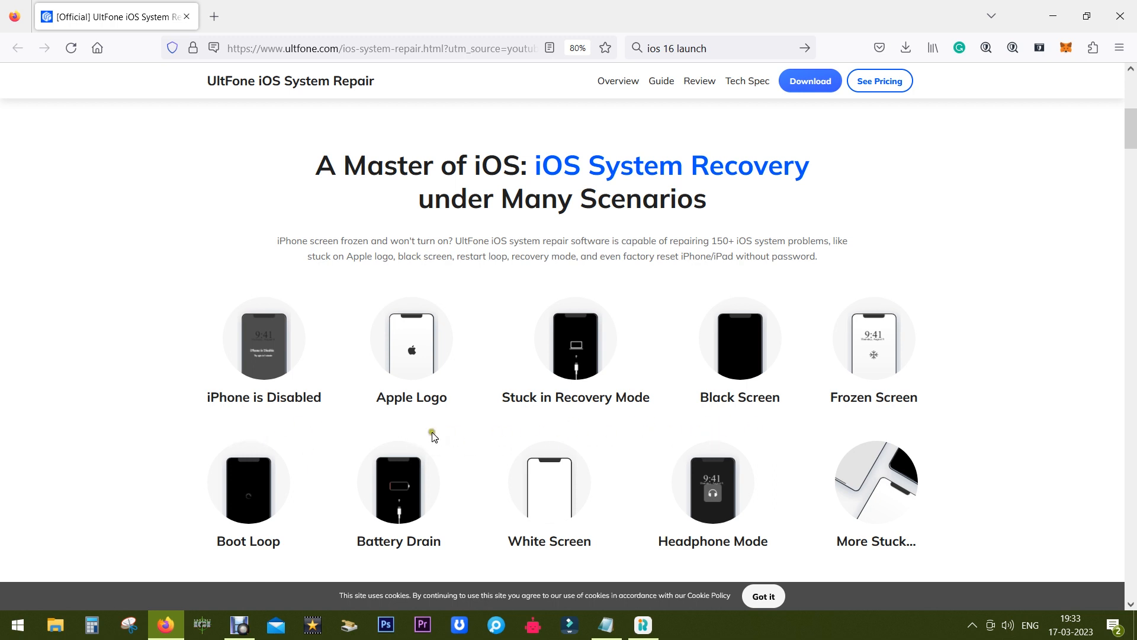
pyautogui.moveTo(567, 577)
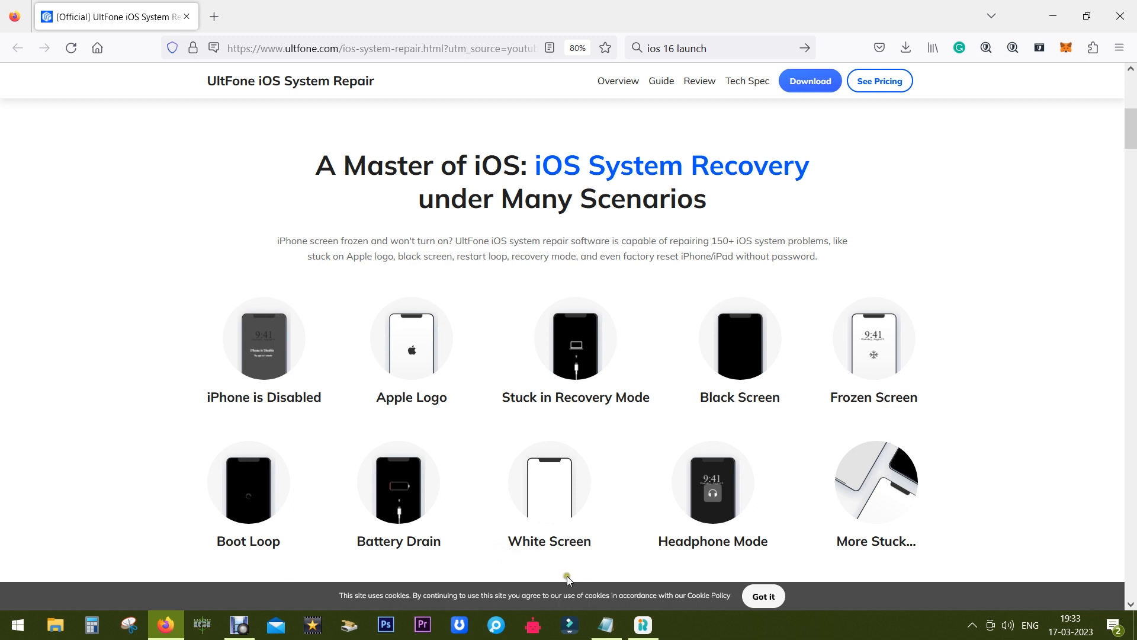
pyautogui.moveTo(653, 581)
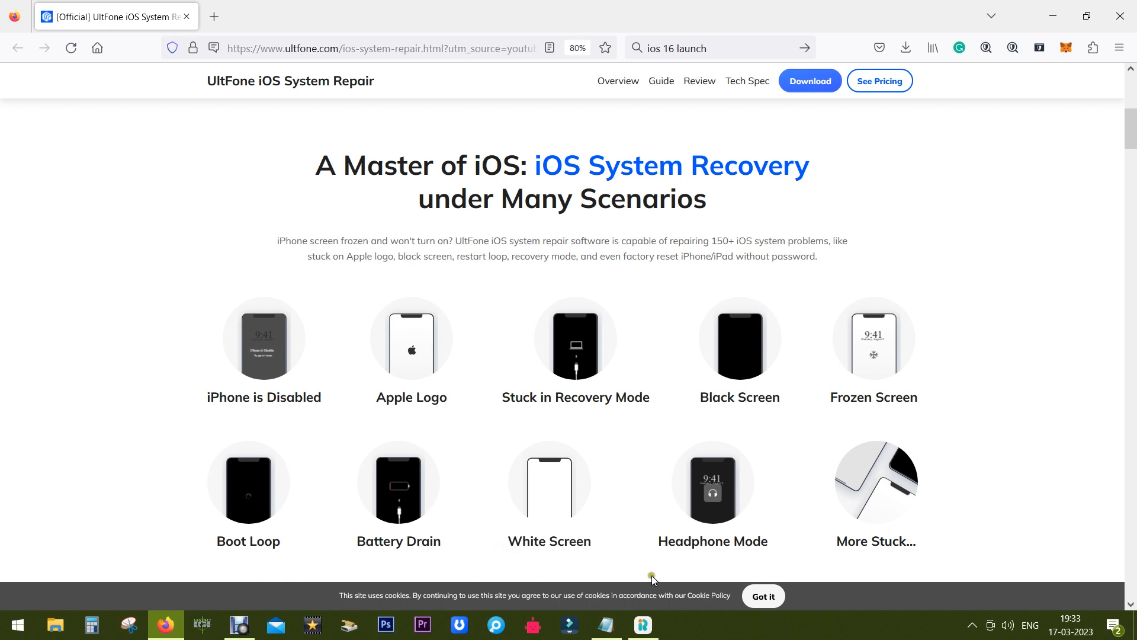
pyautogui.scroll(-3)
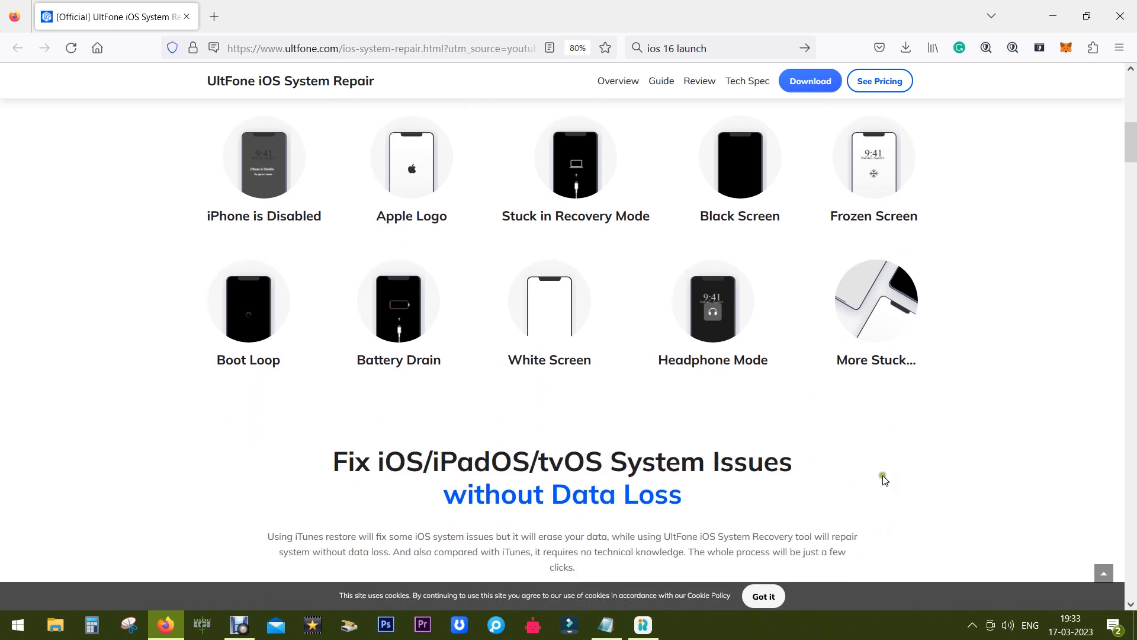
pyautogui.moveTo(918, 491)
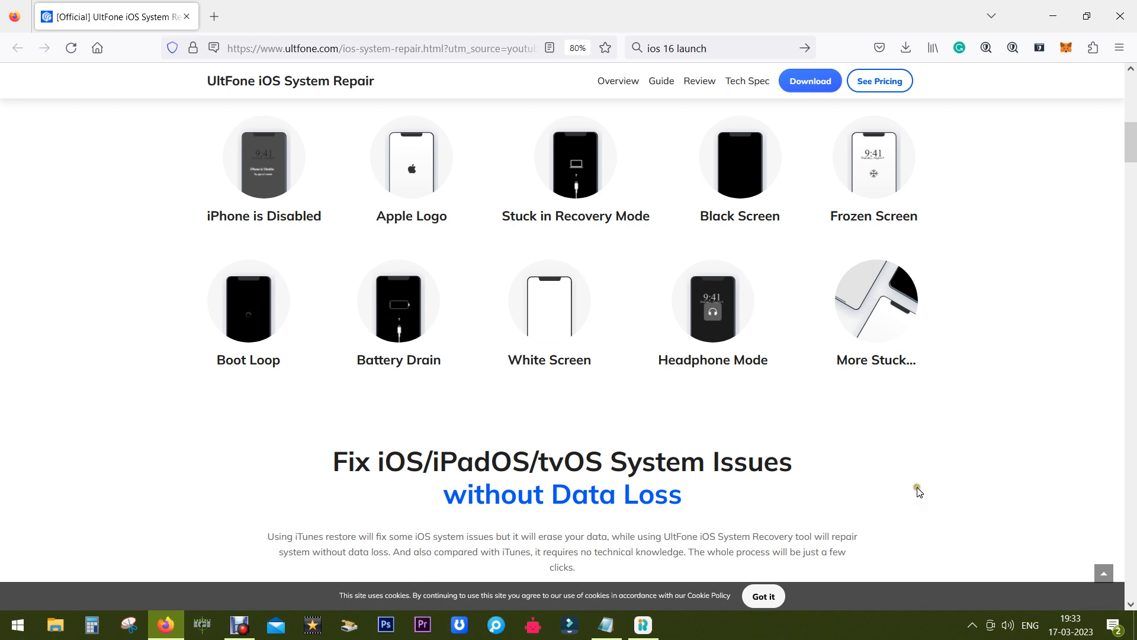
pyautogui.scroll(-3)
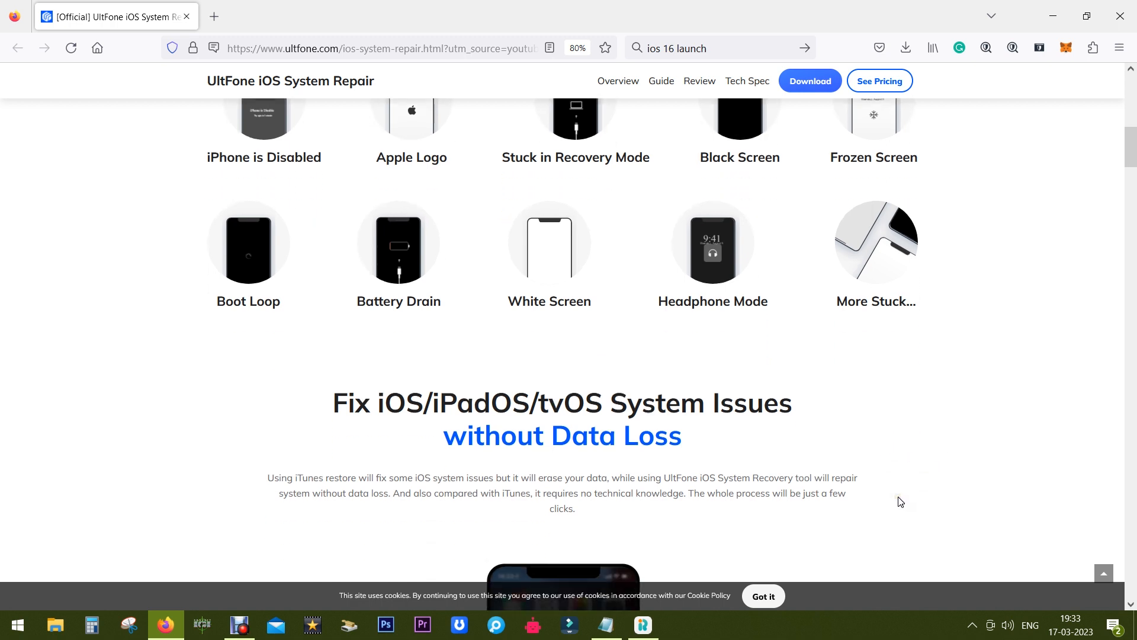
pyautogui.scroll(-3)
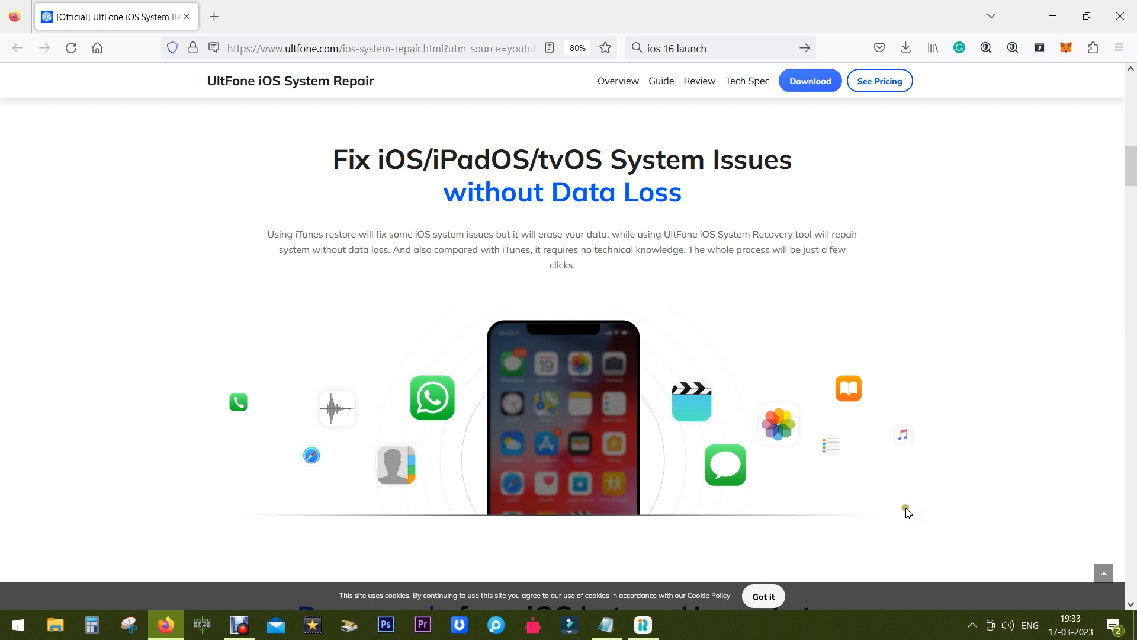
pyautogui.moveTo(382, 170)
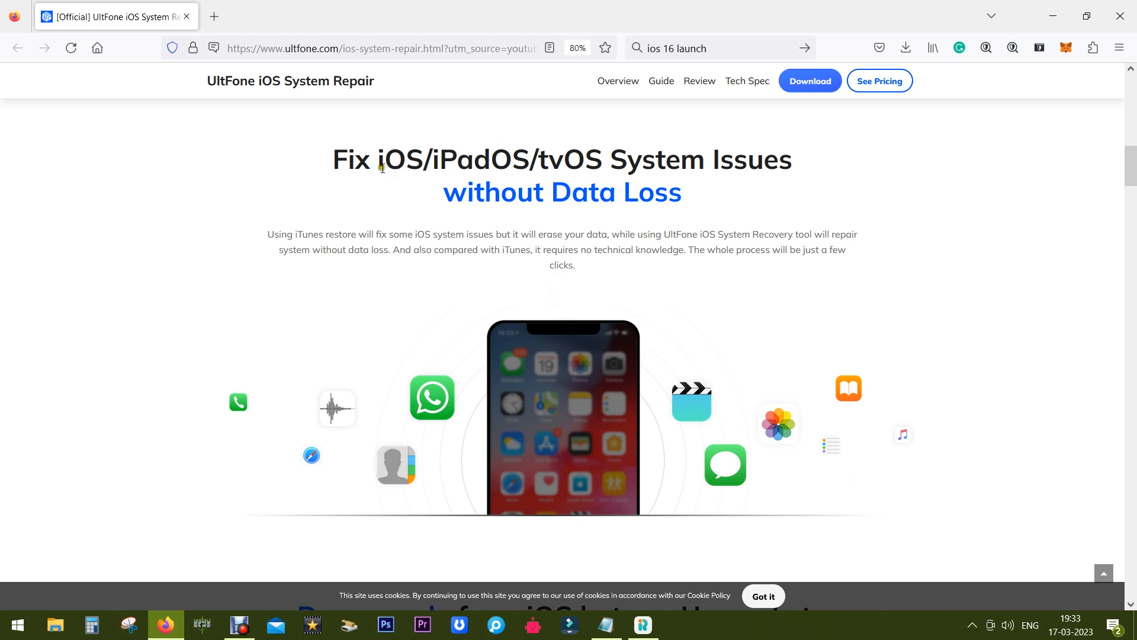
pyautogui.moveTo(397, 174)
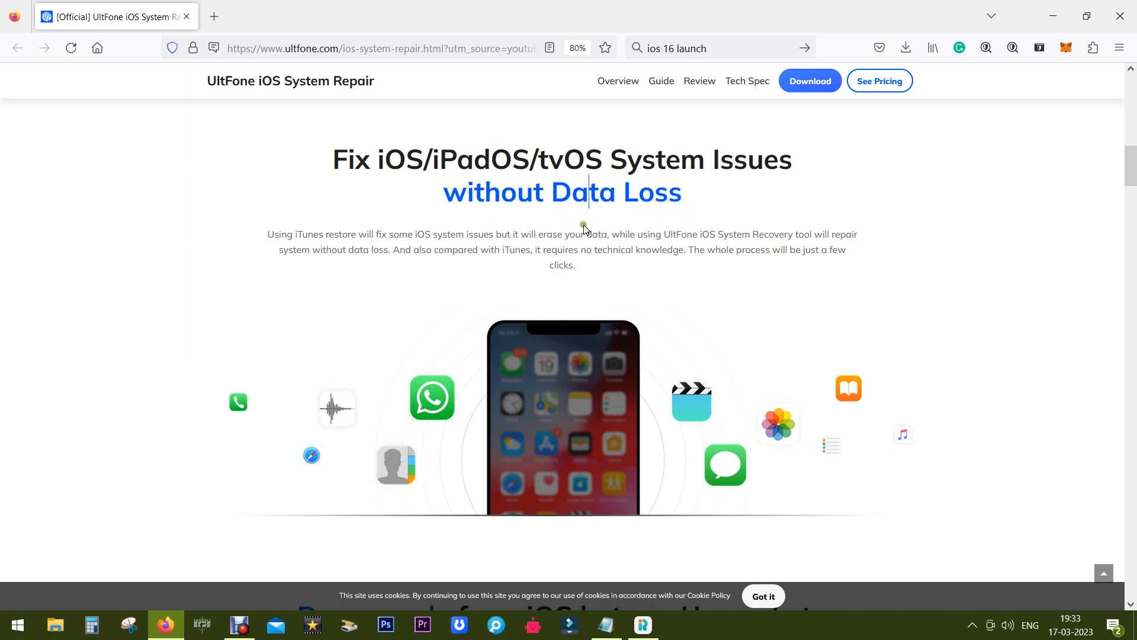
pyautogui.scroll(-3)
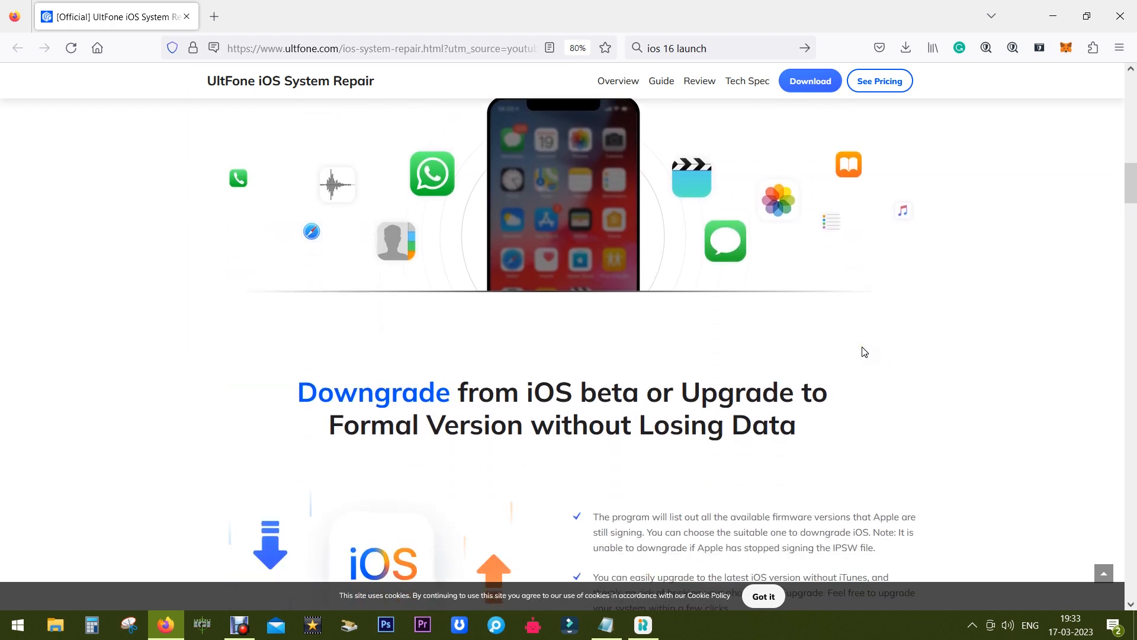
# Scroll past the unlock scenarios to the One Click Enter or Exit Recovery Mode section
pyautogui.scroll(-3)
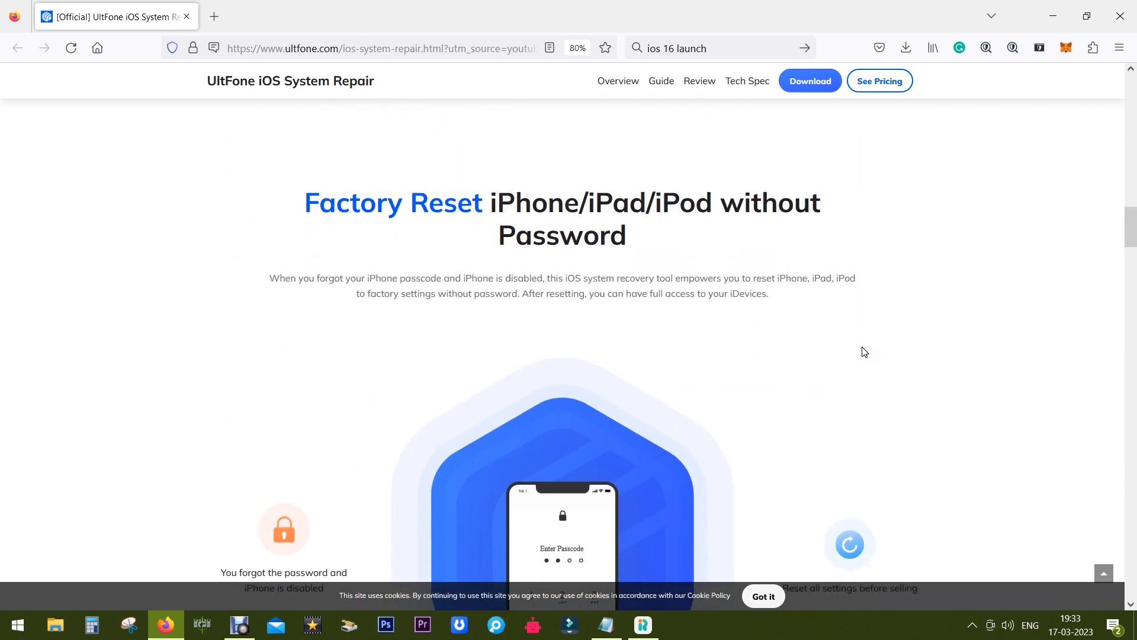
pyautogui.moveTo(425, 210)
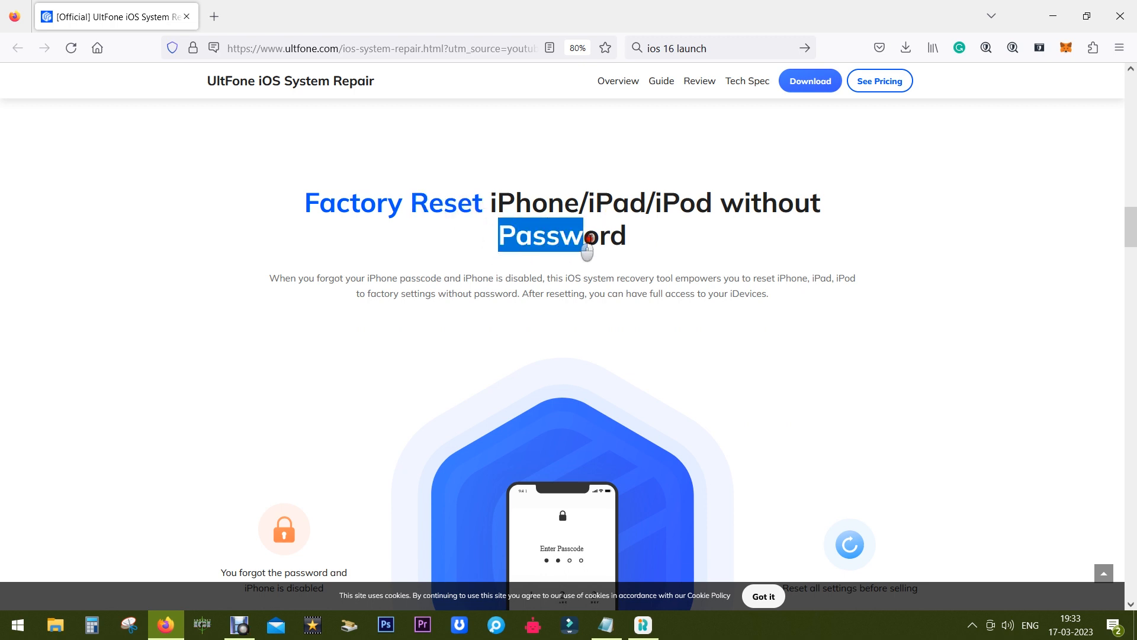
pyautogui.scroll(-3)
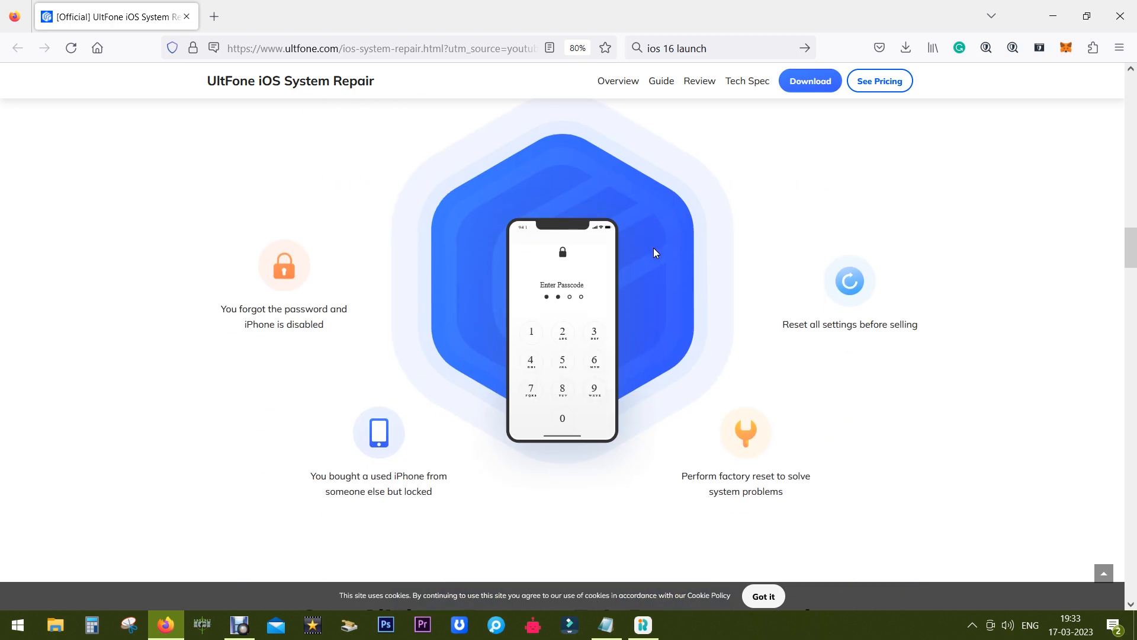
pyautogui.scroll(-3)
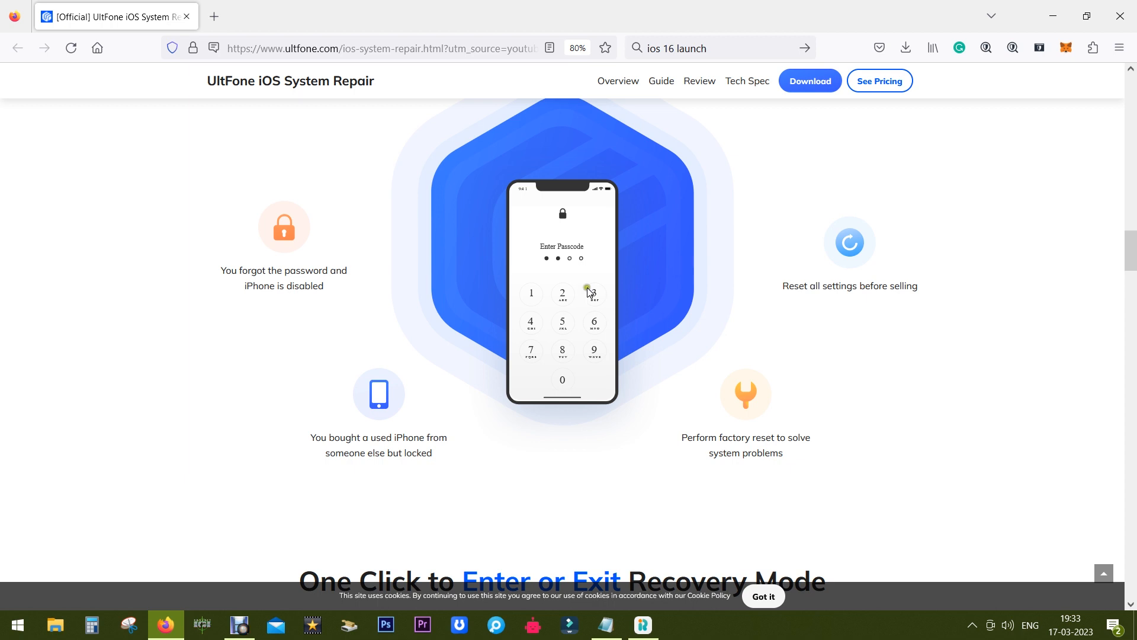
pyautogui.moveTo(584, 462)
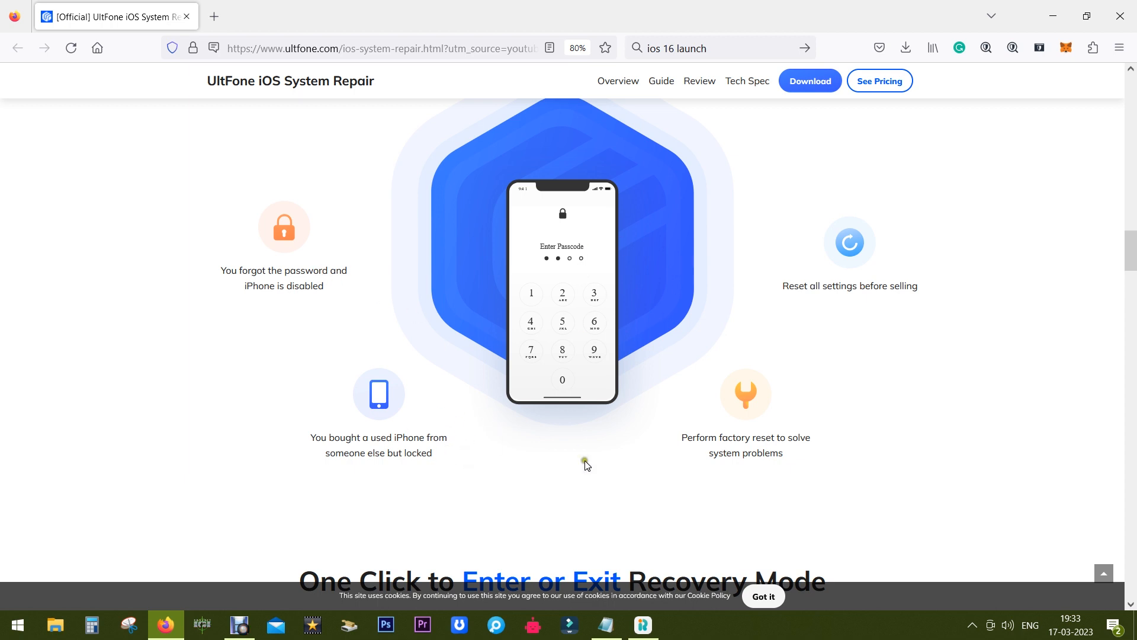
pyautogui.moveTo(709, 487)
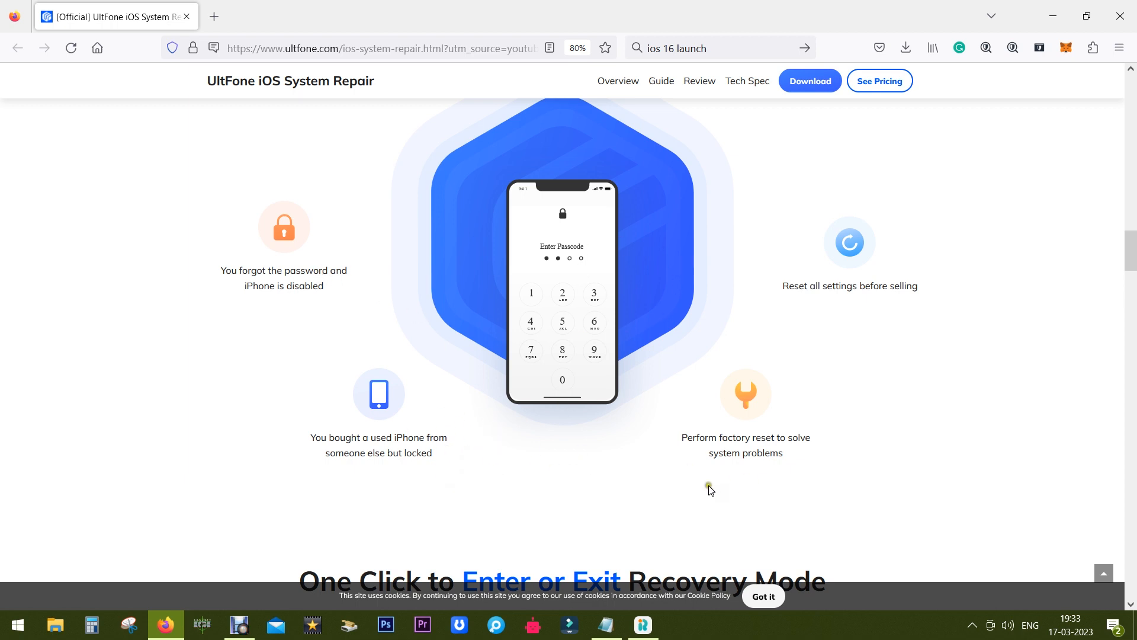
pyautogui.moveTo(758, 489)
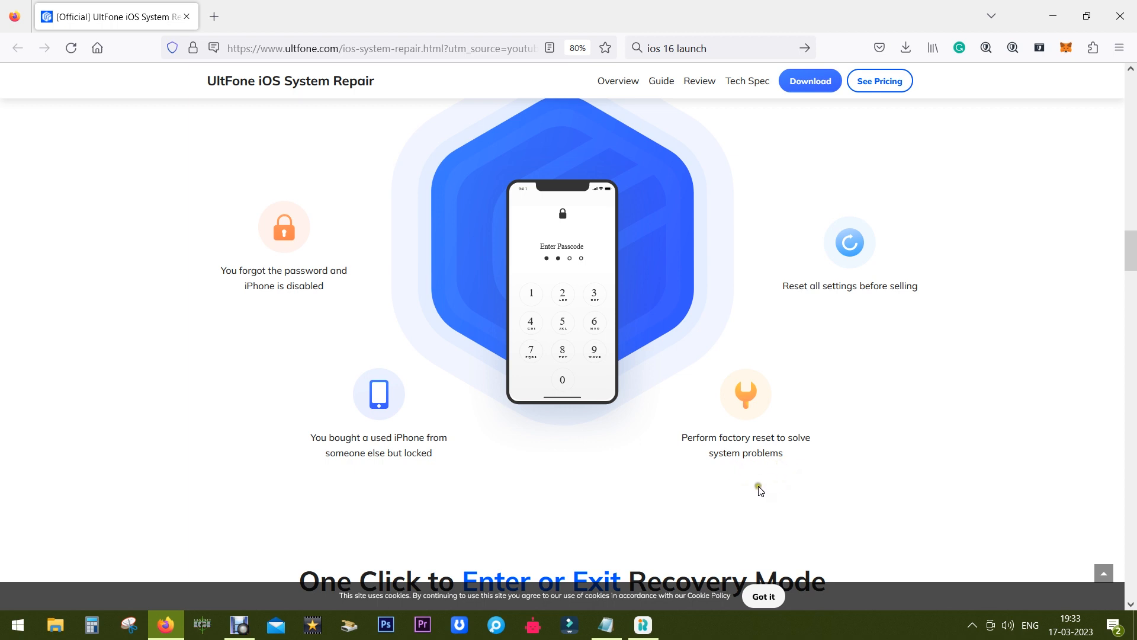
pyautogui.scroll(-3)
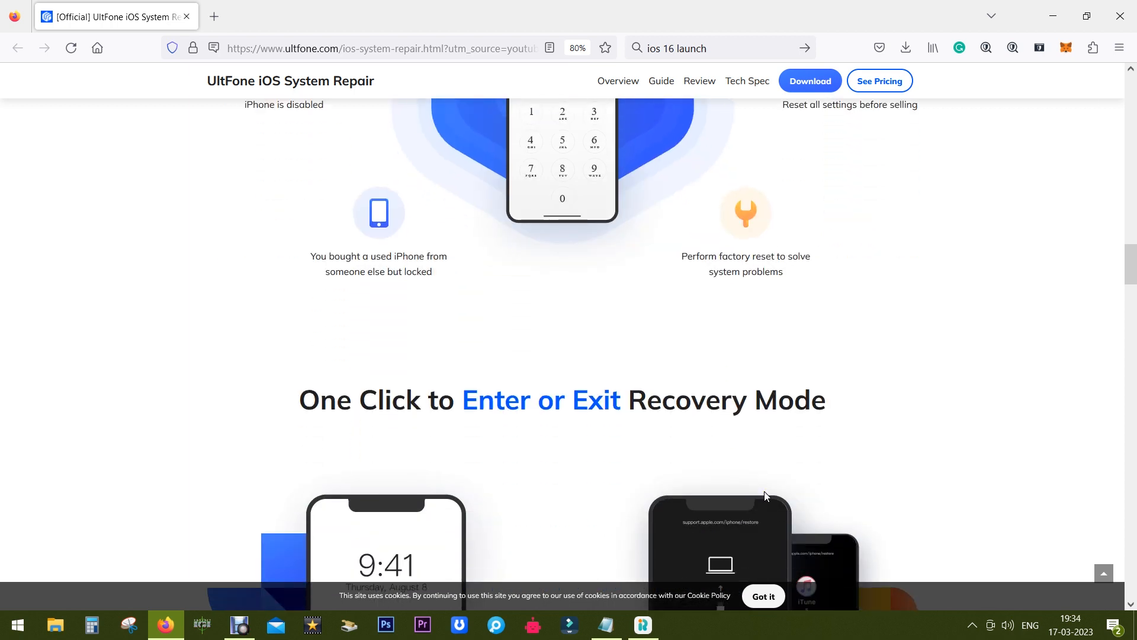
pyautogui.scroll(-3)
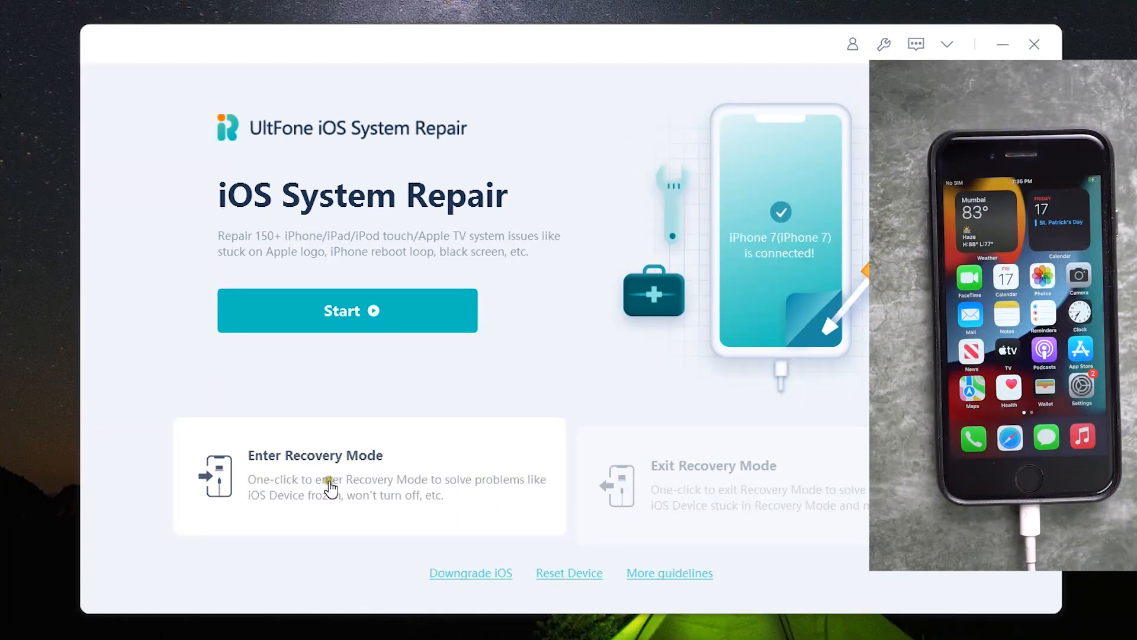
# Put the iPhone 7 into Recovery Mode and dismiss the success message with OK
pyautogui.click(330, 488)
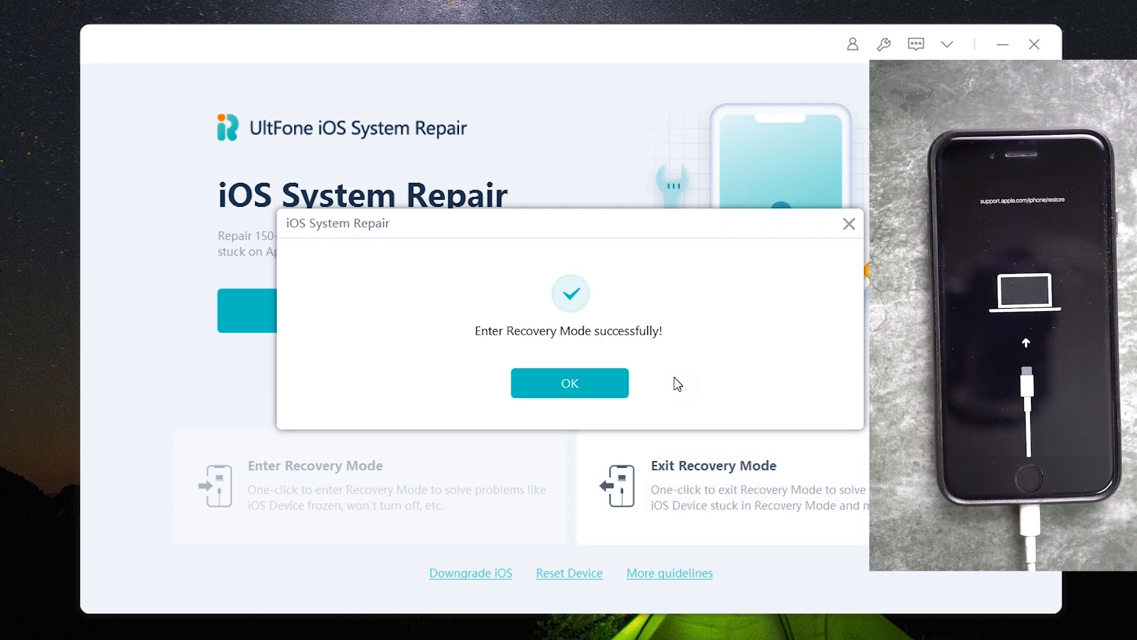
pyautogui.click(570, 383)
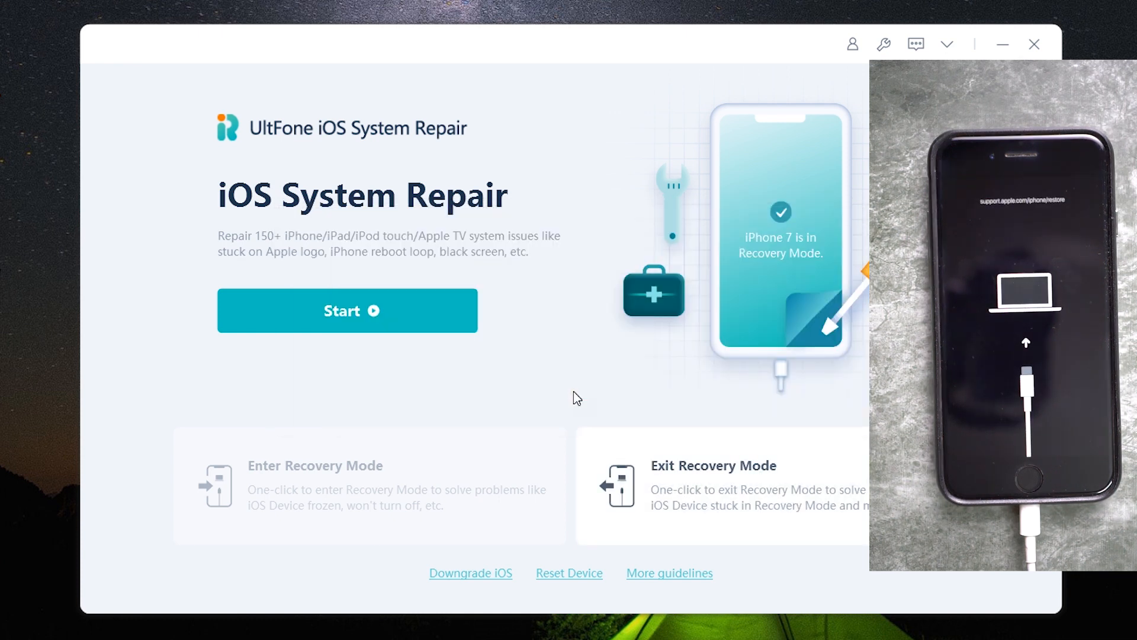
pyautogui.moveTo(675, 473)
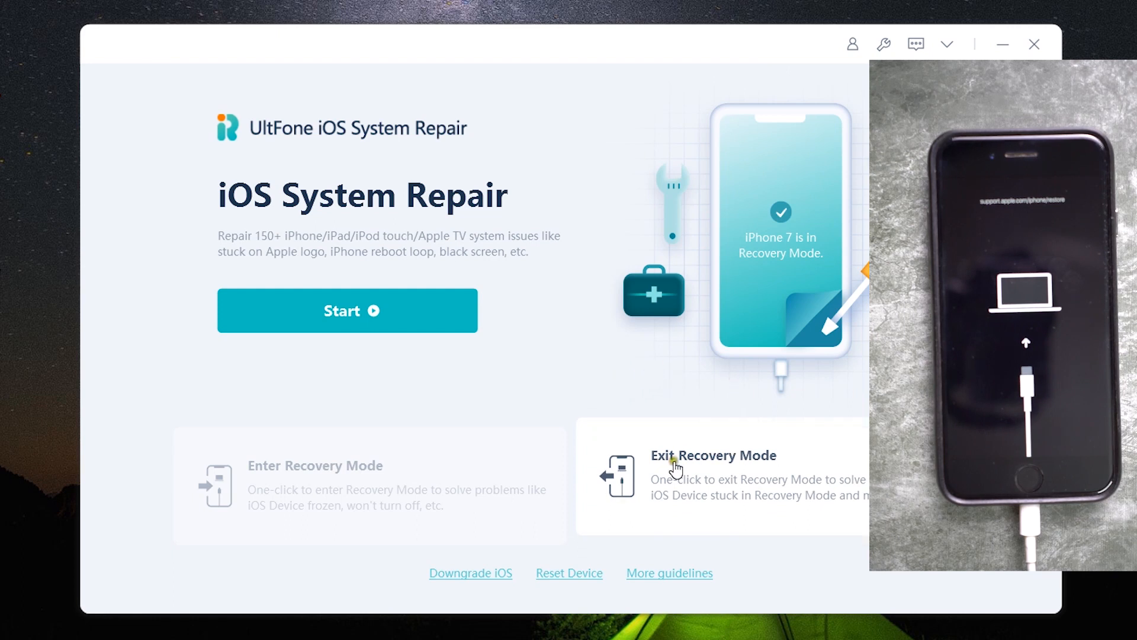
# Take the iPhone 7 out of Recovery Mode and close the success dialog with Cancel
pyautogui.click(714, 466)
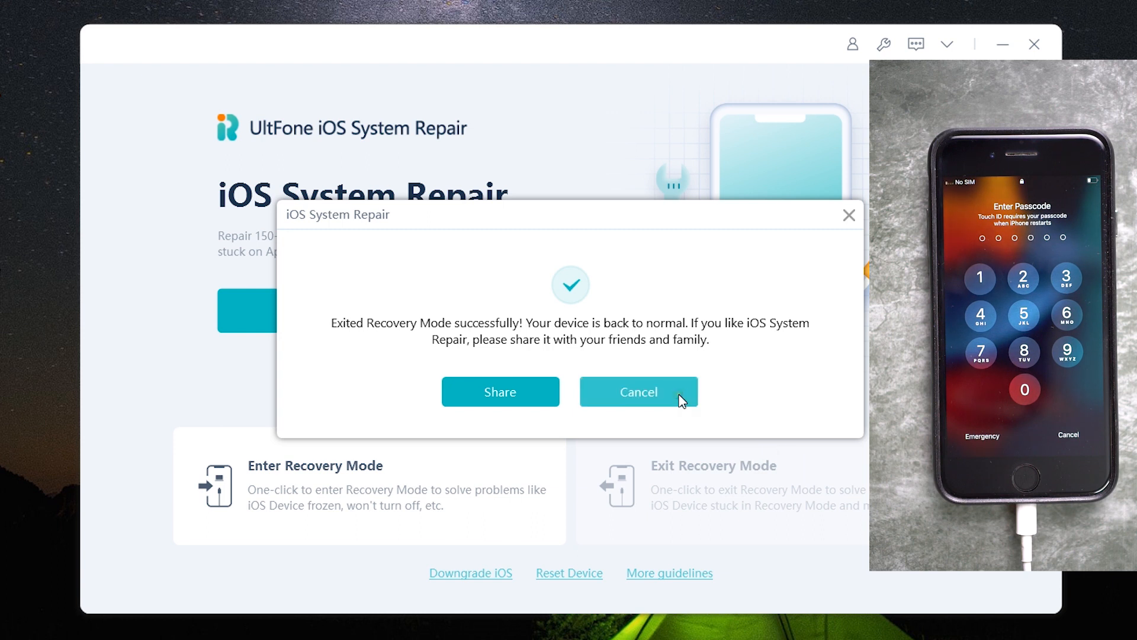
pyautogui.click(639, 391)
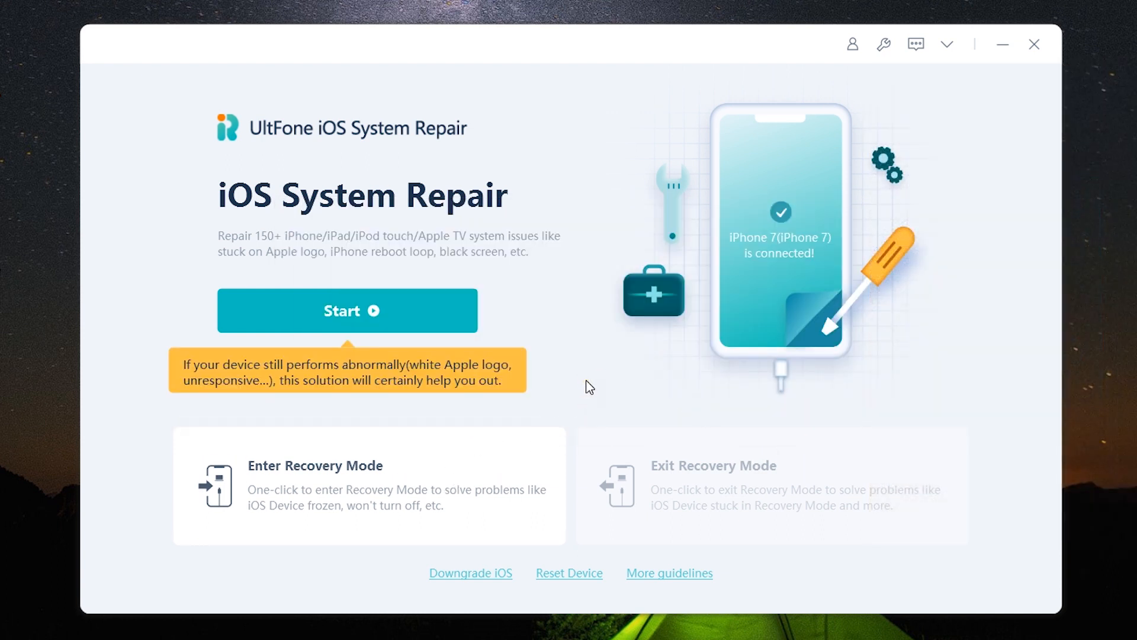
pyautogui.moveTo(575, 386)
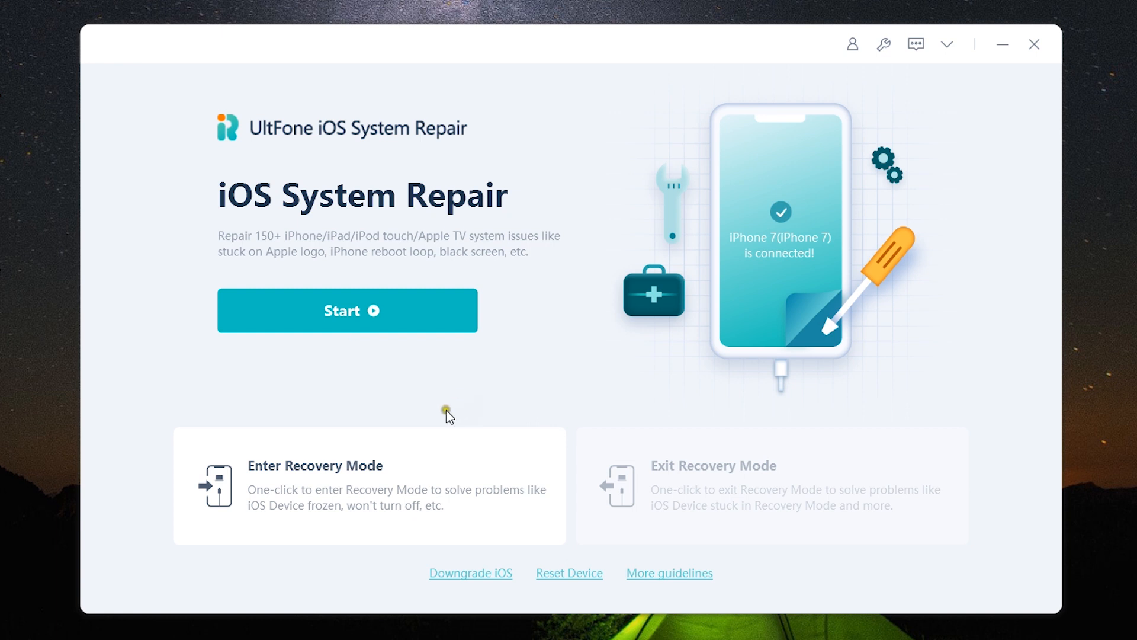
pyautogui.moveTo(344, 218)
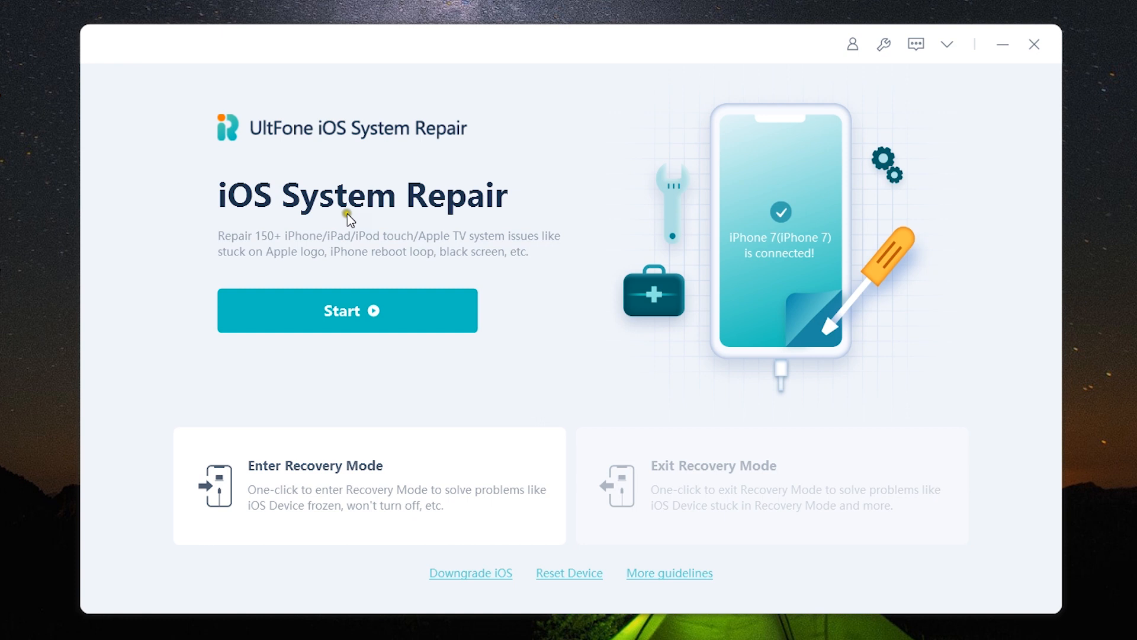
pyautogui.moveTo(382, 264)
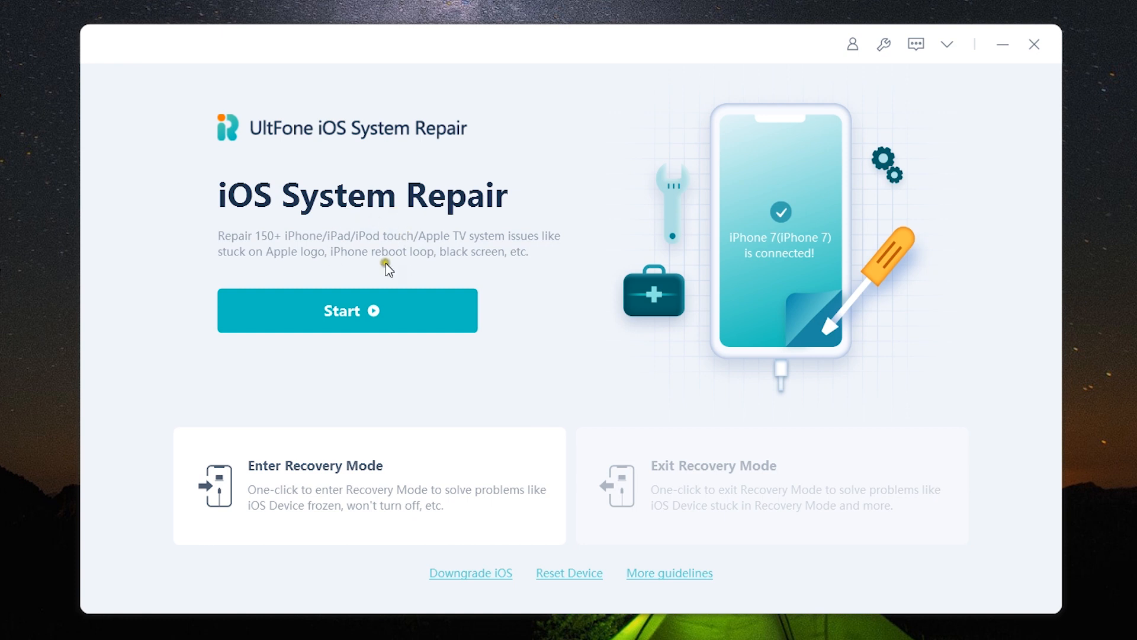
pyautogui.moveTo(586, 597)
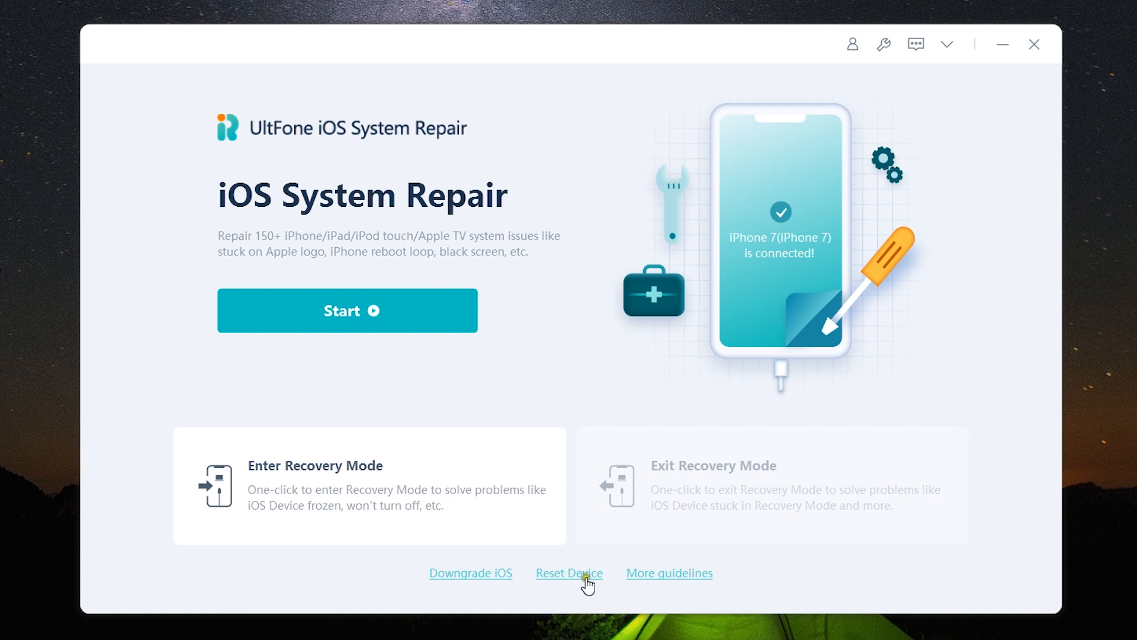
# Open the Reset Device page showing Factory Reset and General Reset options
pyautogui.click(570, 572)
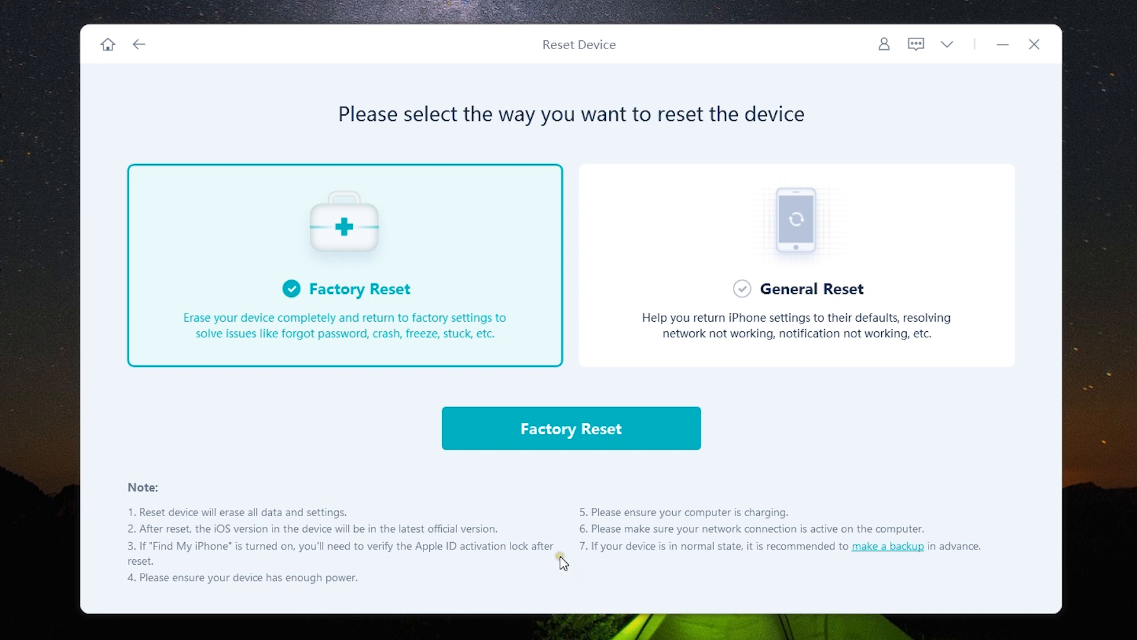
pyautogui.moveTo(348, 305)
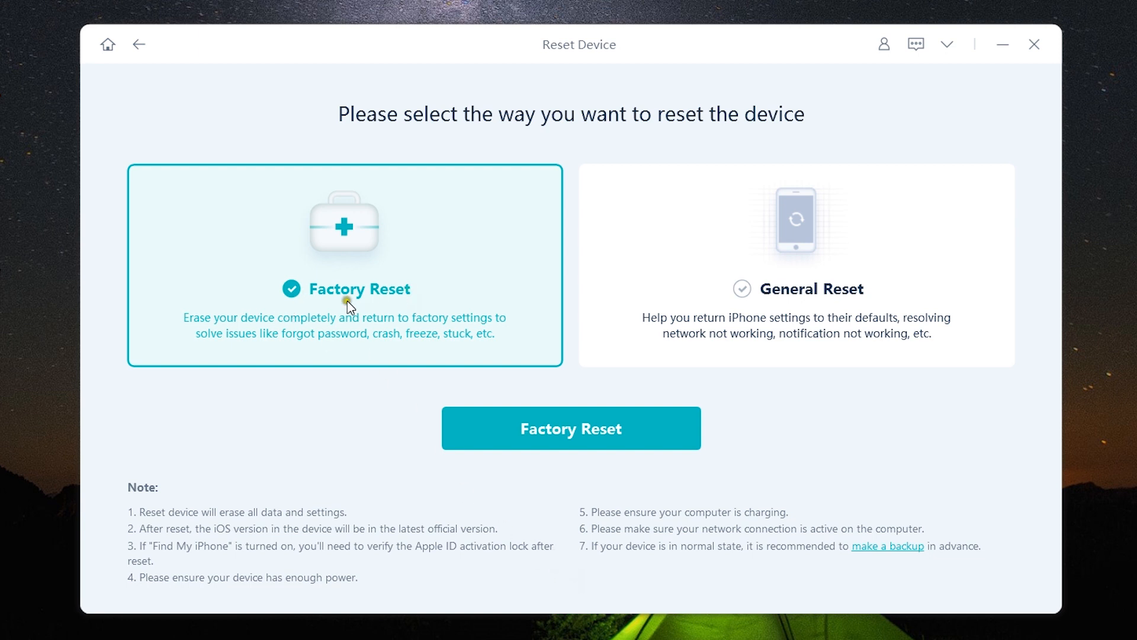
pyautogui.moveTo(292, 361)
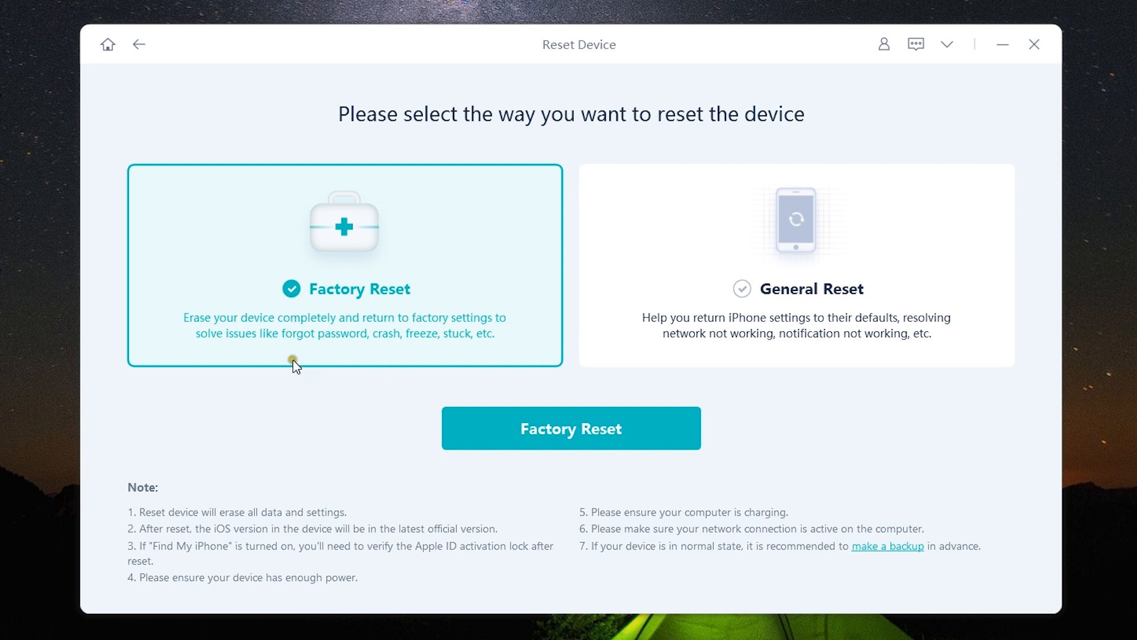
pyautogui.moveTo(416, 361)
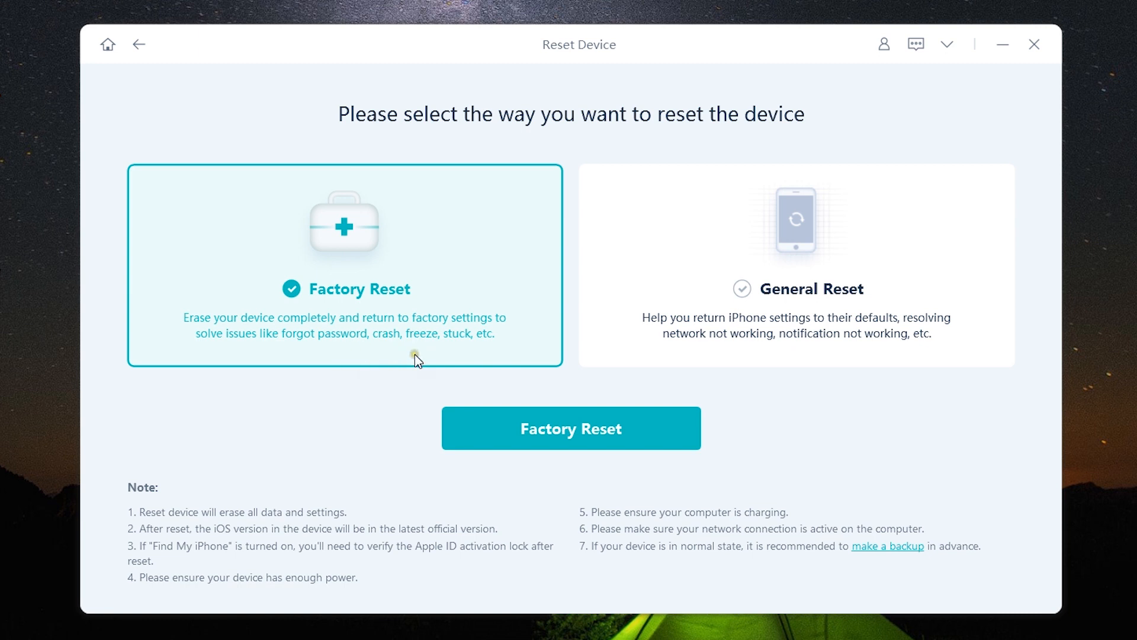
pyautogui.moveTo(324, 367)
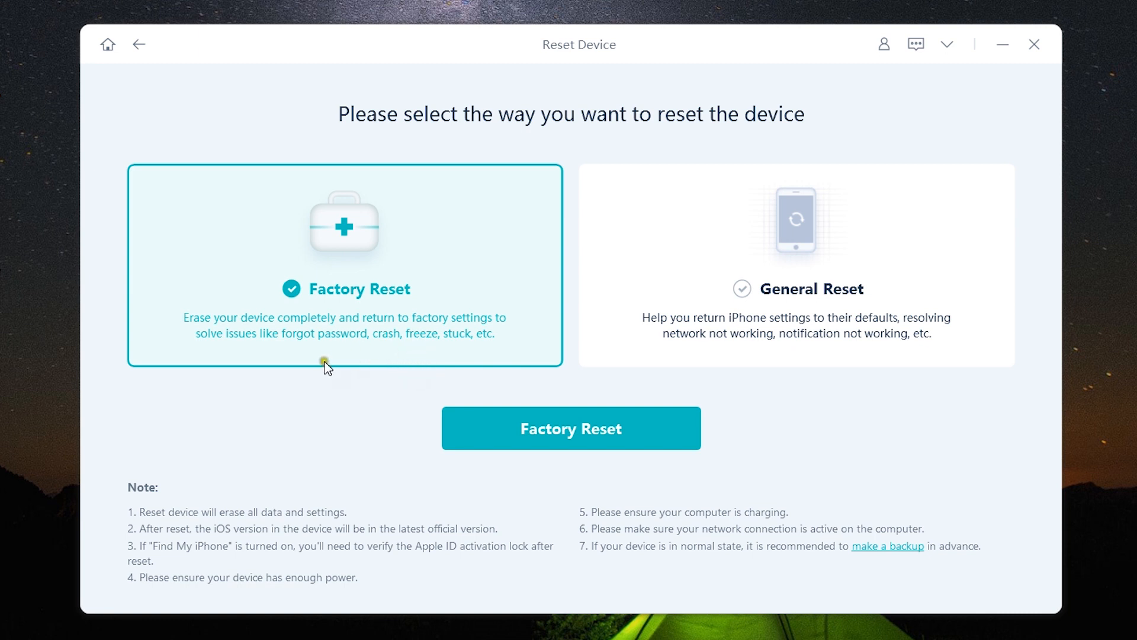
pyautogui.moveTo(444, 350)
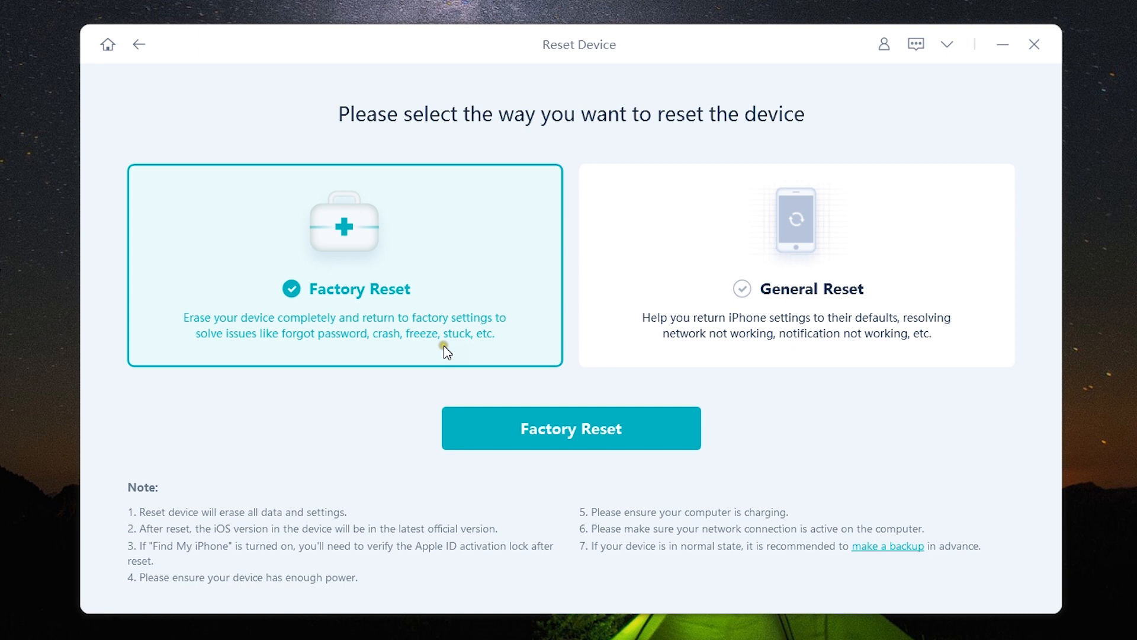
pyautogui.moveTo(517, 346)
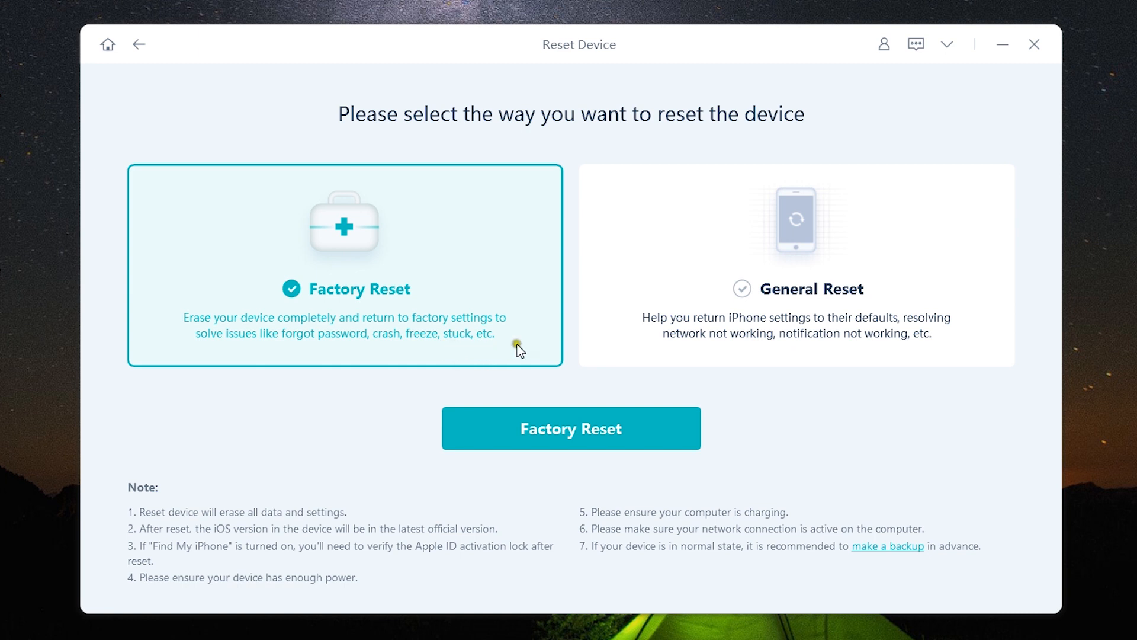
# Select General Reset, return Home, and open the Standard and Deep Downgrade options
pyautogui.click(797, 268)
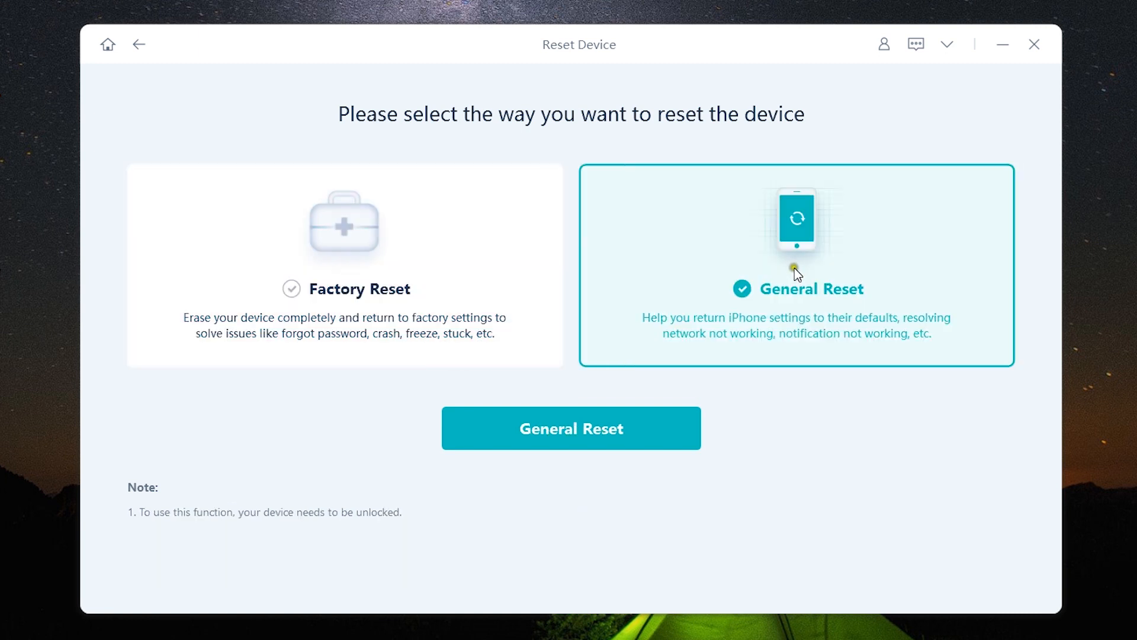
pyautogui.moveTo(818, 344)
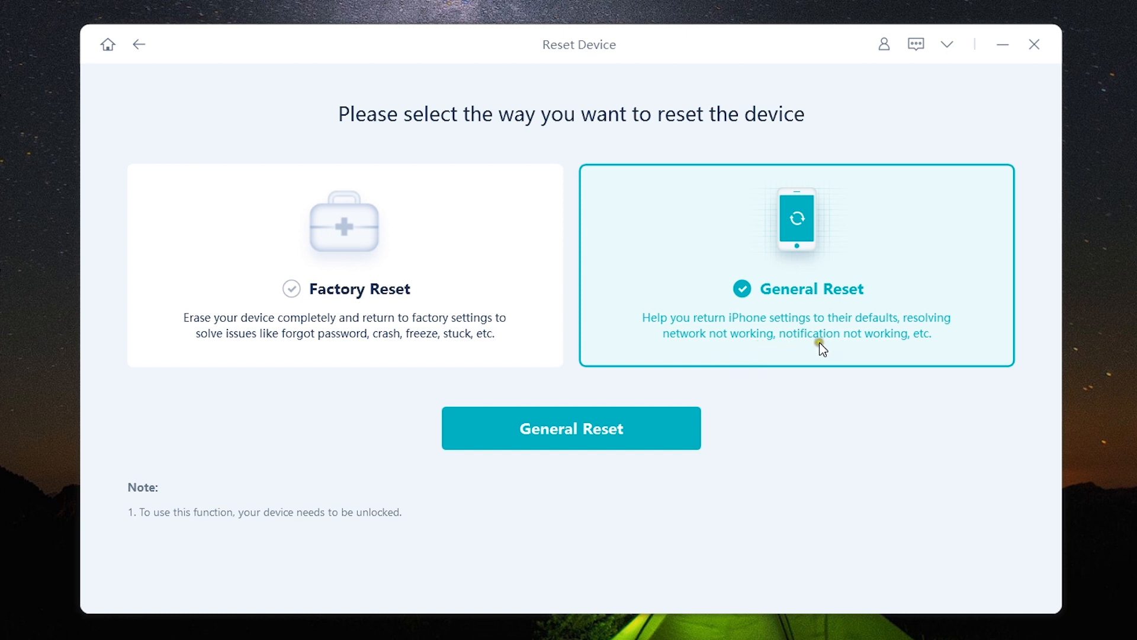
pyautogui.moveTo(834, 348)
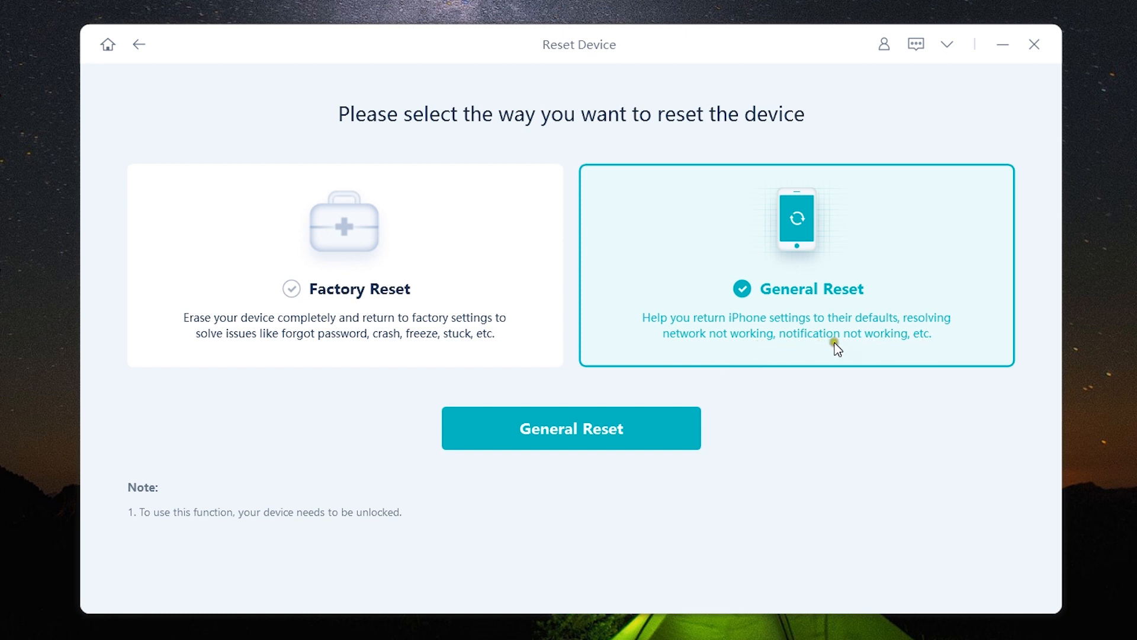
pyautogui.moveTo(836, 354)
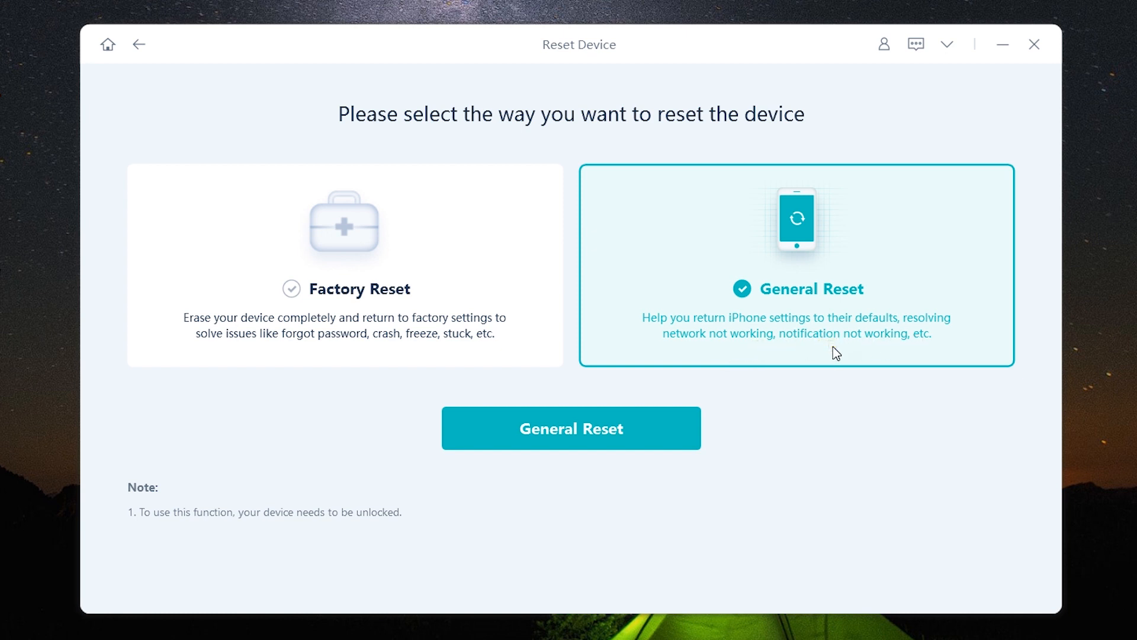
pyautogui.moveTo(825, 347)
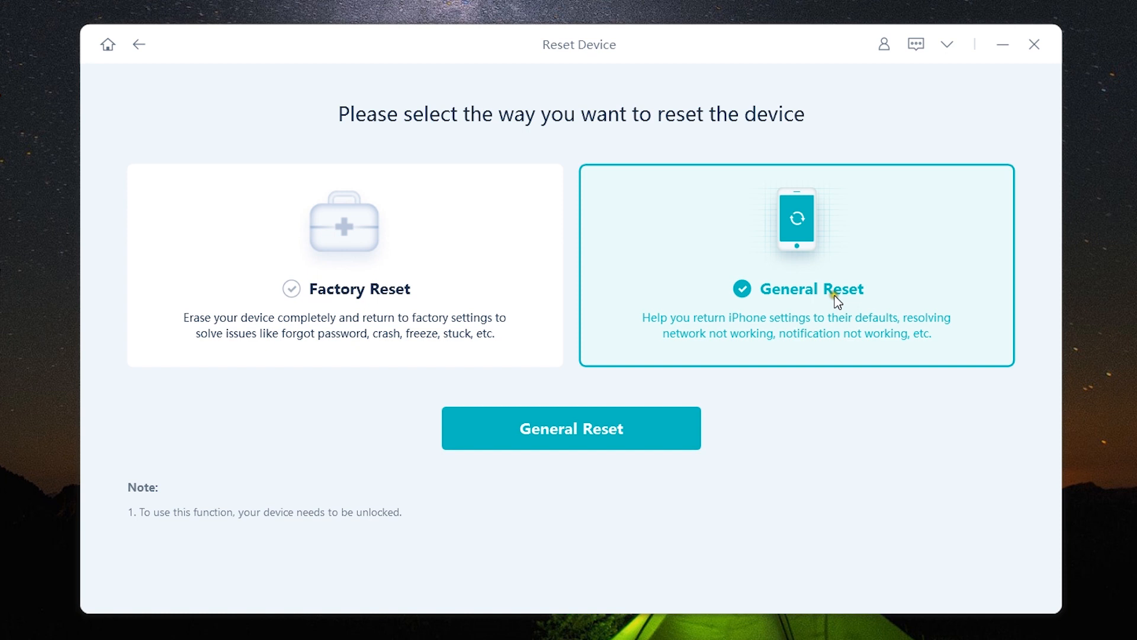
pyautogui.click(108, 45)
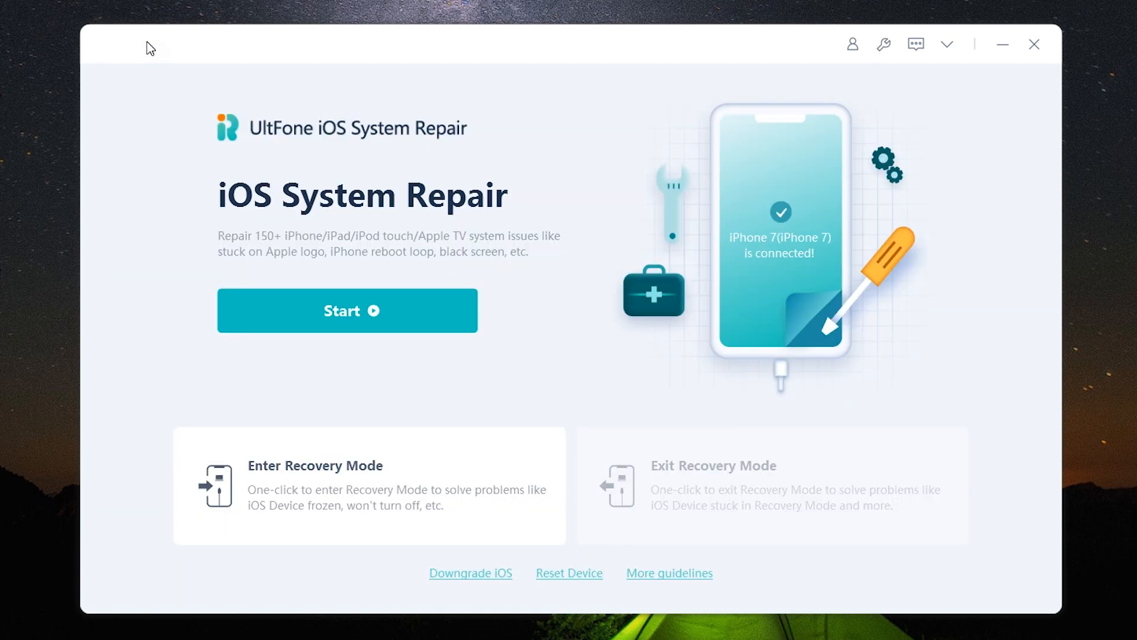
pyautogui.moveTo(707, 393)
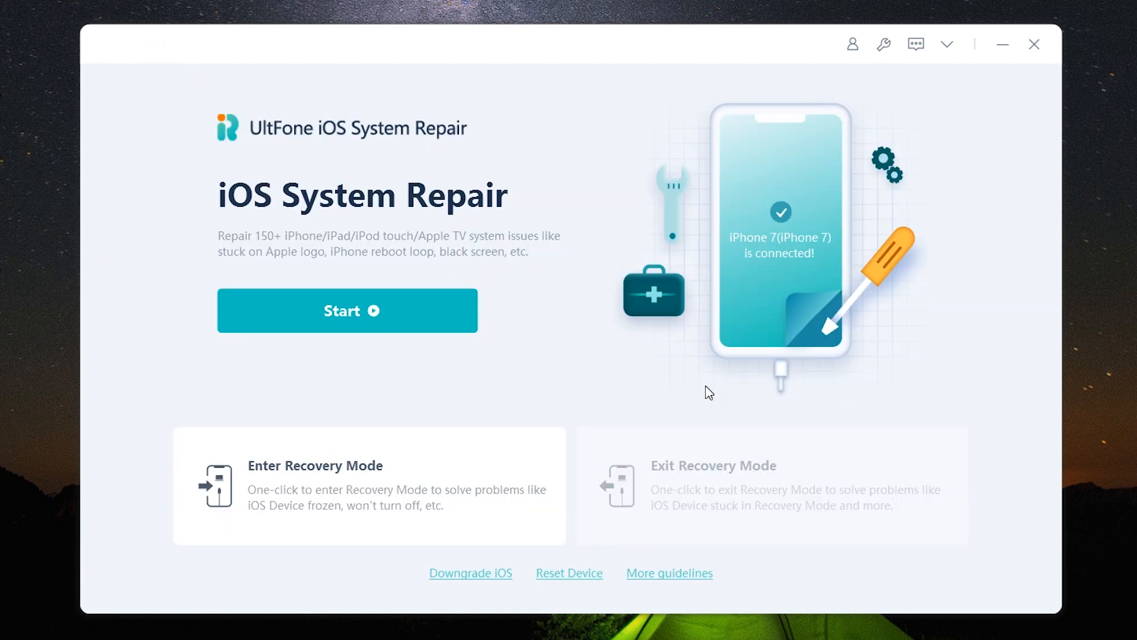
pyautogui.moveTo(471, 589)
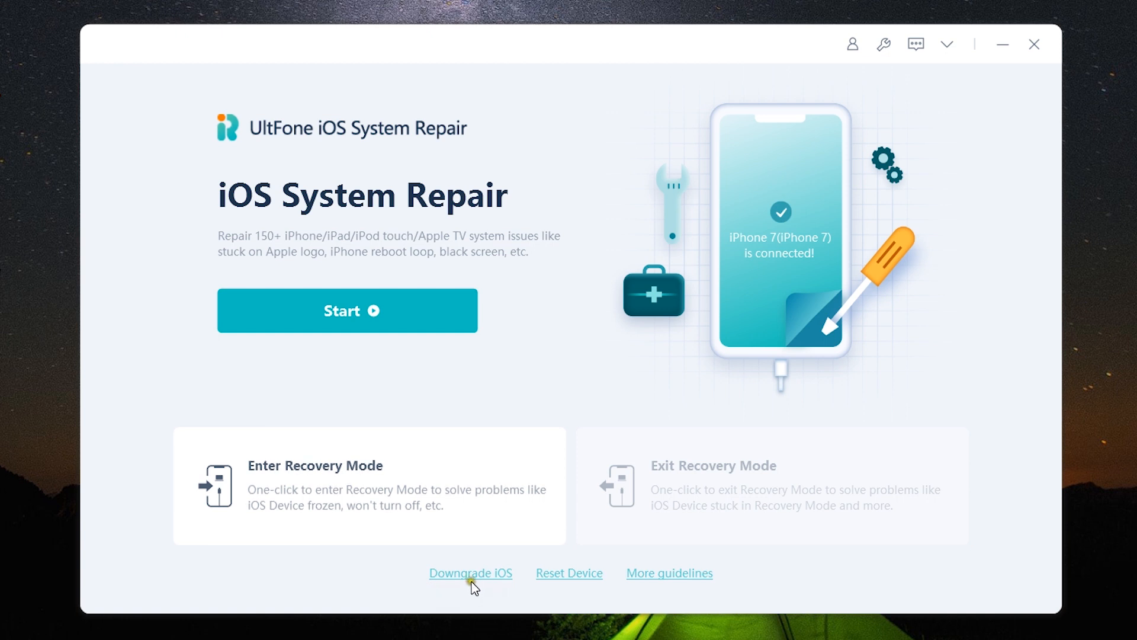
pyautogui.click(471, 573)
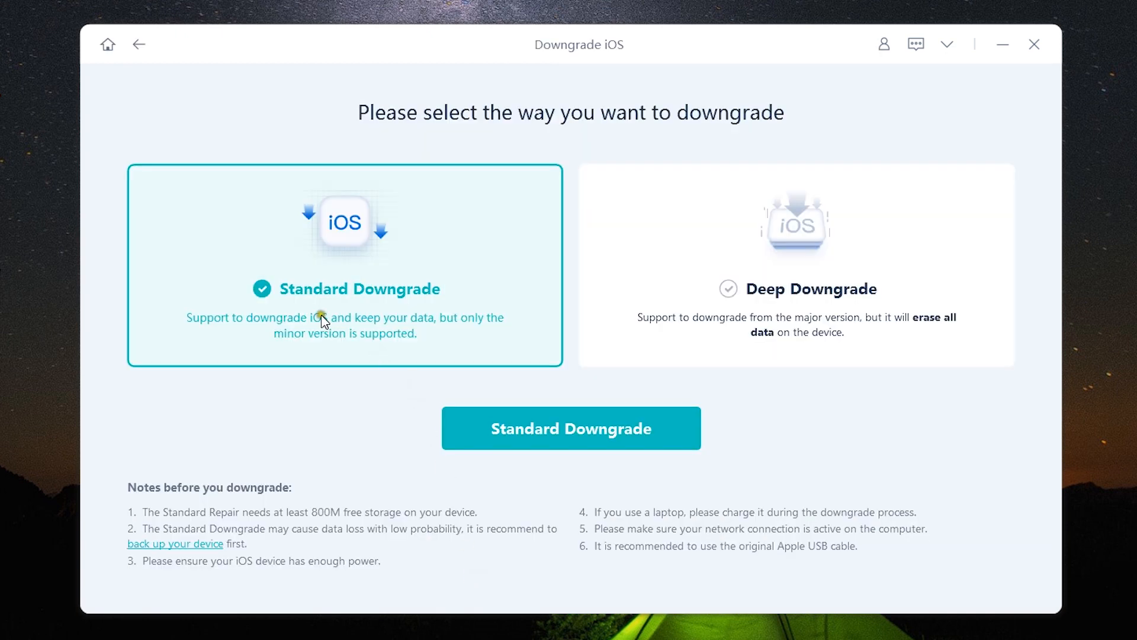
pyautogui.moveTo(395, 304)
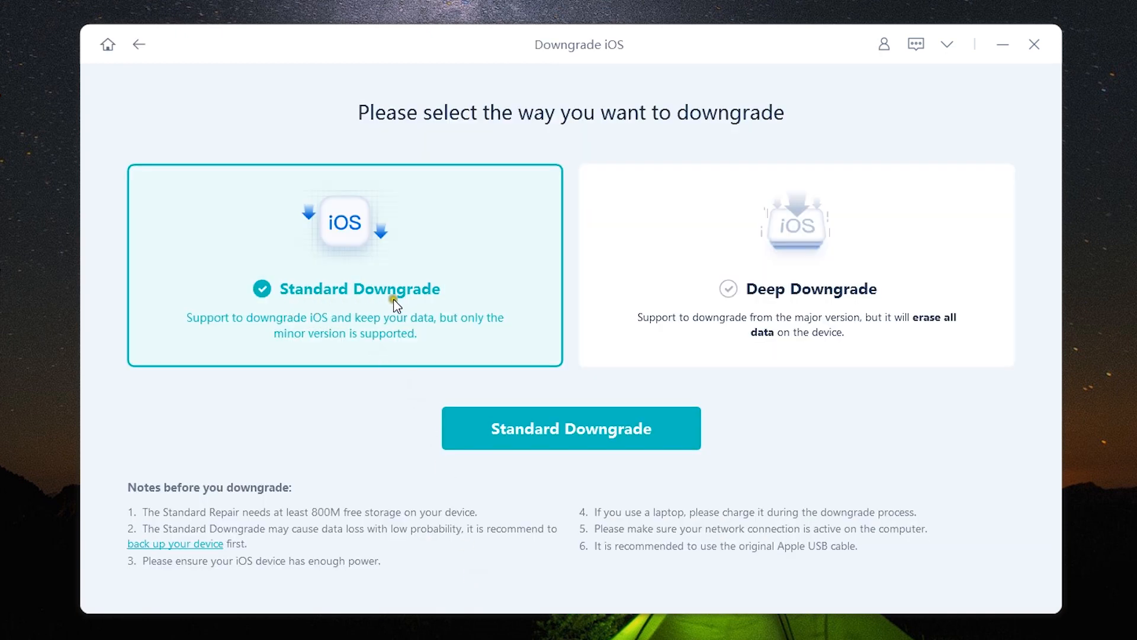
pyautogui.moveTo(419, 305)
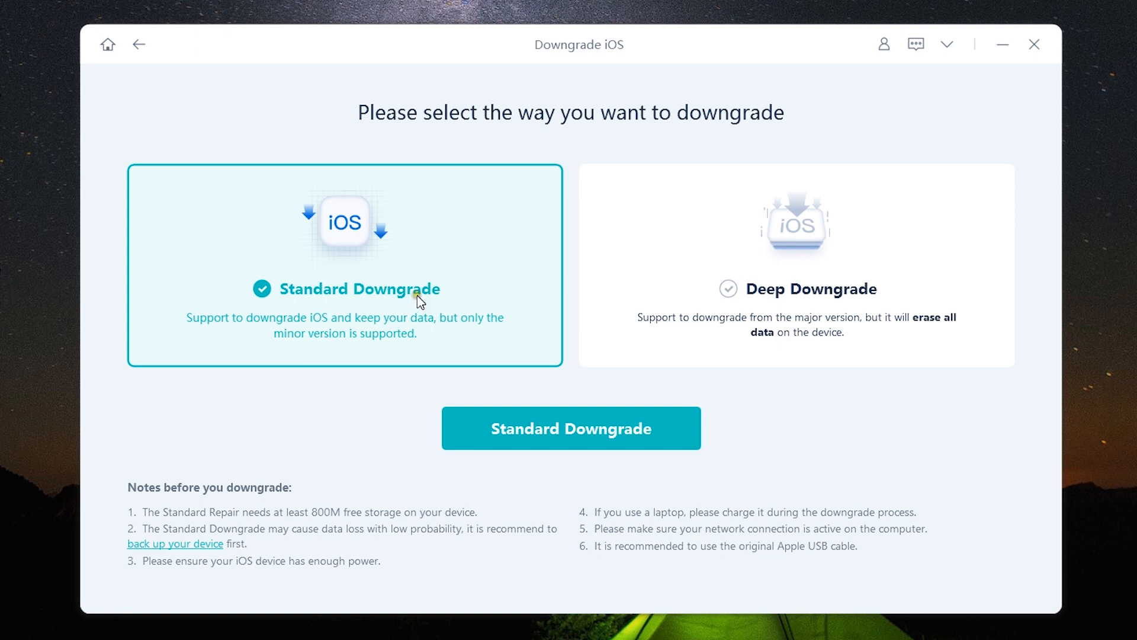
pyautogui.moveTo(357, 341)
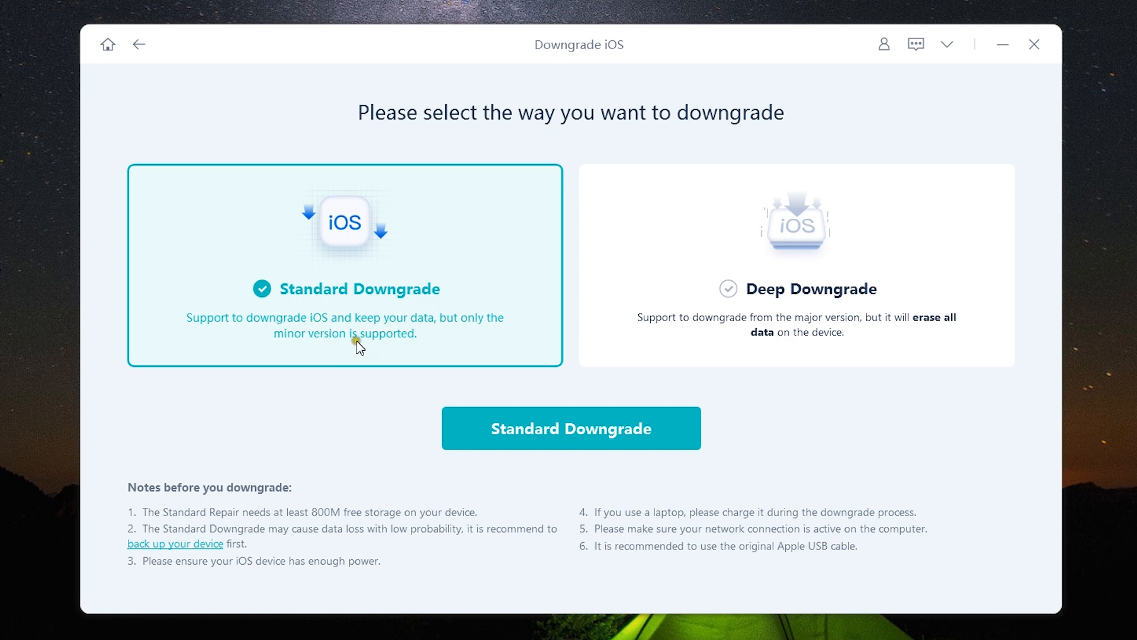
pyautogui.moveTo(386, 345)
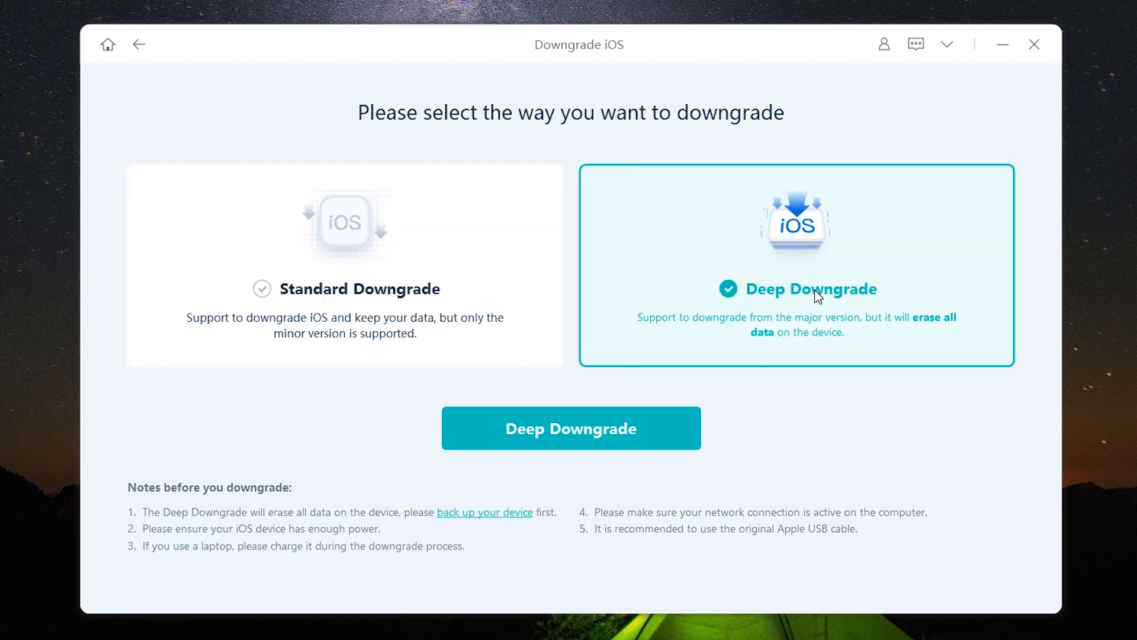
pyautogui.moveTo(866, 329)
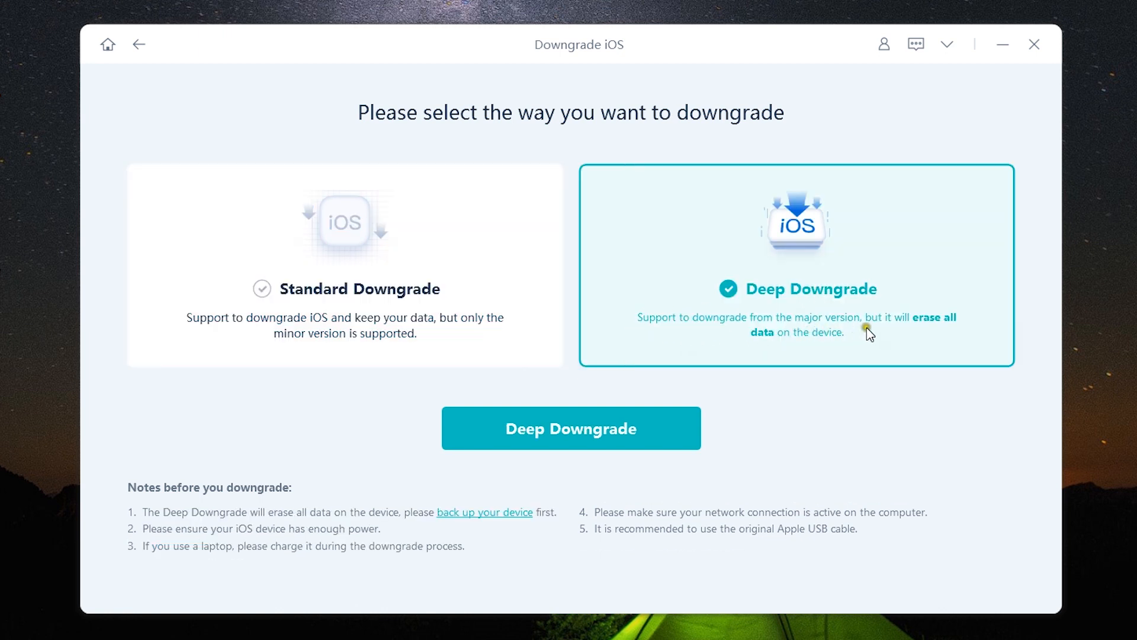
pyautogui.moveTo(944, 332)
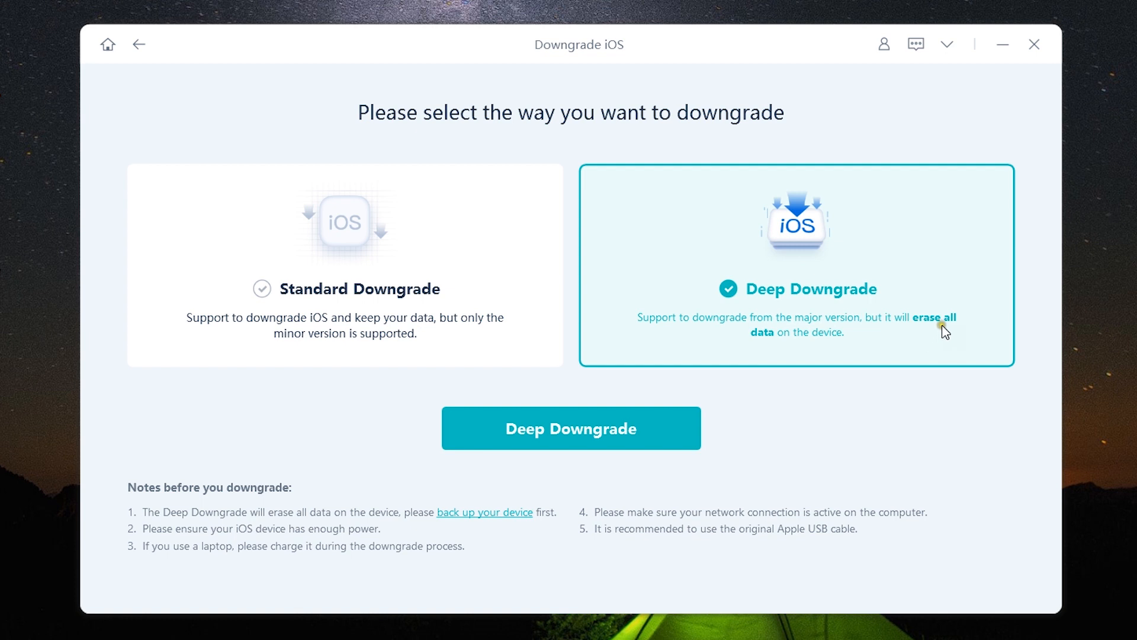
pyautogui.moveTo(821, 347)
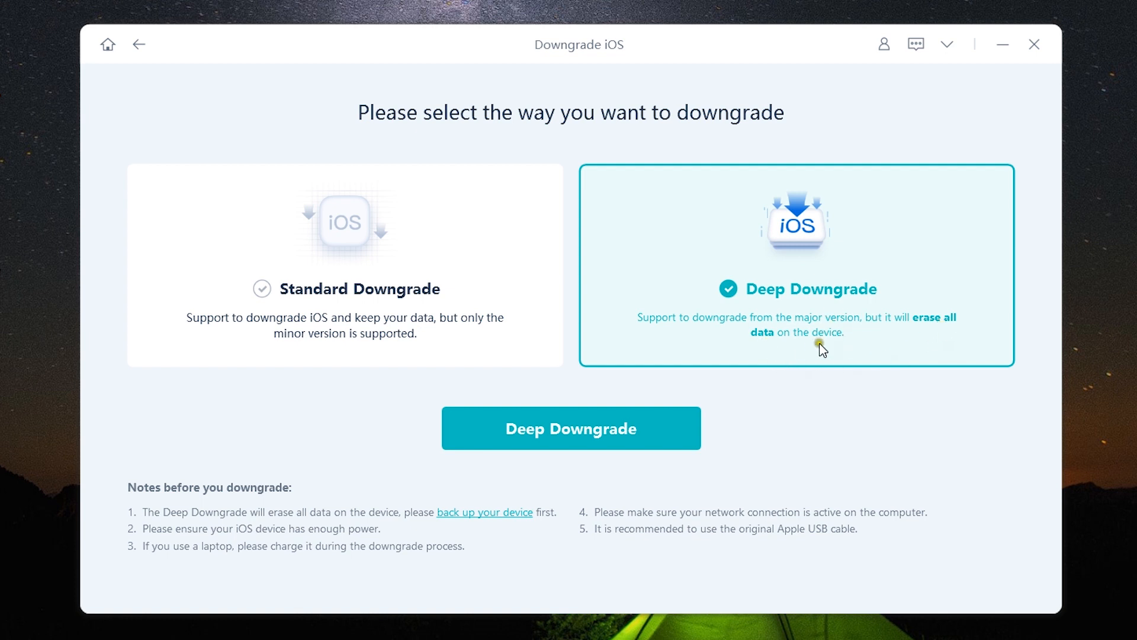
pyautogui.moveTo(299, 539)
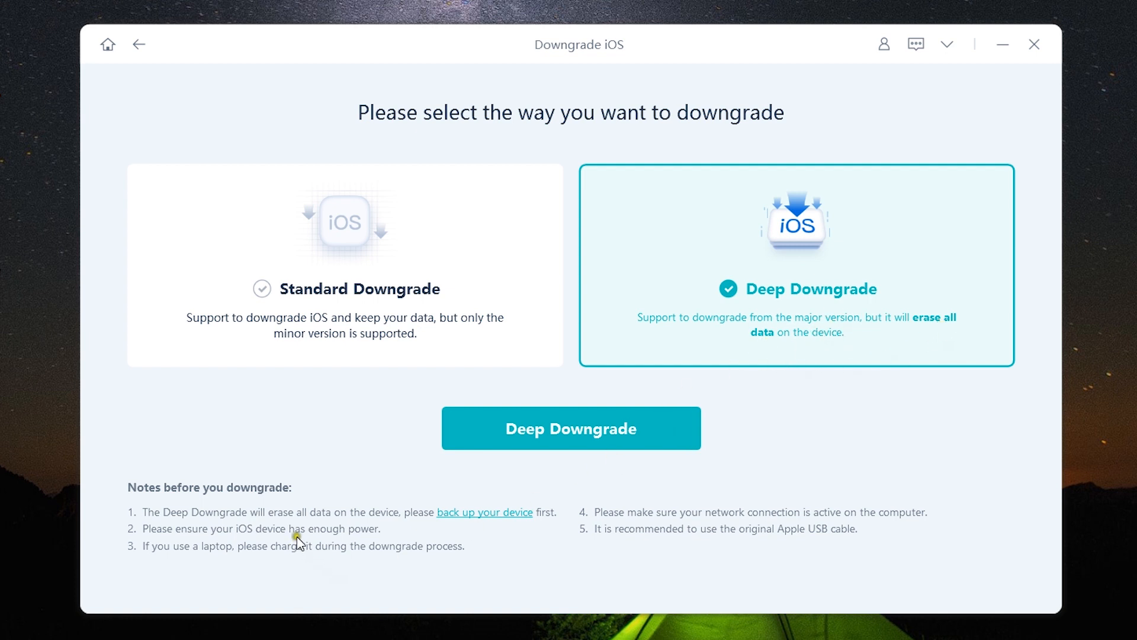
pyautogui.moveTo(492, 523)
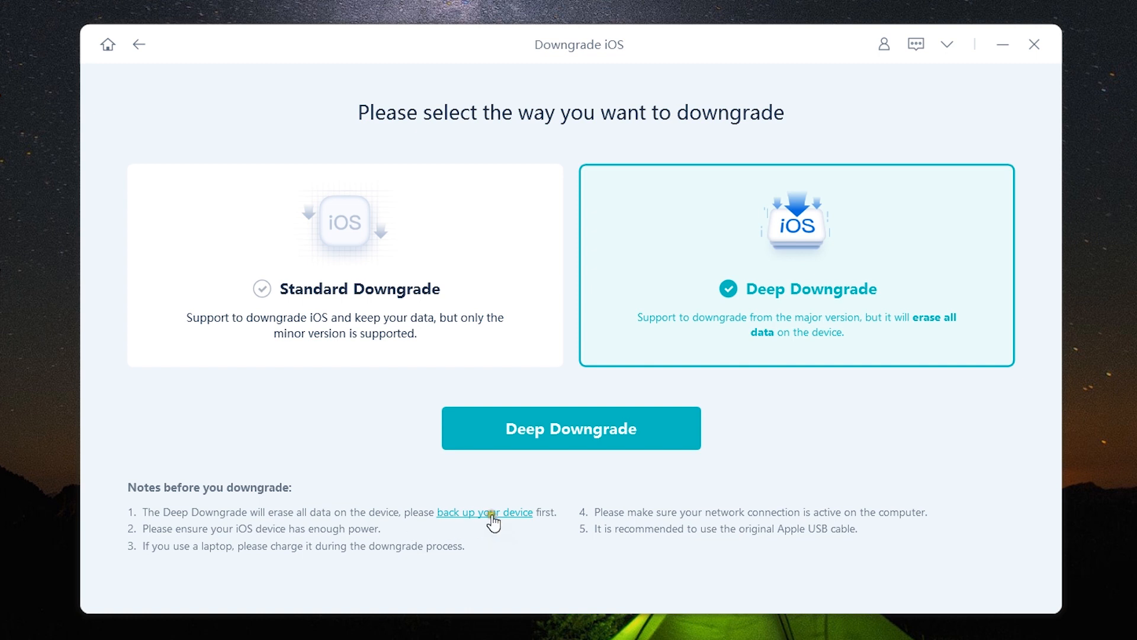
pyautogui.moveTo(490, 517)
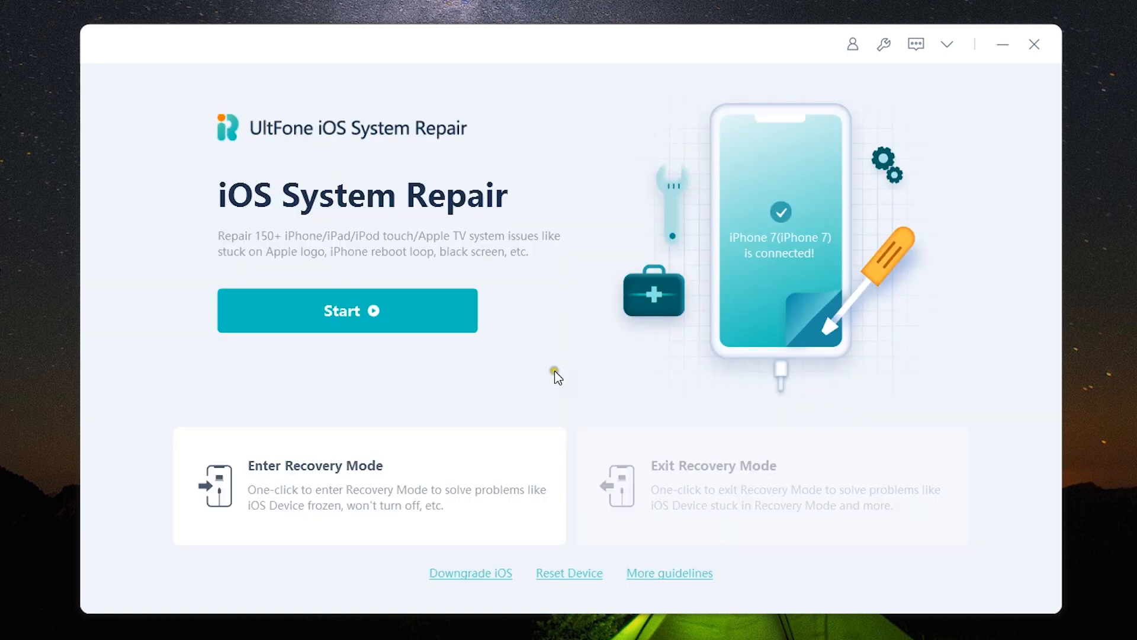
pyautogui.moveTo(412, 236)
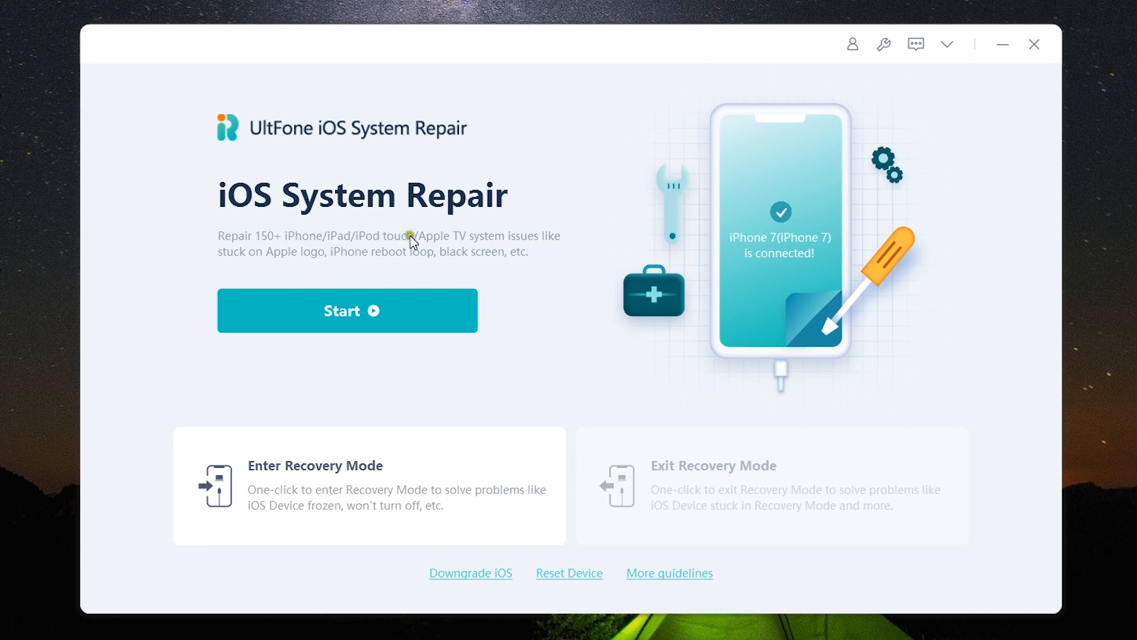
pyautogui.moveTo(376, 248)
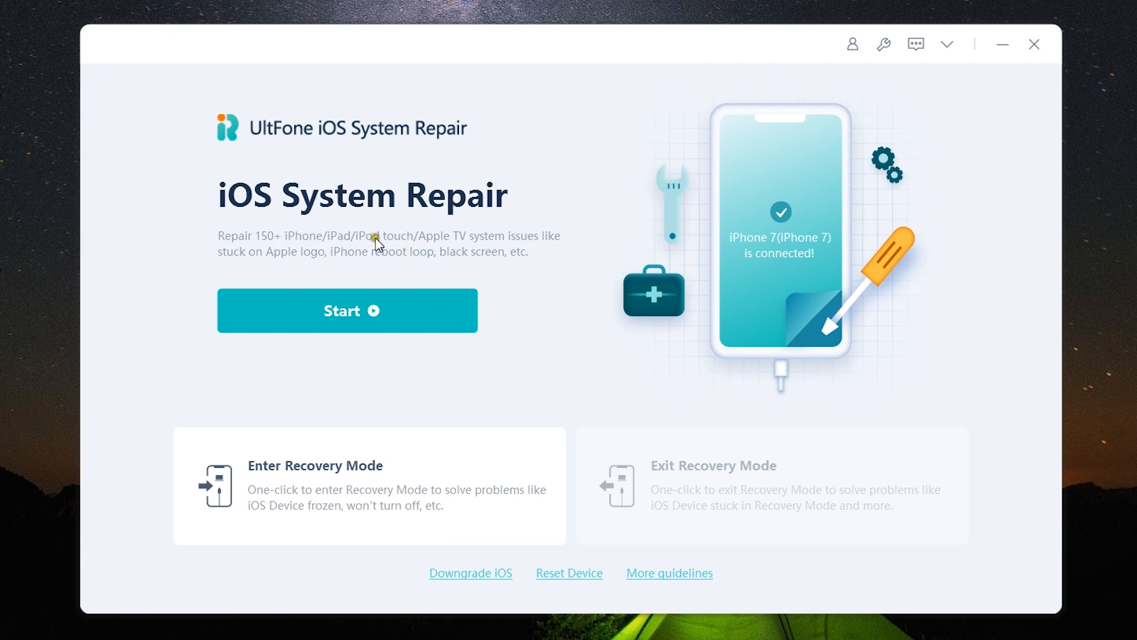
pyautogui.moveTo(296, 250)
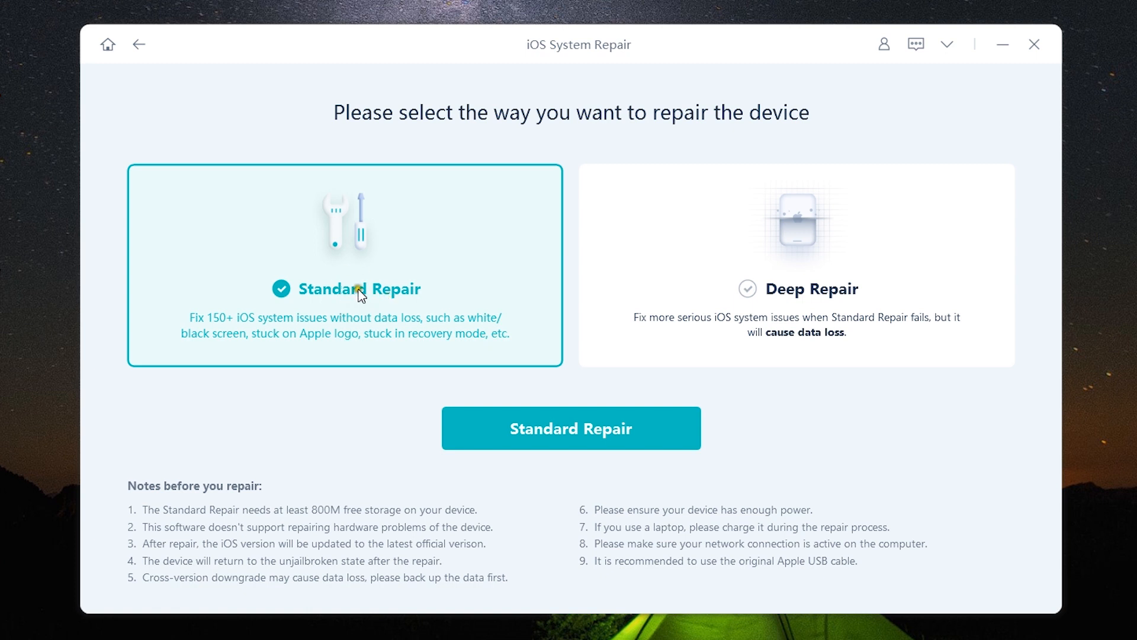
pyautogui.moveTo(844, 300)
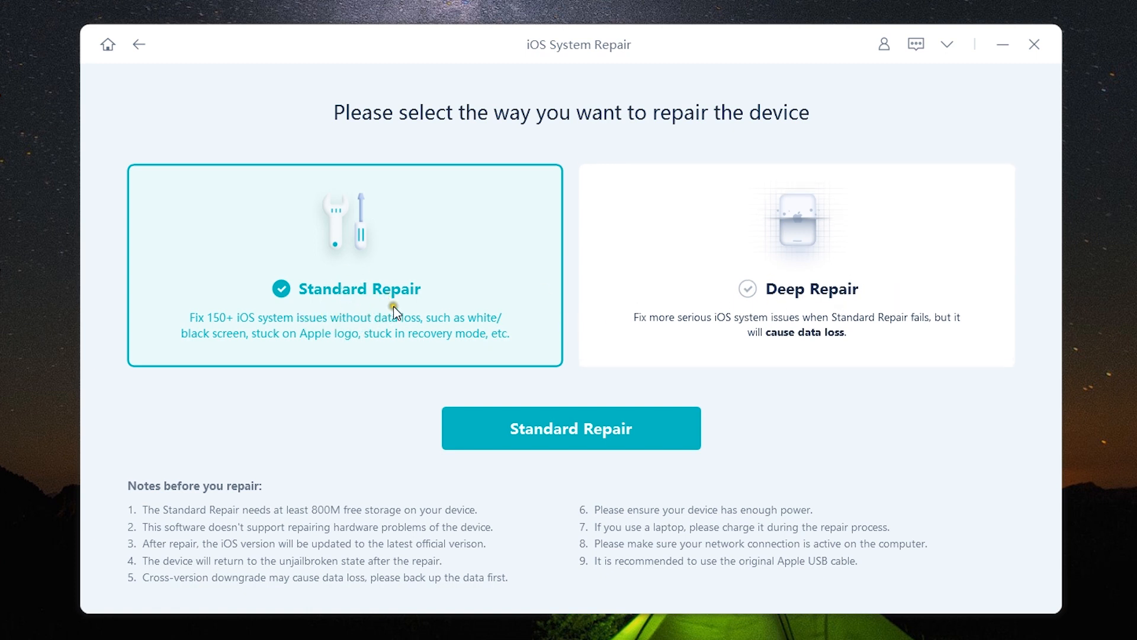
pyautogui.moveTo(374, 333)
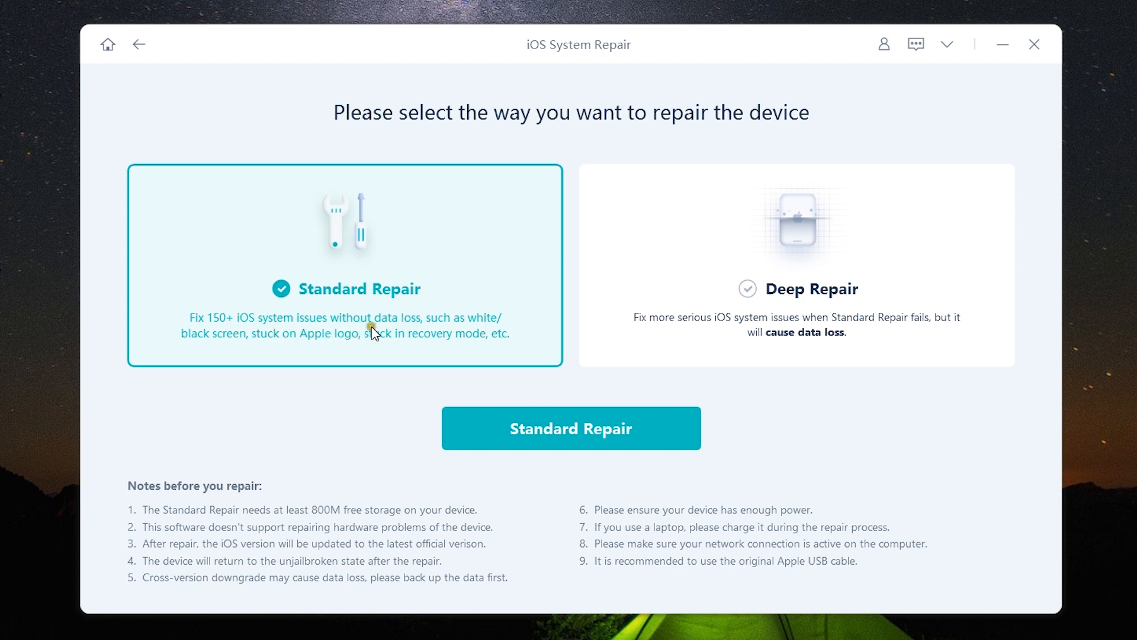
pyautogui.moveTo(411, 341)
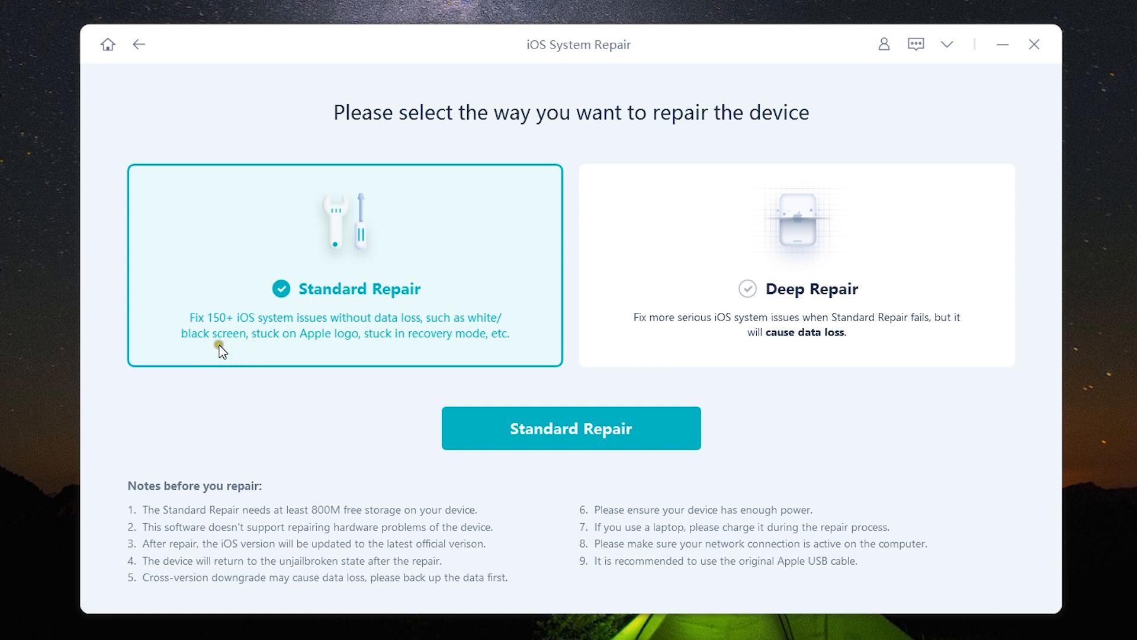
pyautogui.moveTo(326, 345)
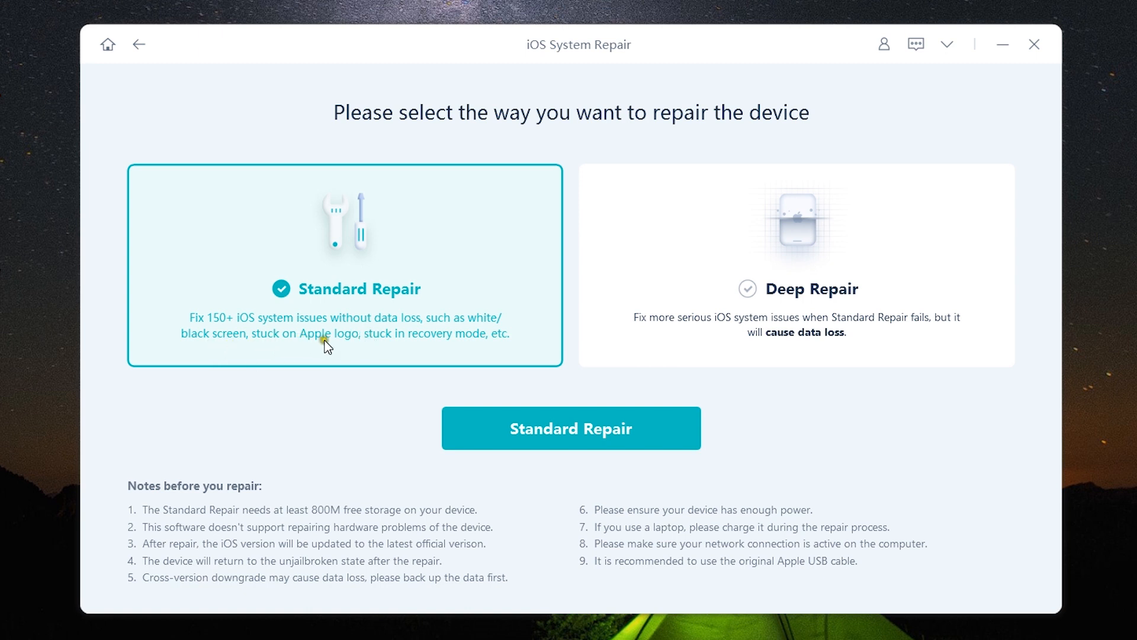
pyautogui.moveTo(437, 346)
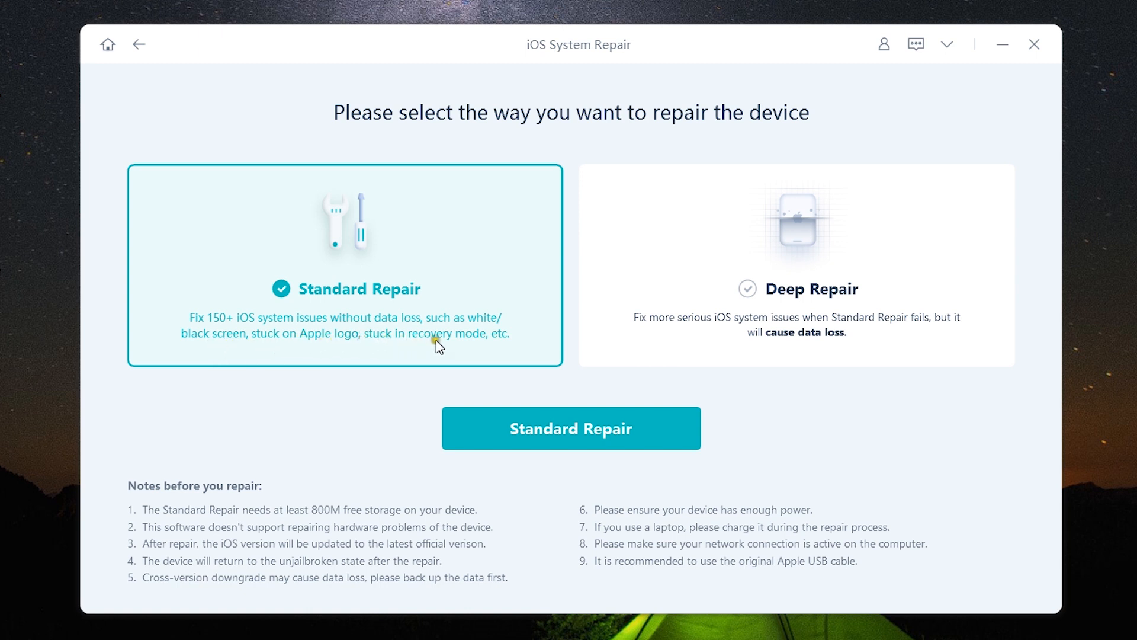
pyautogui.moveTo(486, 350)
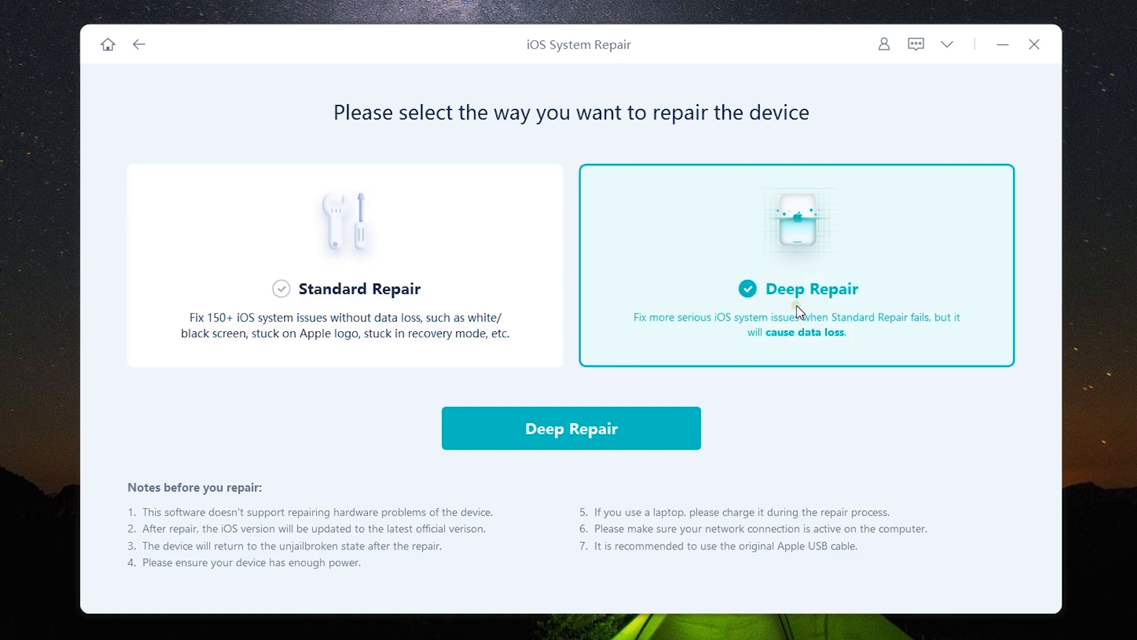
pyautogui.moveTo(811, 341)
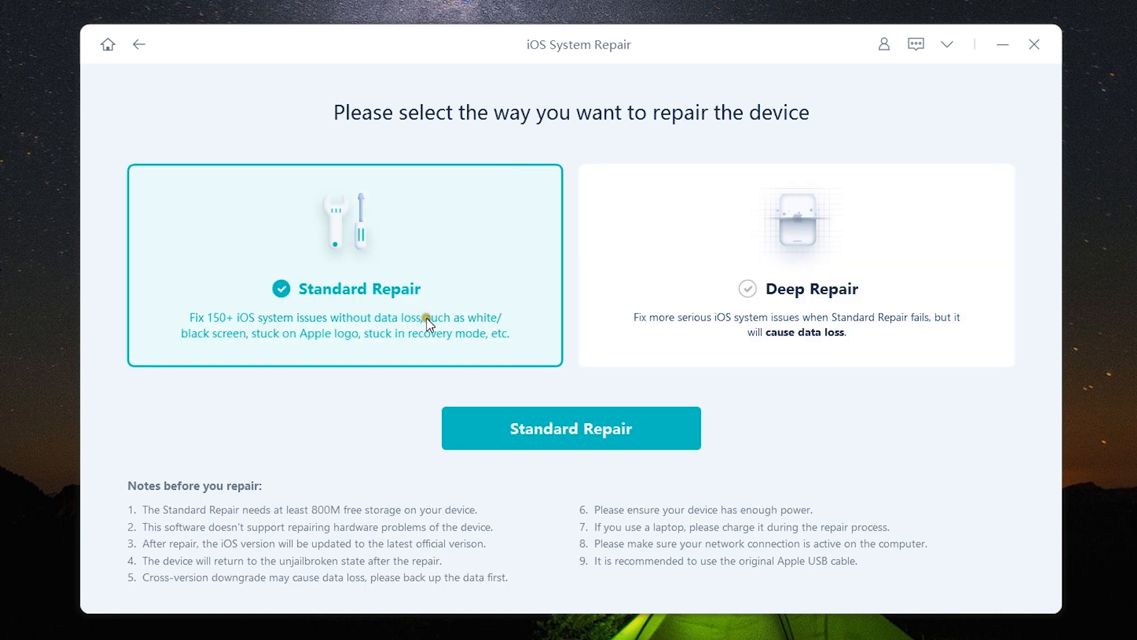
pyautogui.moveTo(493, 323)
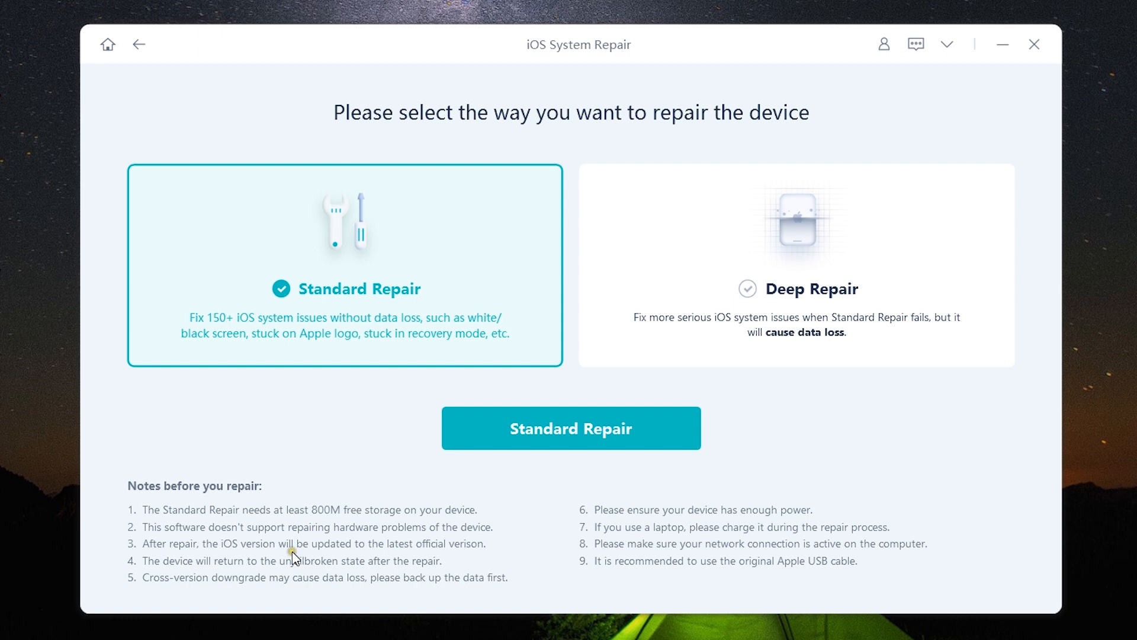
pyautogui.moveTo(324, 522)
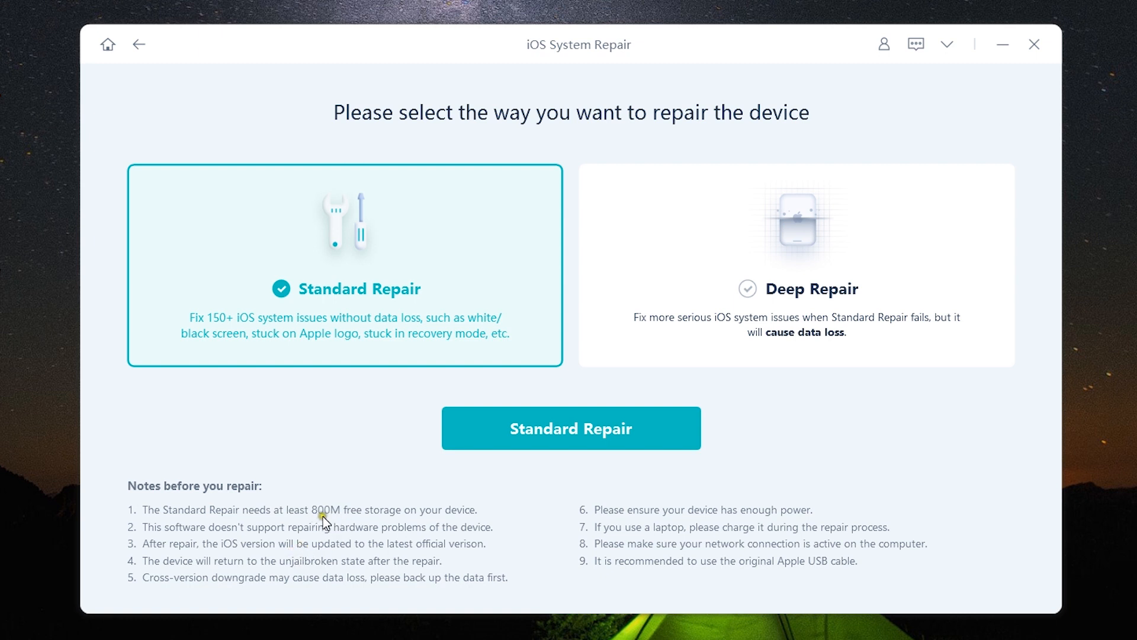
pyautogui.moveTo(315, 526)
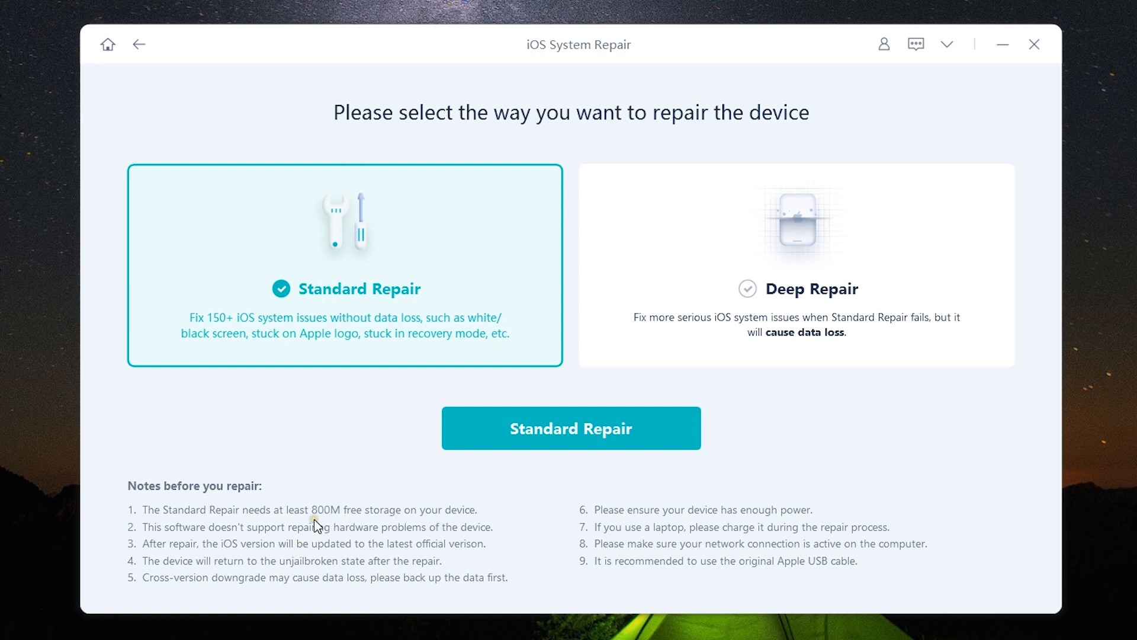
pyautogui.moveTo(289, 551)
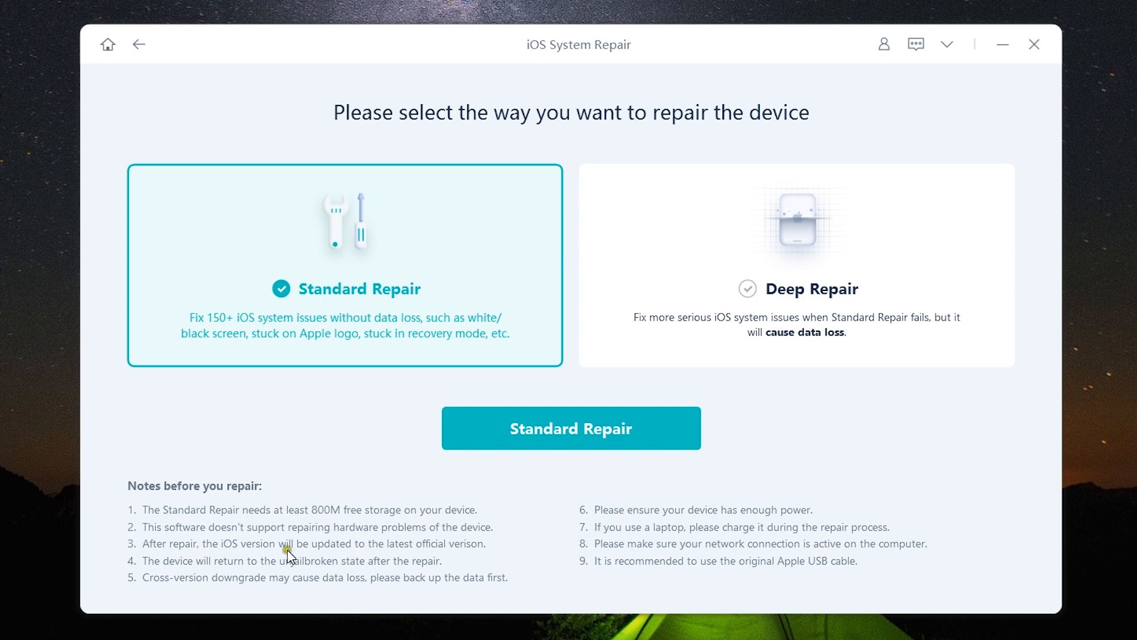
pyautogui.moveTo(378, 557)
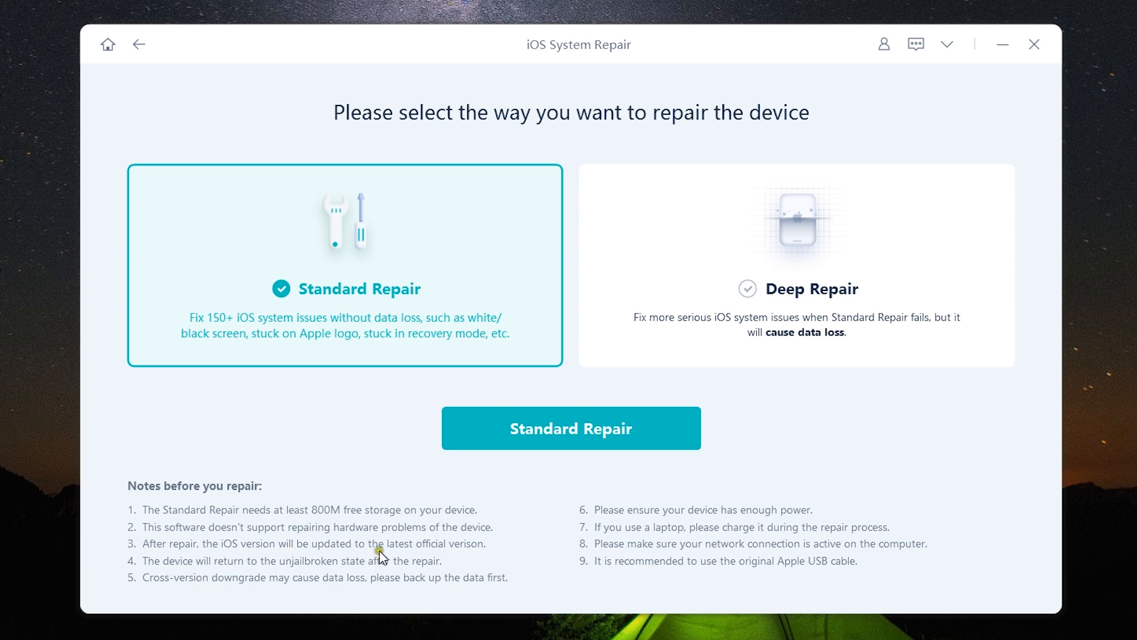
pyautogui.moveTo(267, 580)
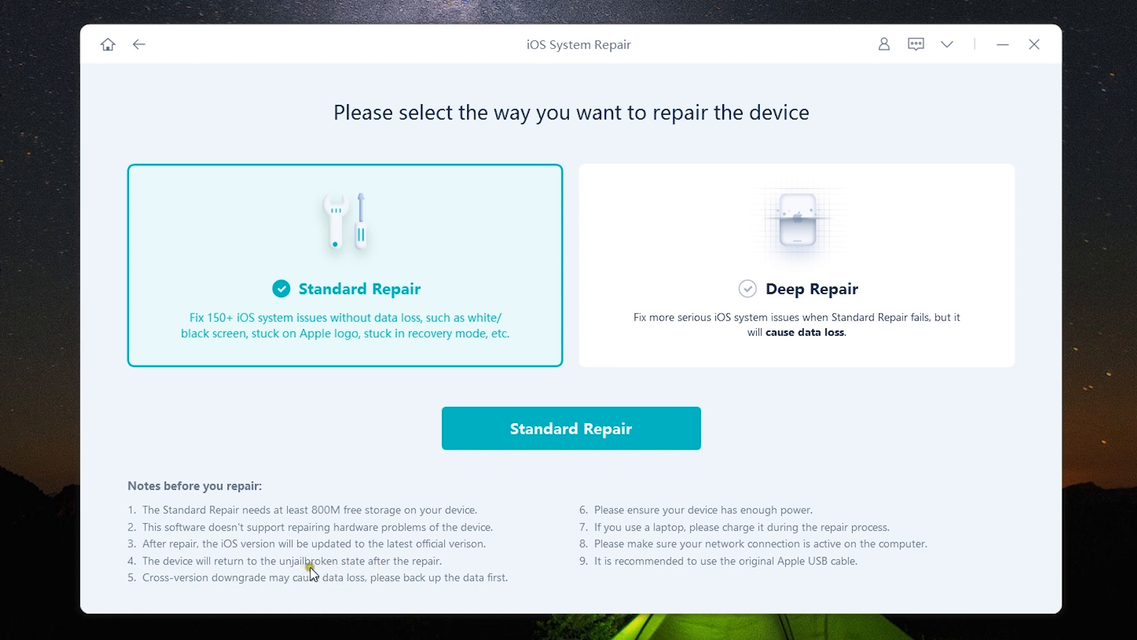
# Start Standard Repair with local firmware, then switch to Deep Repair using iOS 15.7.3 firmware
pyautogui.click(570, 428)
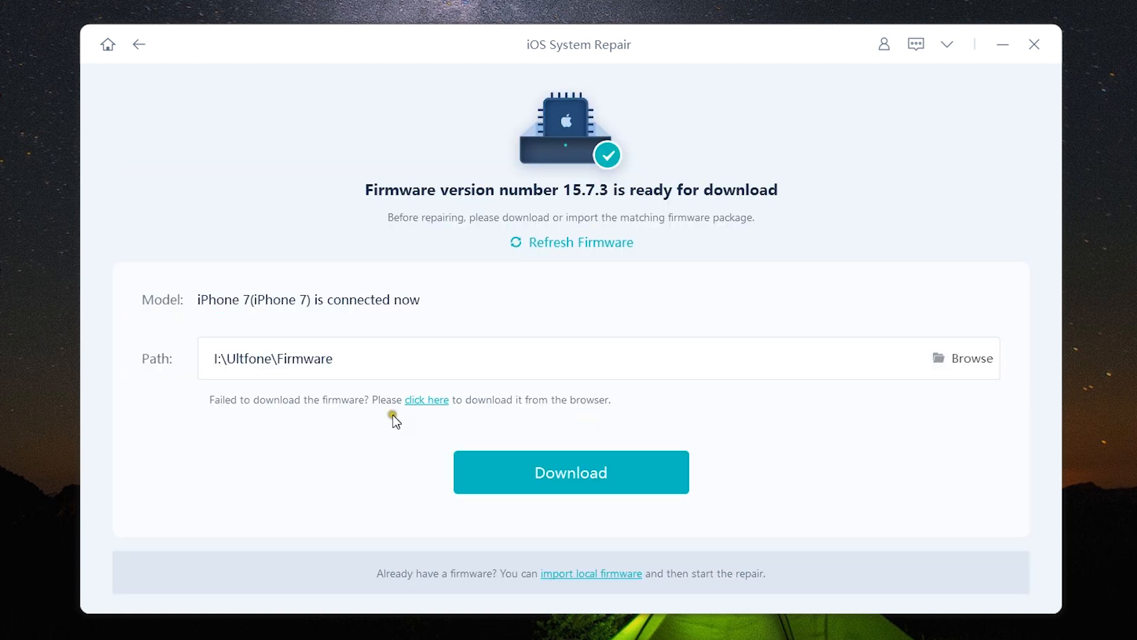
pyautogui.moveTo(558, 417)
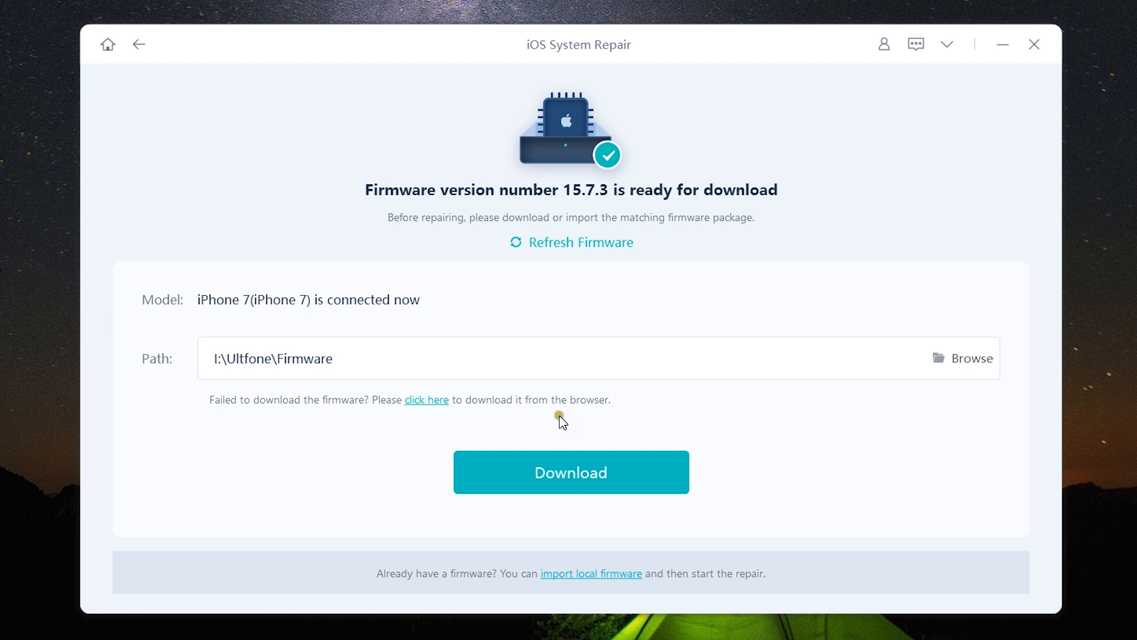
pyautogui.moveTo(575, 571)
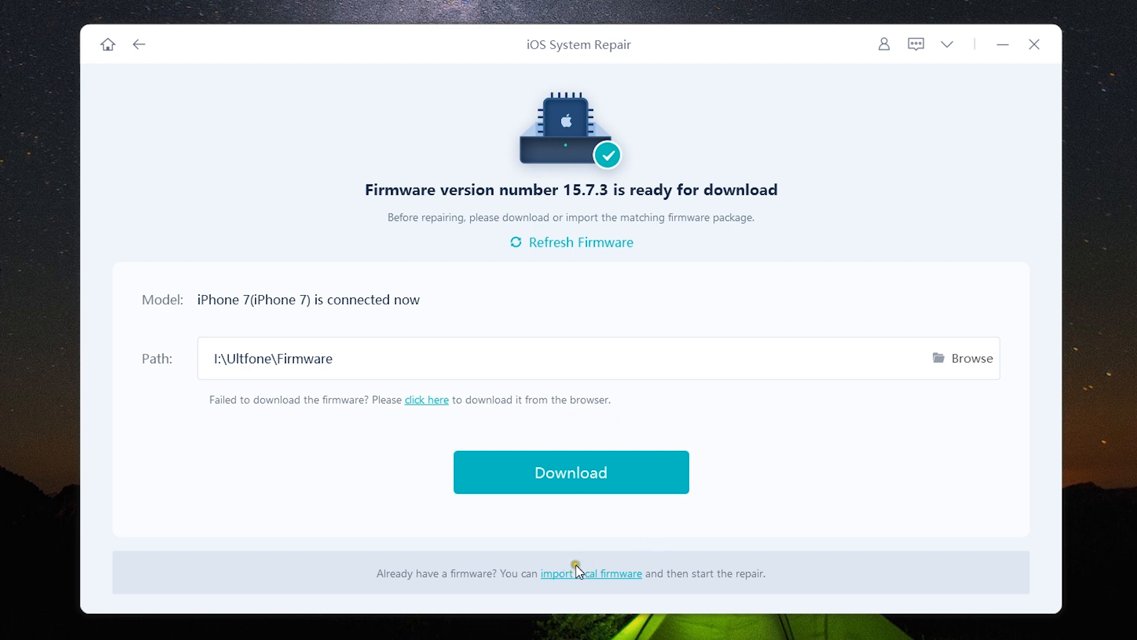
pyautogui.moveTo(588, 593)
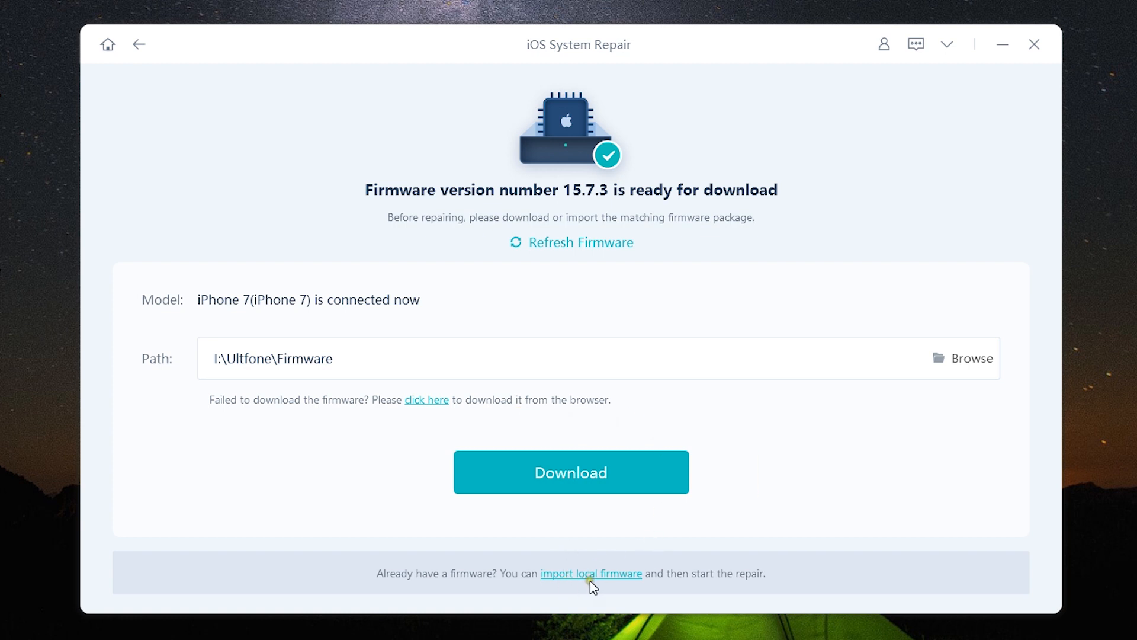
pyautogui.click(571, 472)
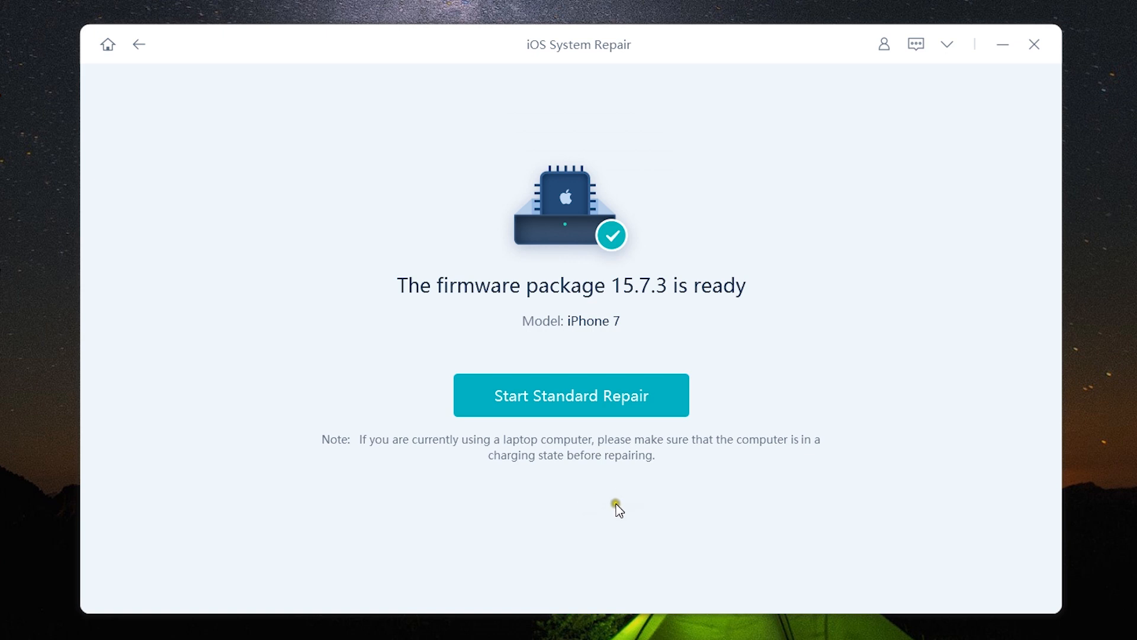
pyautogui.moveTo(571, 356)
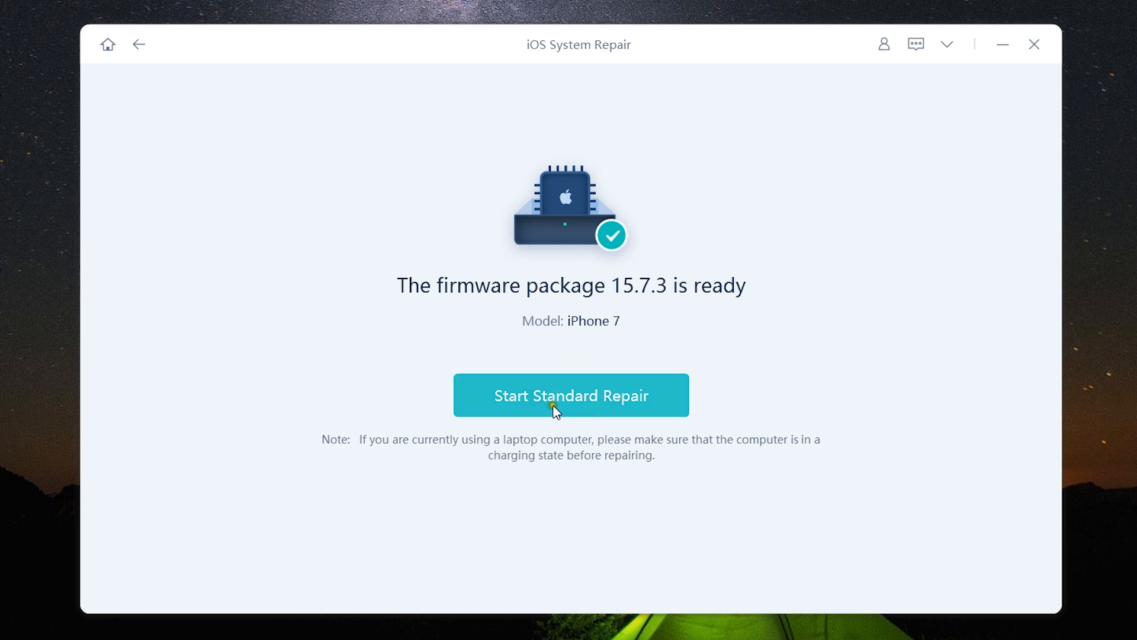
pyautogui.click(571, 396)
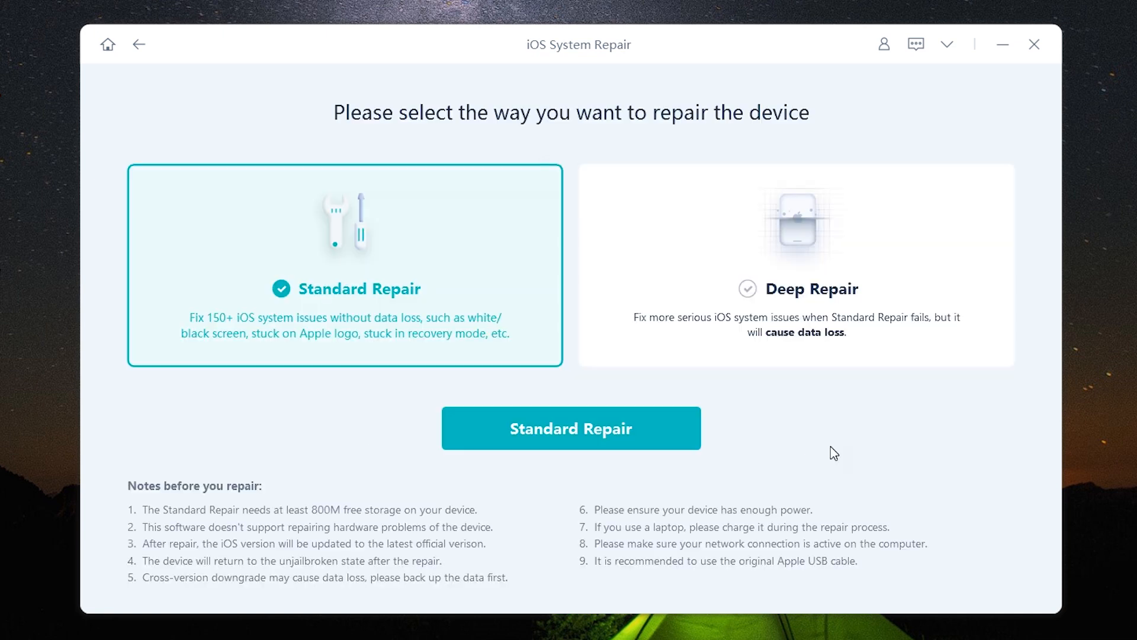
pyautogui.moveTo(792, 295)
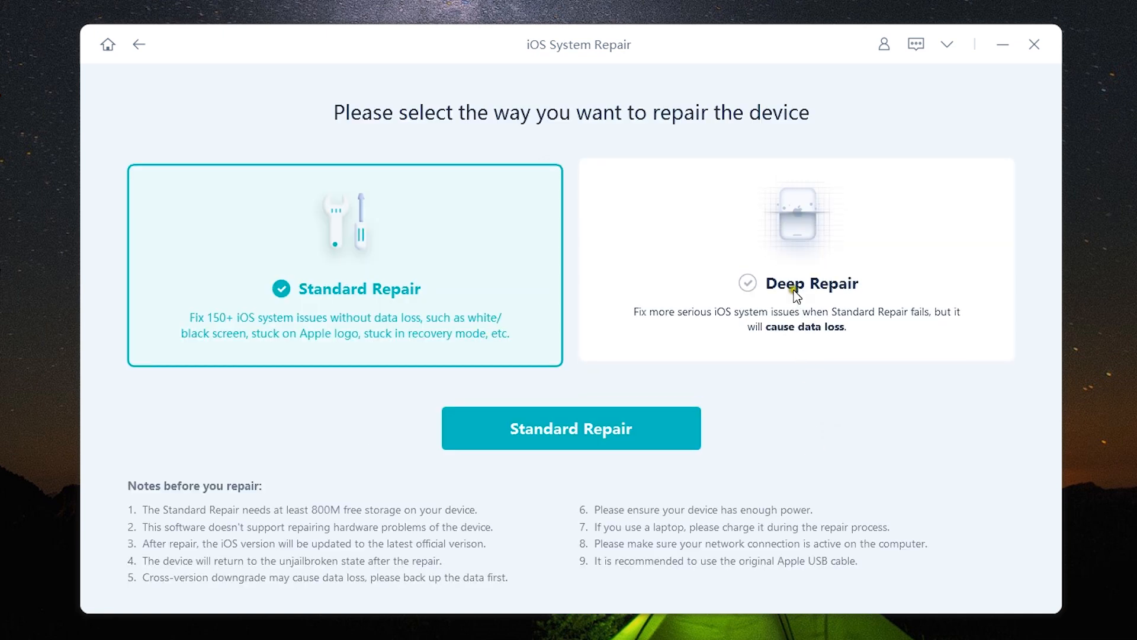
pyautogui.click(793, 289)
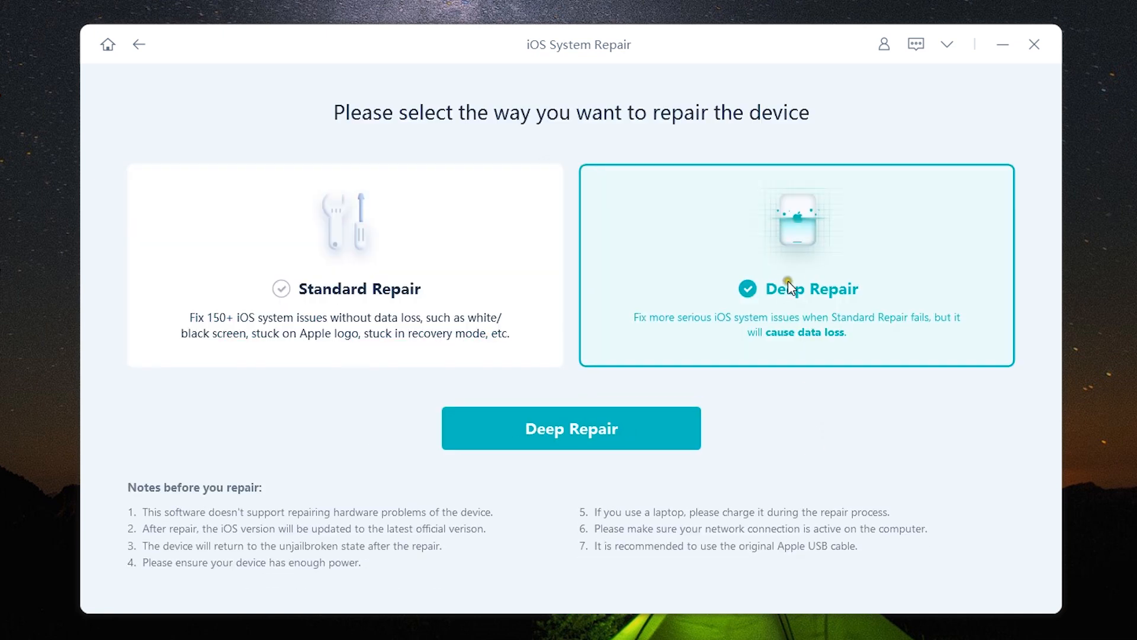
pyautogui.click(571, 427)
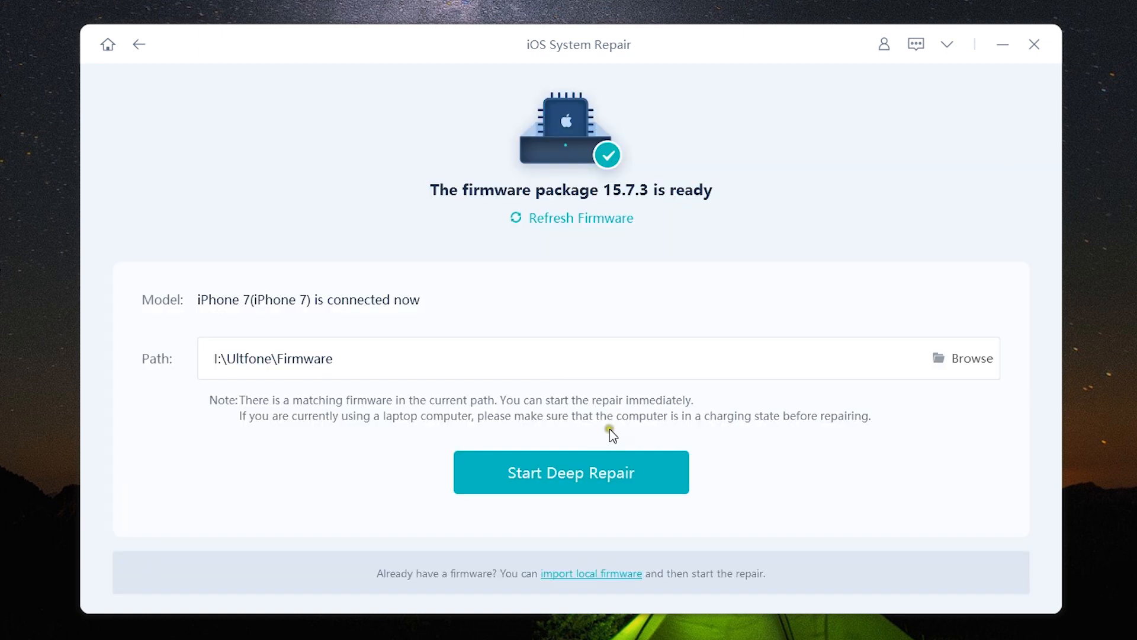
pyautogui.moveTo(564, 474)
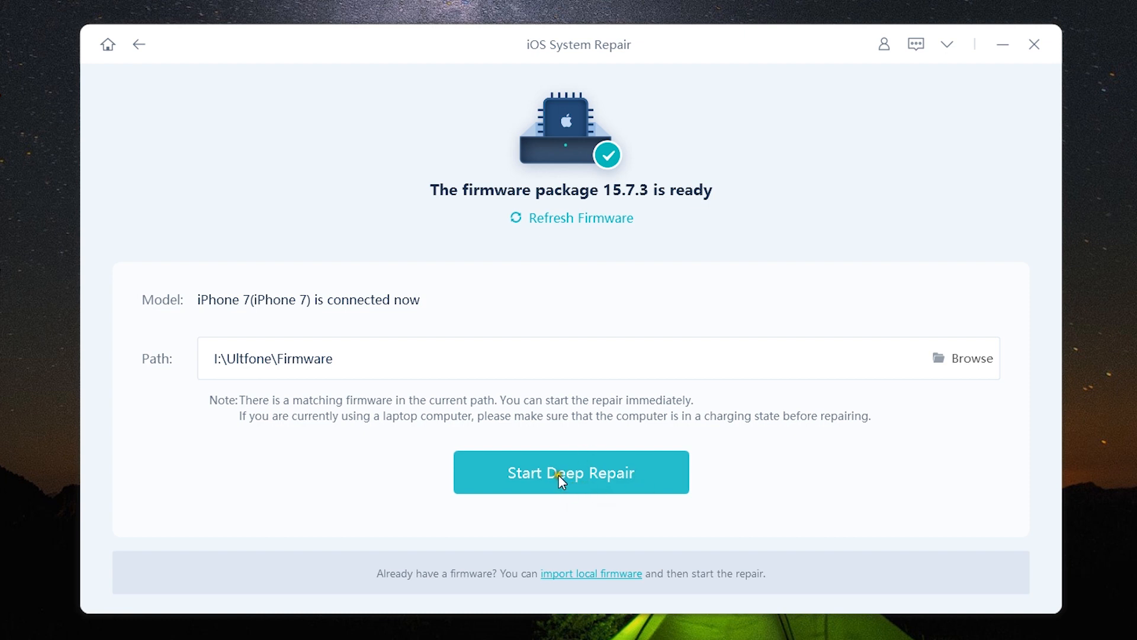
pyautogui.moveTo(618, 491)
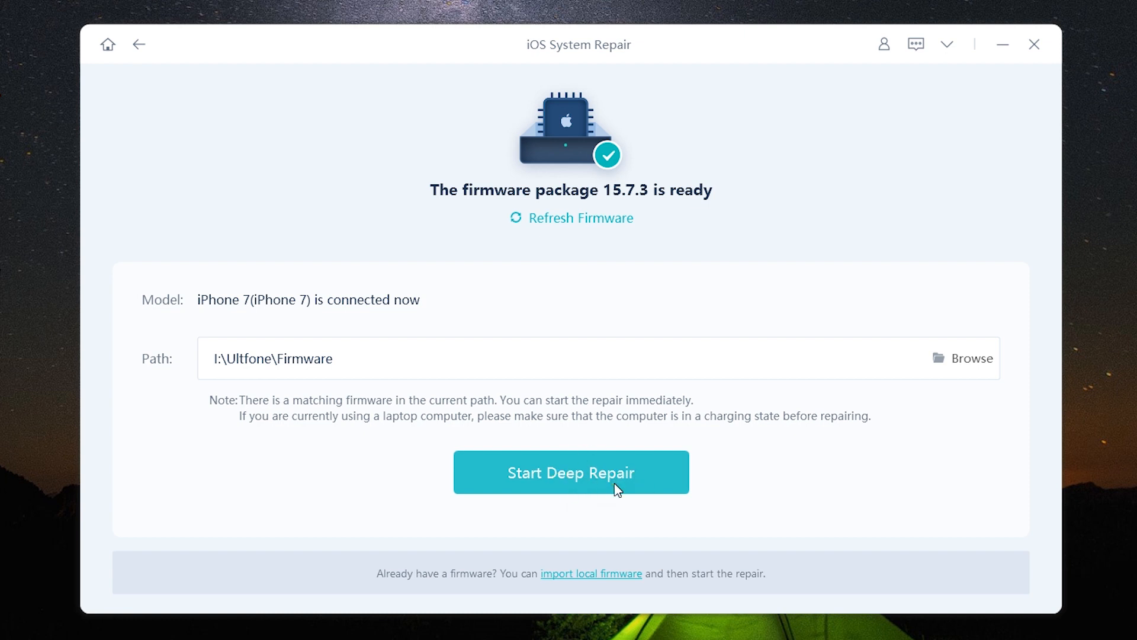
pyautogui.moveTo(595, 484)
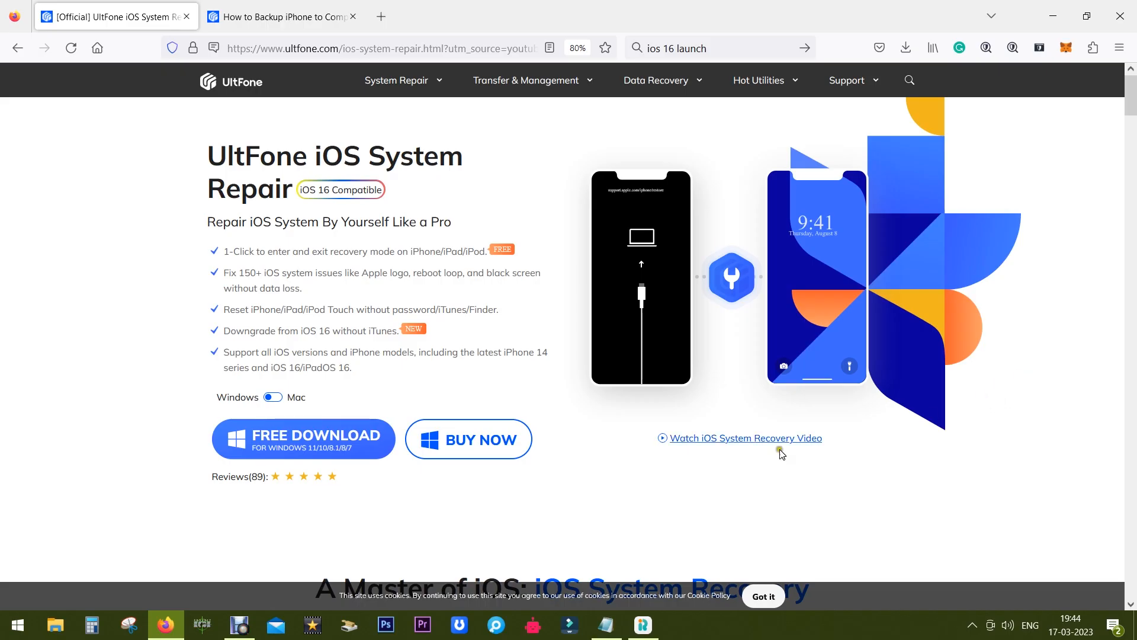
pyautogui.moveTo(483, 439)
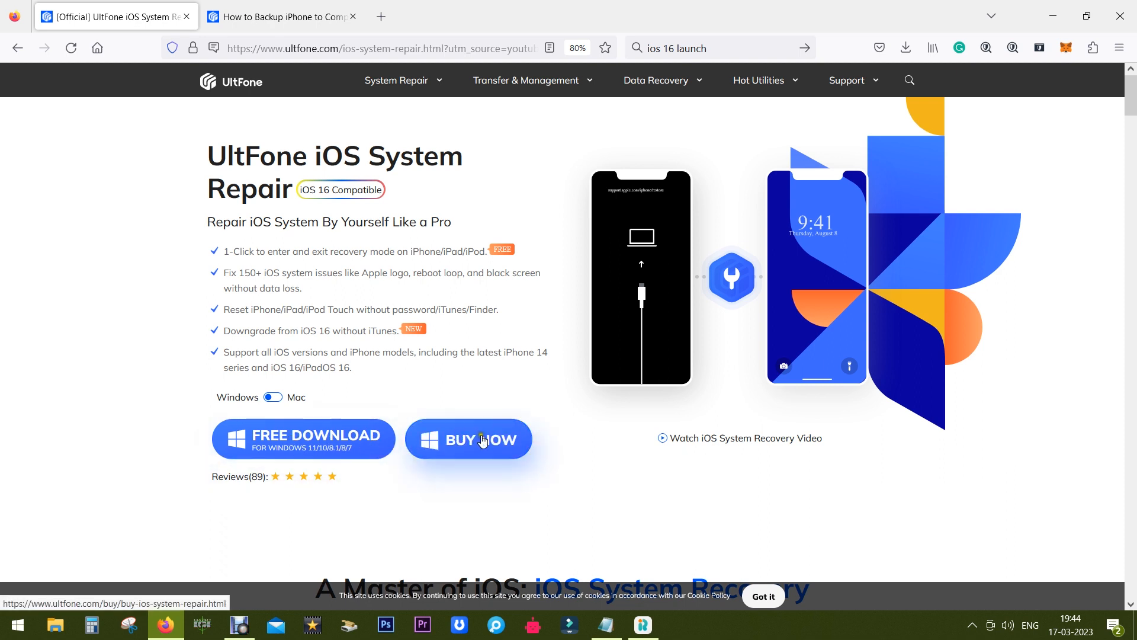
# Open the BUY NOW pricing page and highlight the Lifetime License price
pyautogui.click(481, 440)
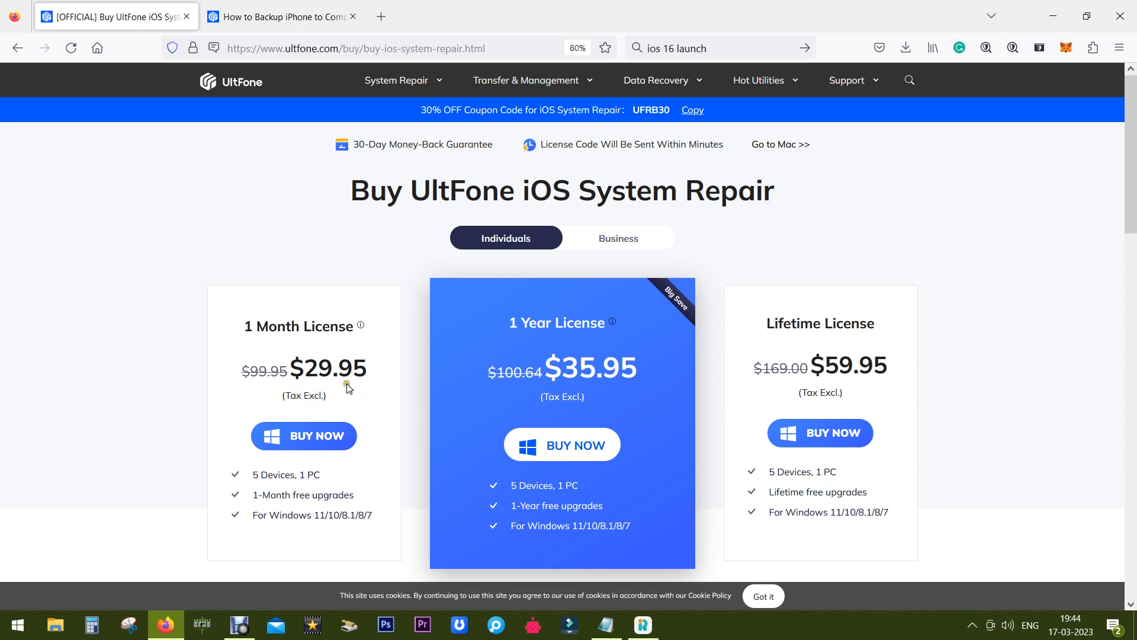
pyautogui.moveTo(341, 389)
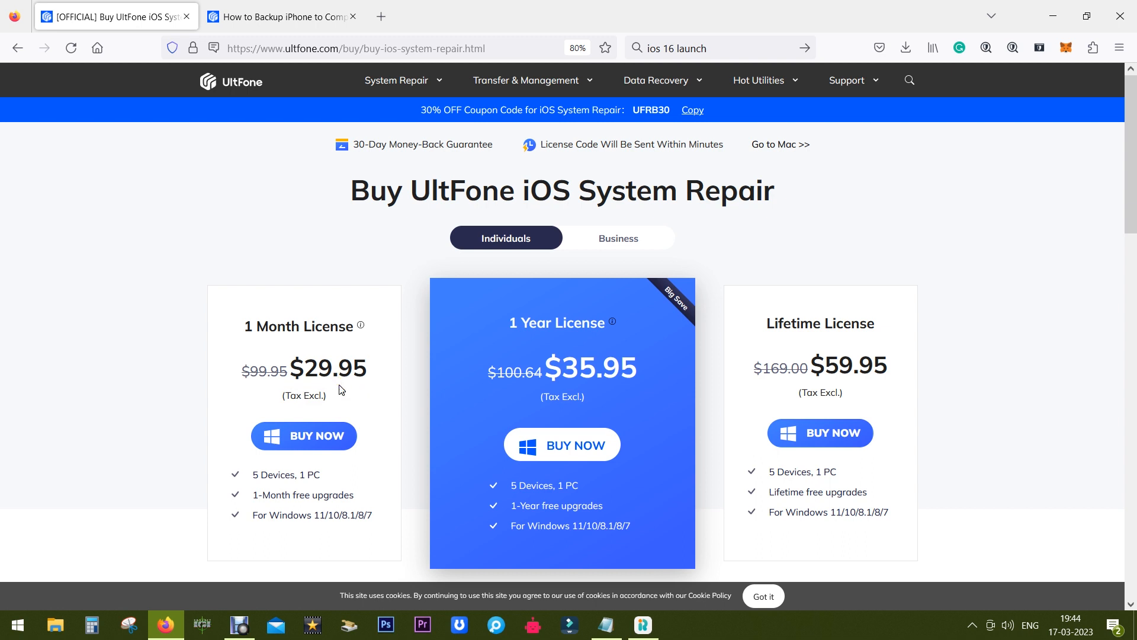
pyautogui.scroll(-3)
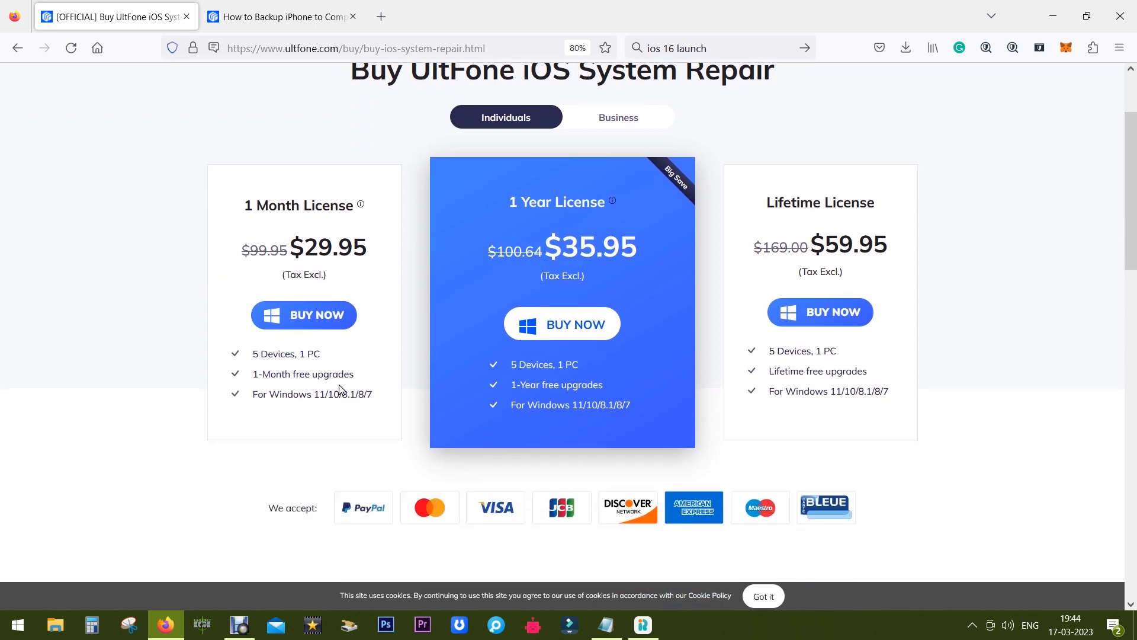
pyautogui.moveTo(826, 247)
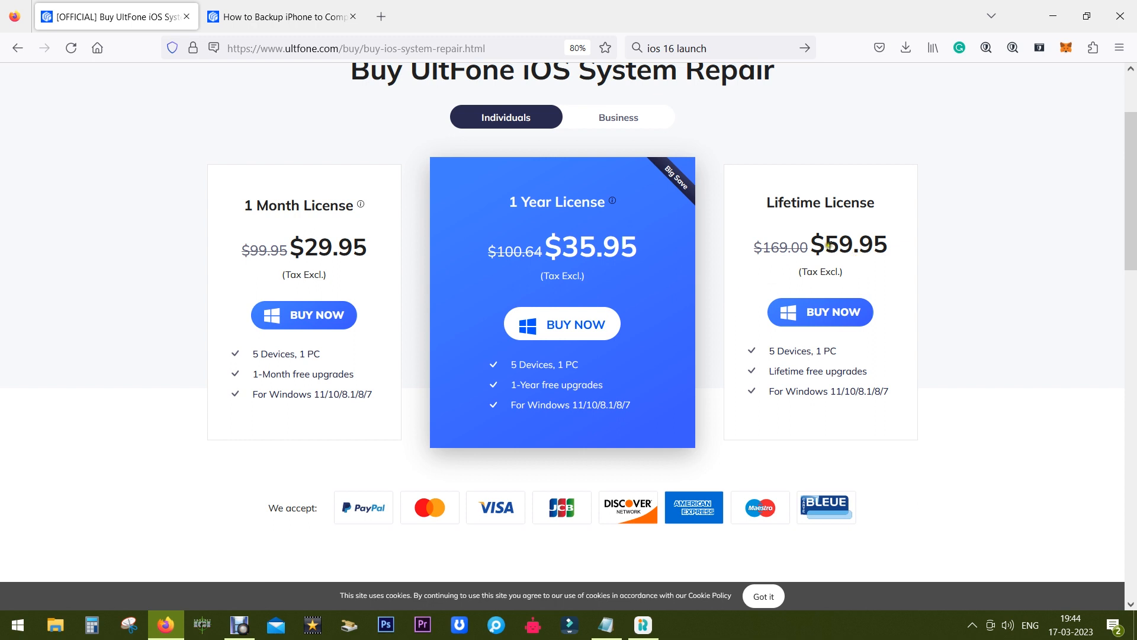
pyautogui.doubleClick(854, 245)
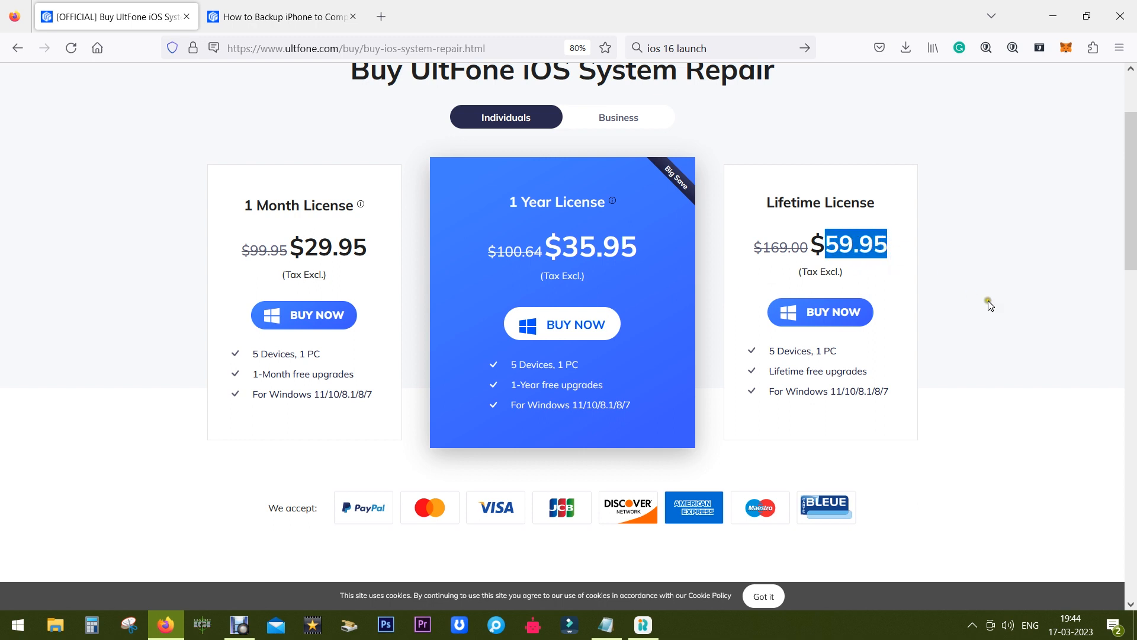